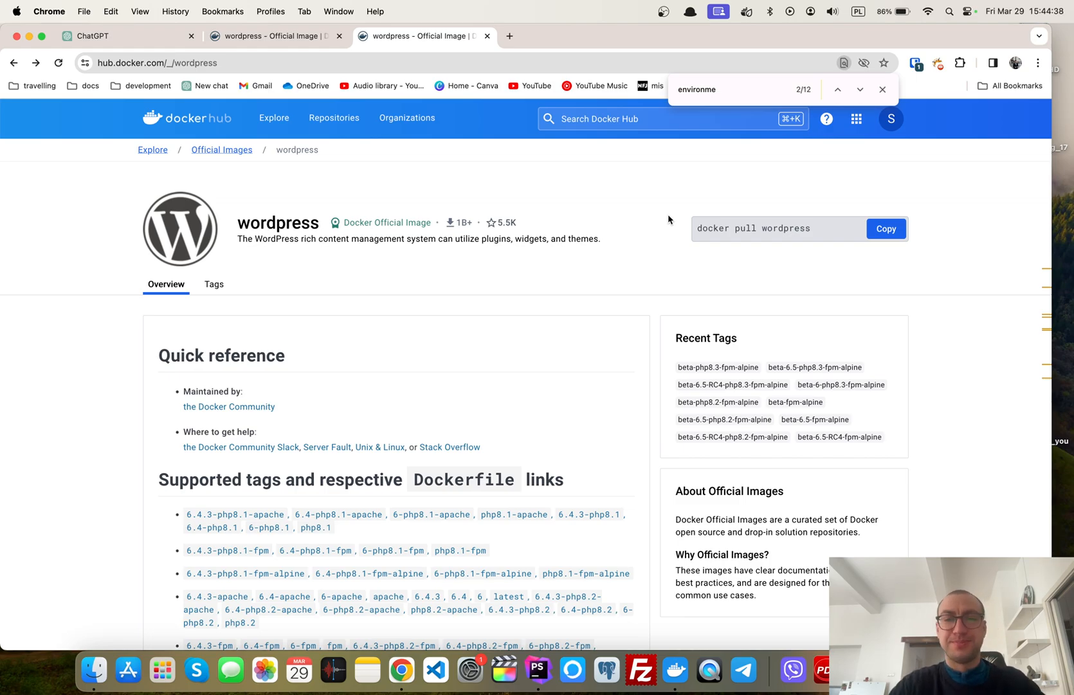
mouse_move(537, 670)
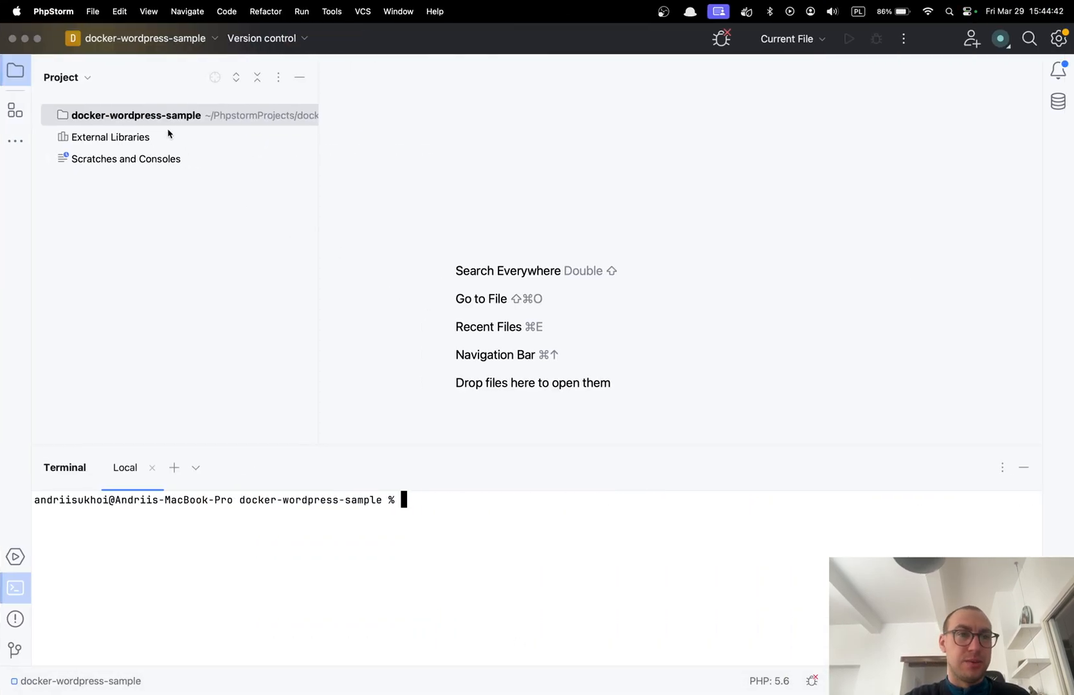
- Create a new file named docker-compose.yml in the project folder
right_click(136, 115)
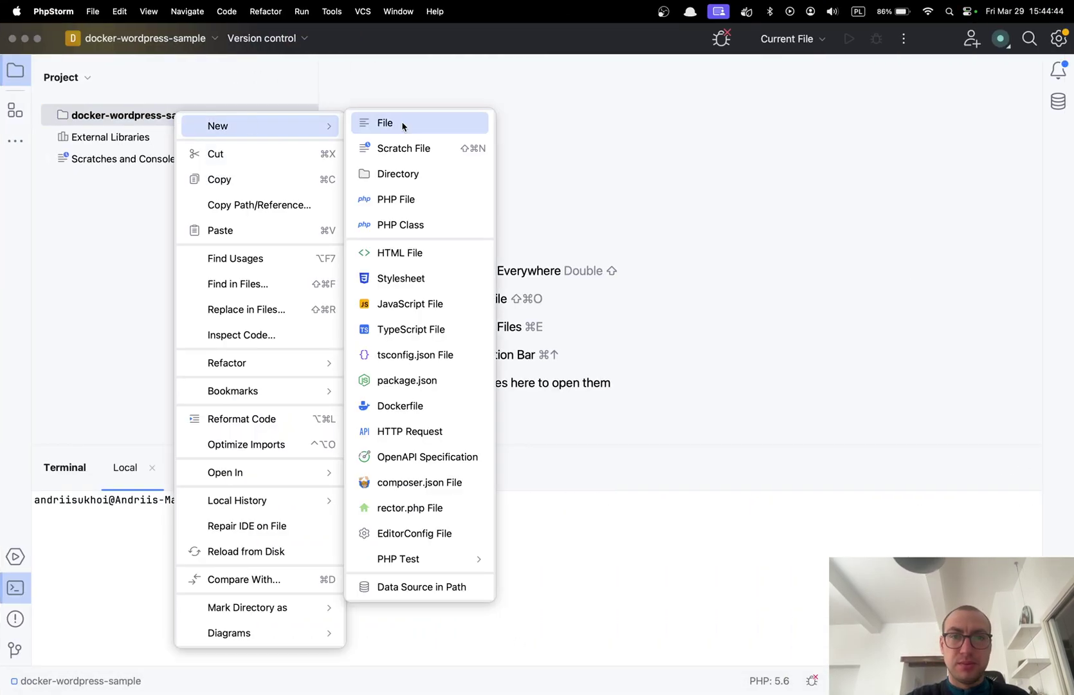
click(385, 122)
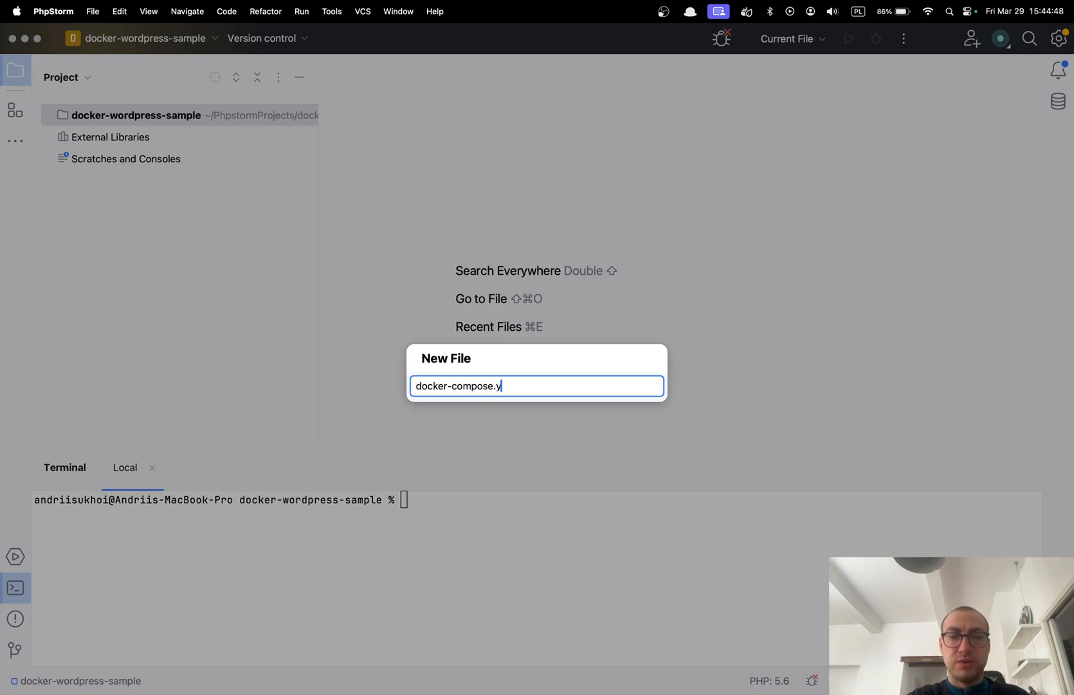
key(enter)
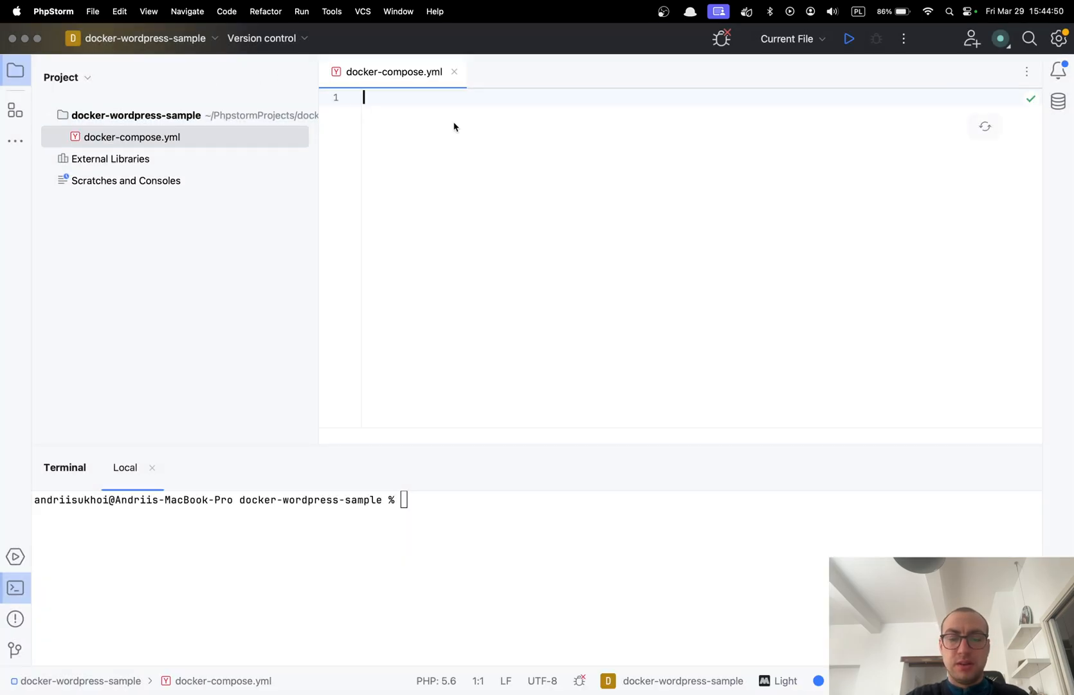
- Add version '3.9', a services block and an app service
text(version:)
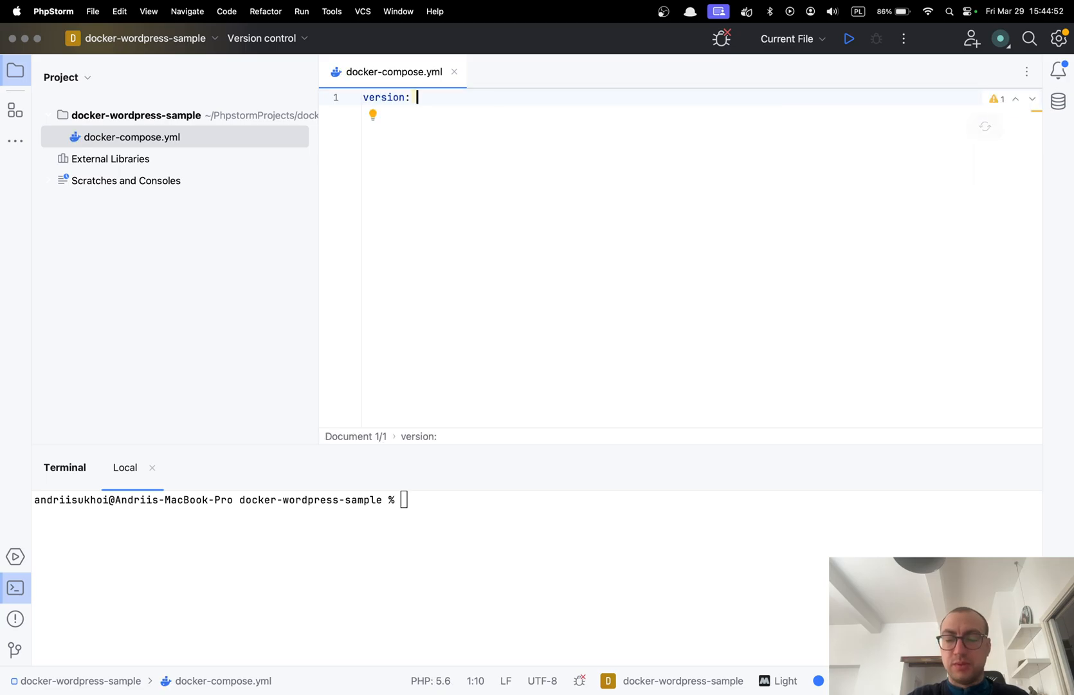
text('3.9')
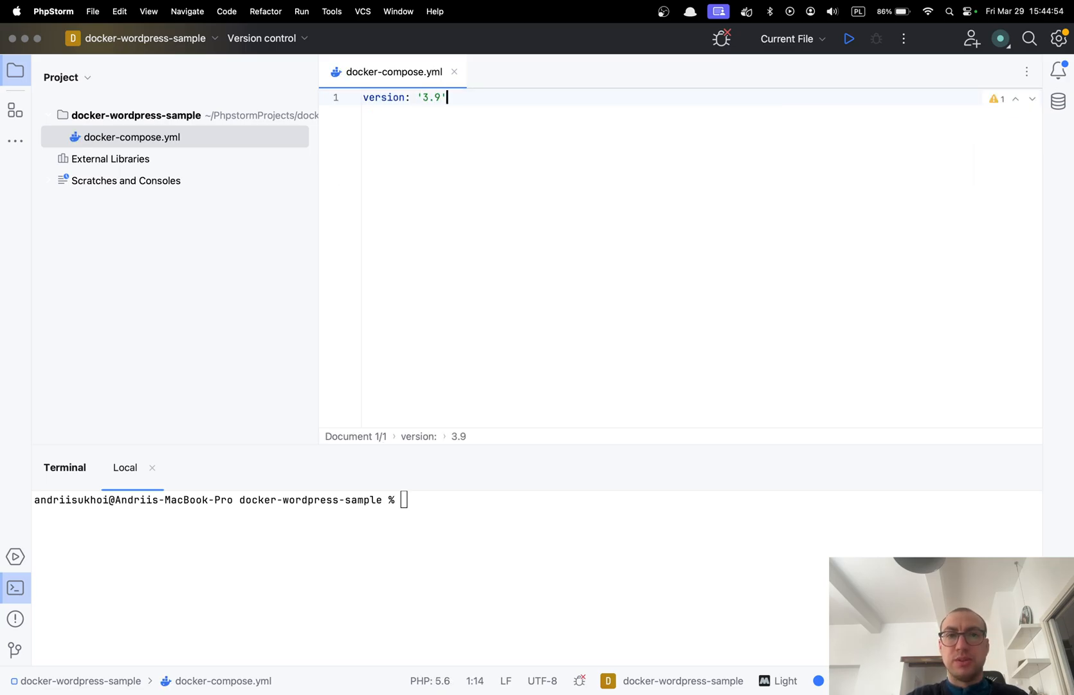
key(enter)
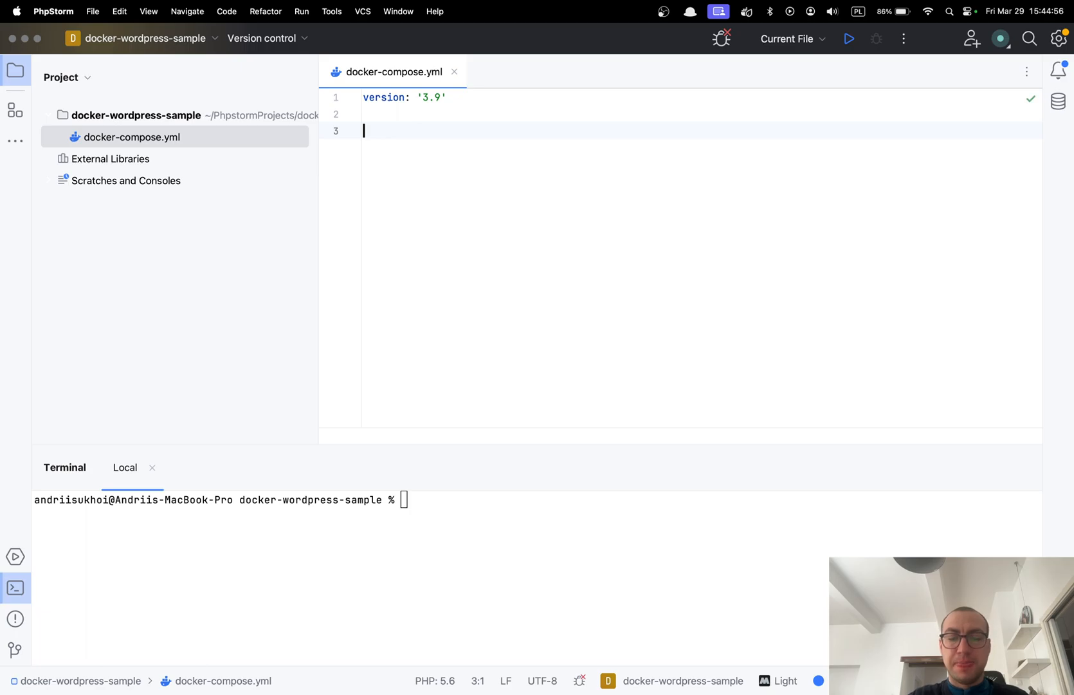
text(services:)
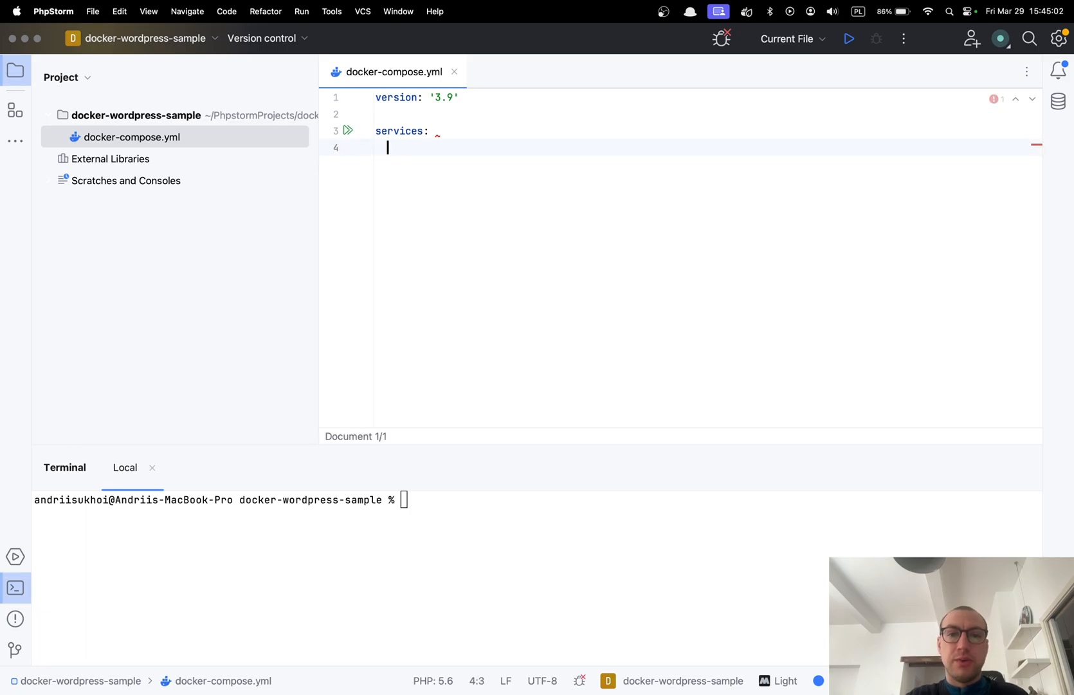
text(app:)
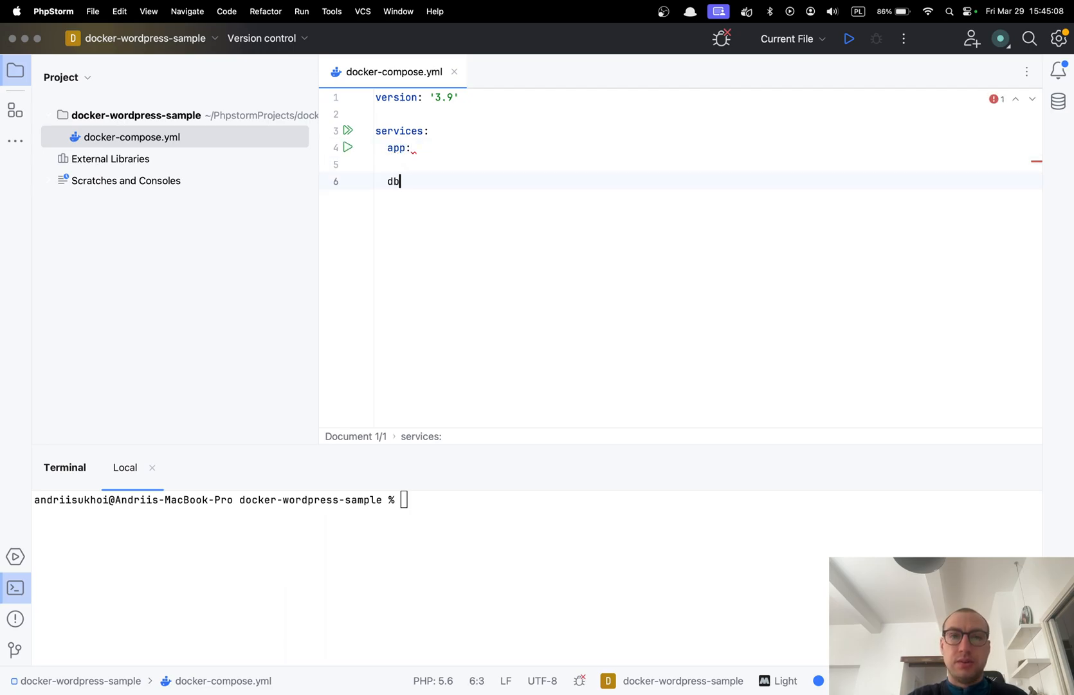
text(atabase:)
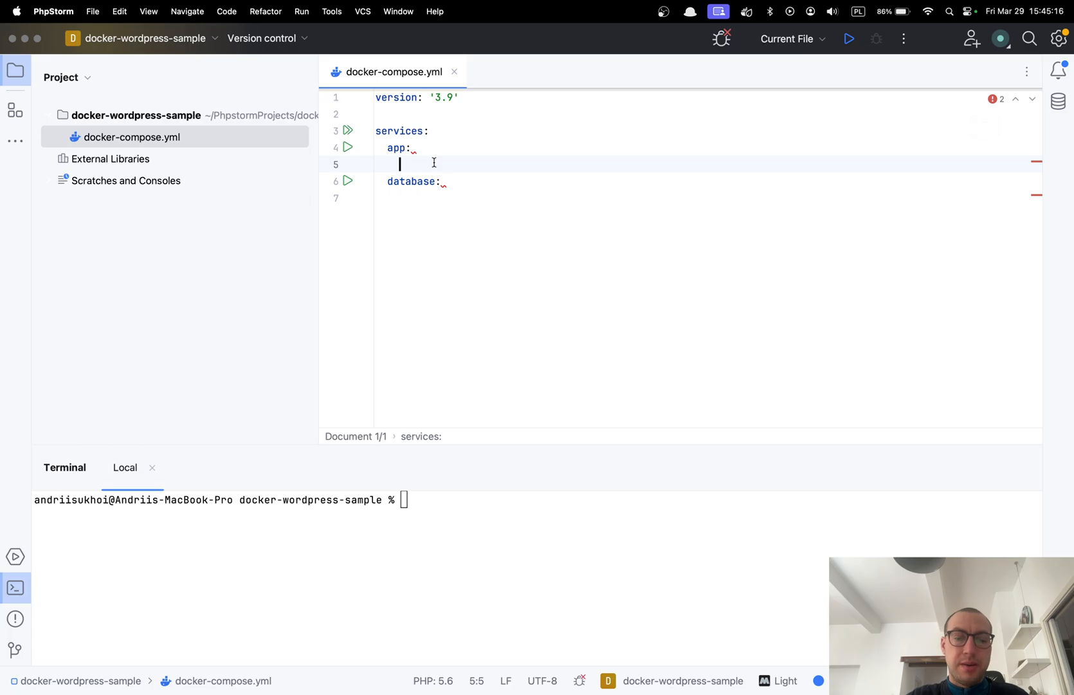
- Make app depend on database and begin the database service's image key
text(depends_on:)
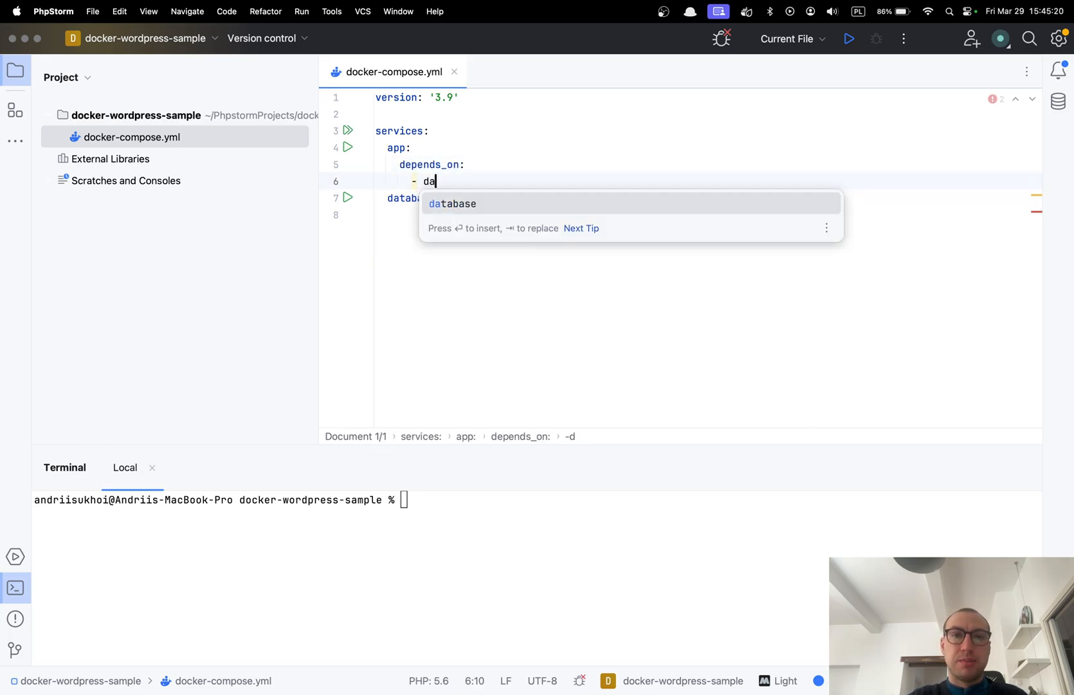
key(Enter)
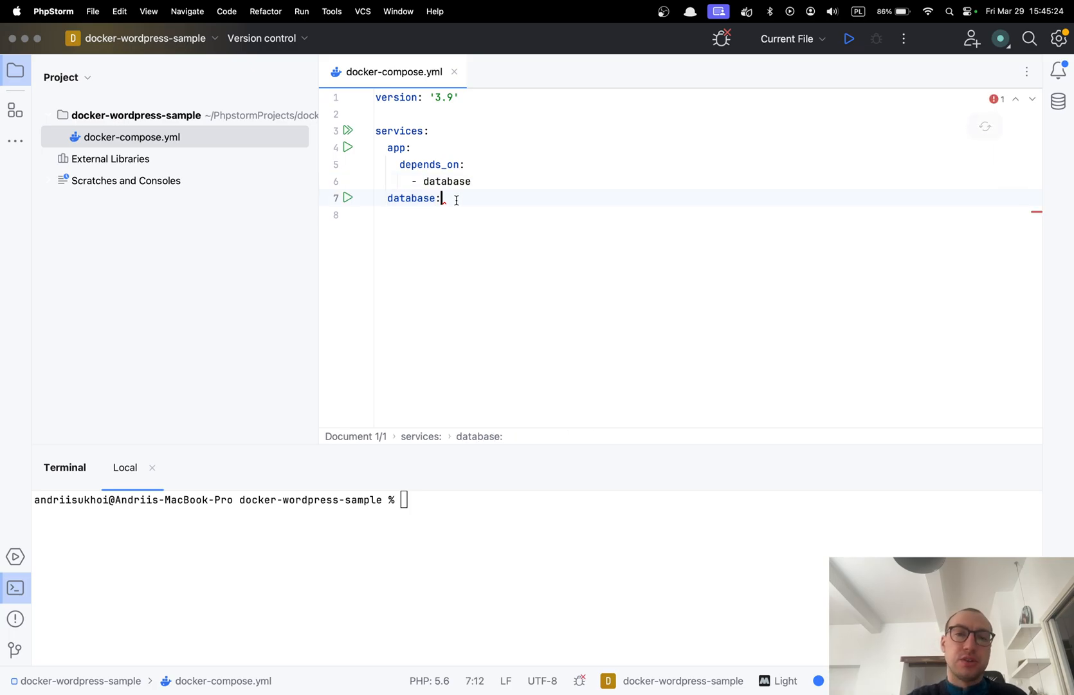
key(enter)
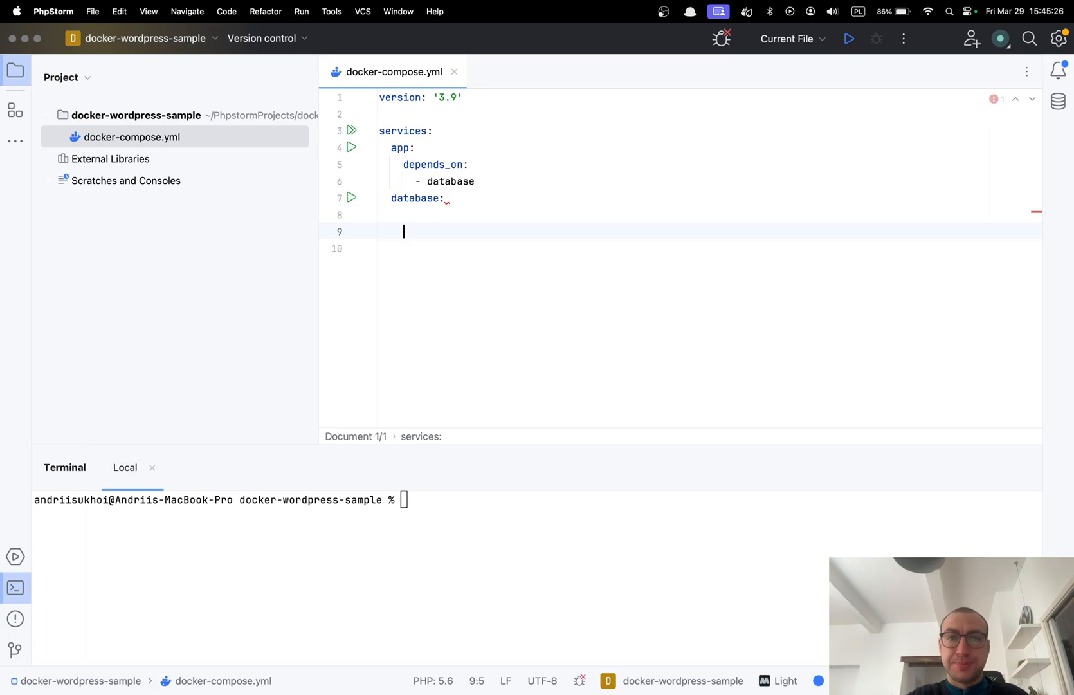
text(imafe)
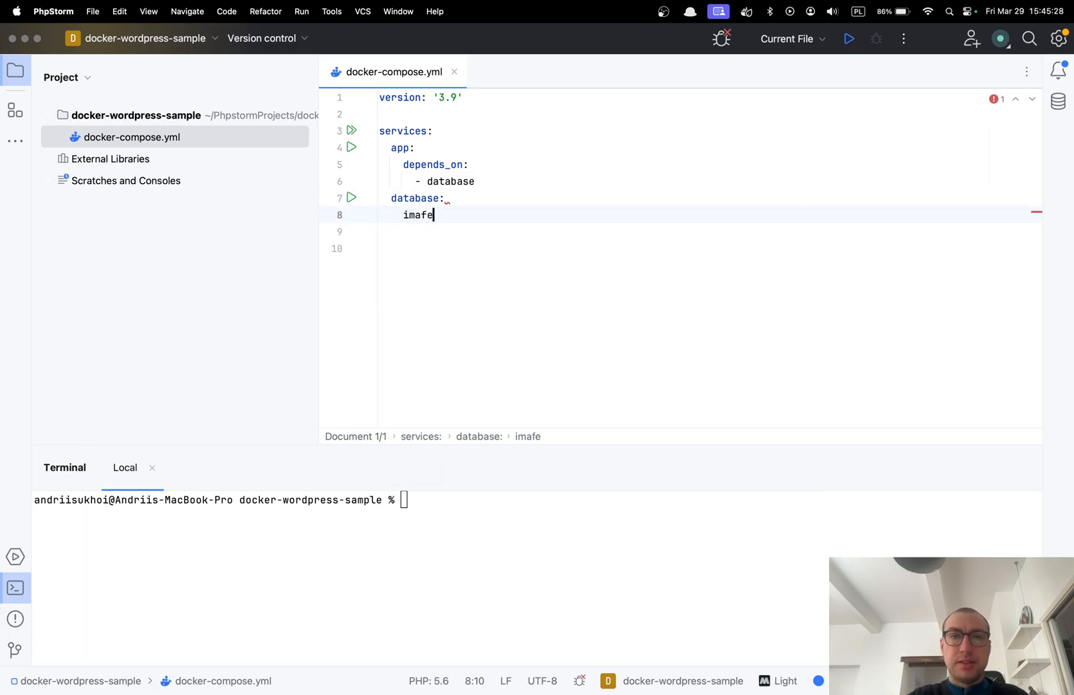
text(image)
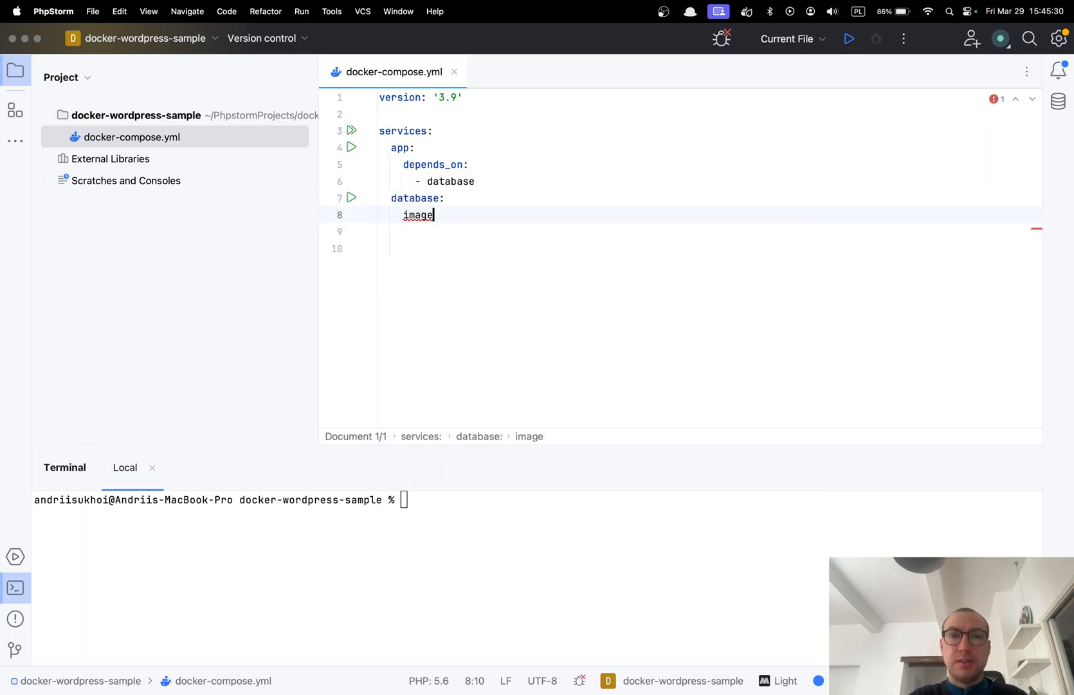
text(:)
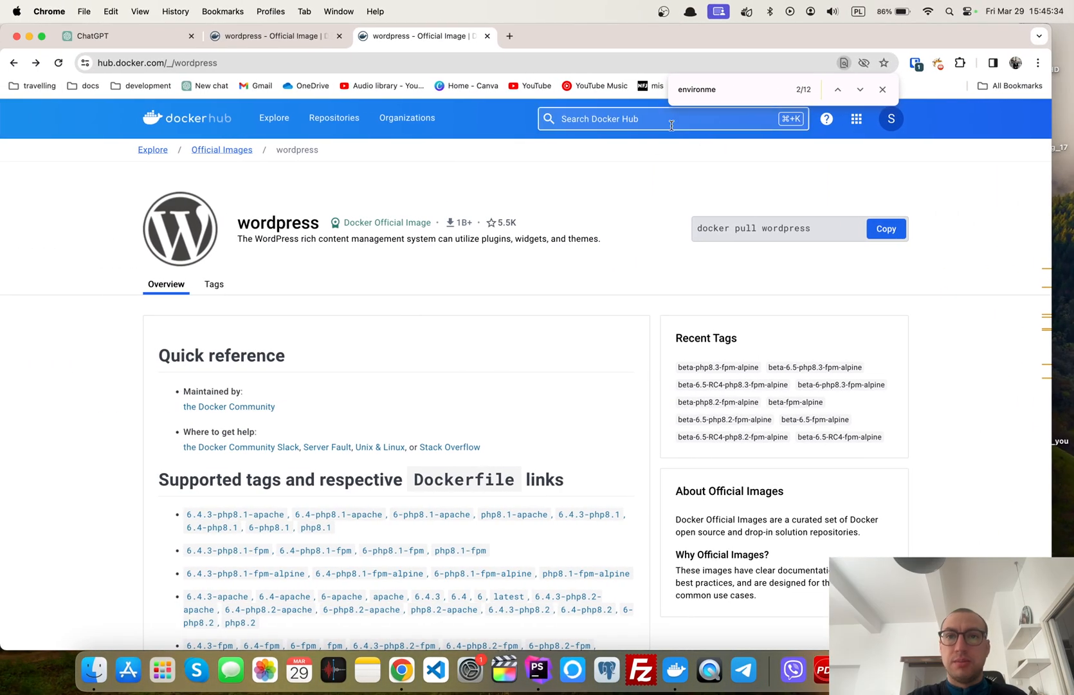
- Search Docker Hub for mysql and open the official MySQL image page
text(mysql)
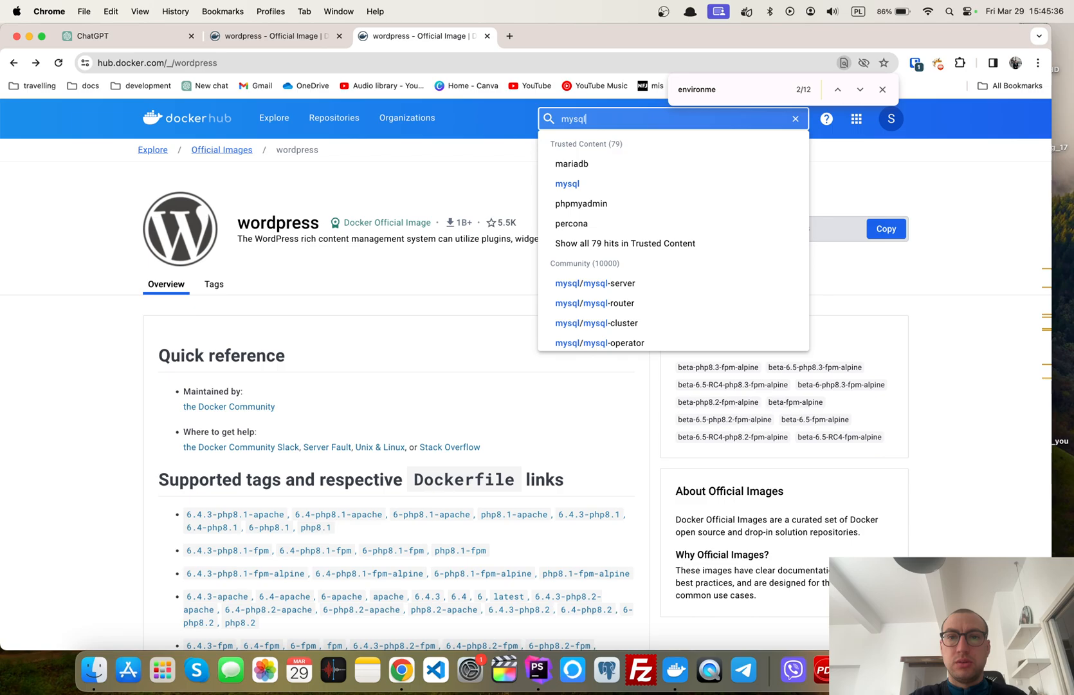
mouse_move(572, 164)
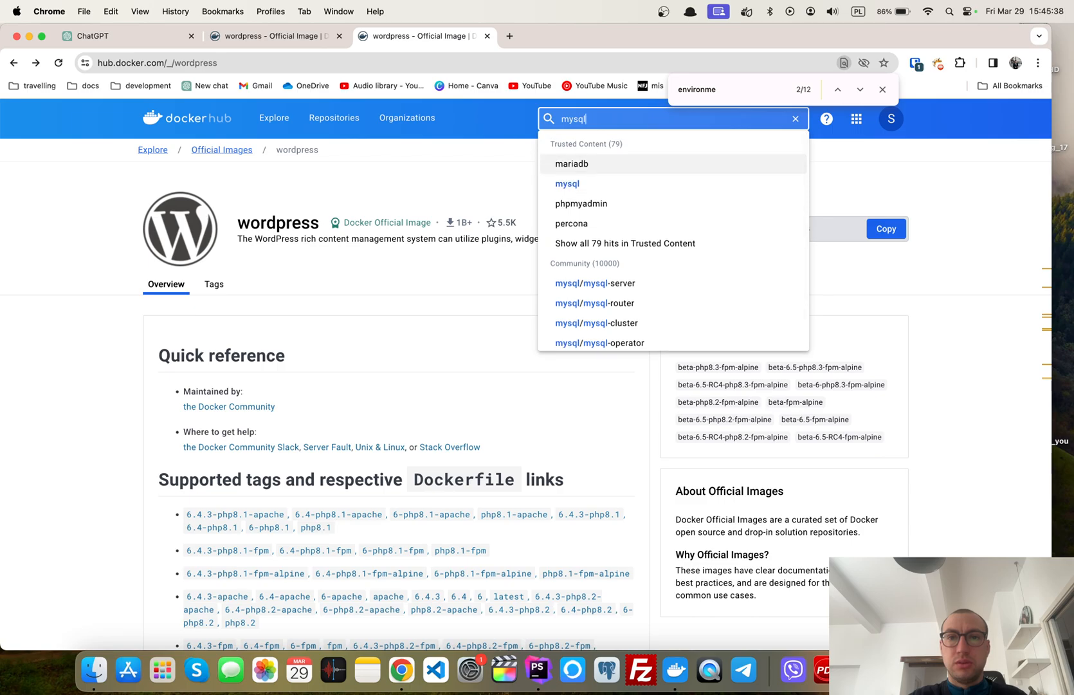
click(567, 184)
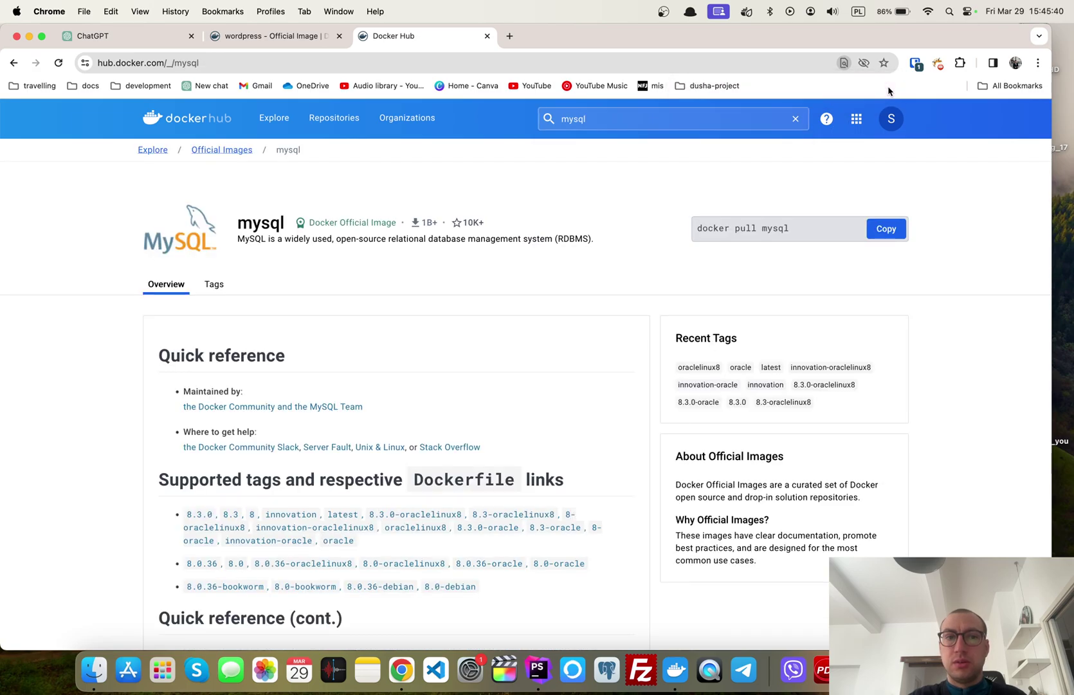
scroll(down, 3)
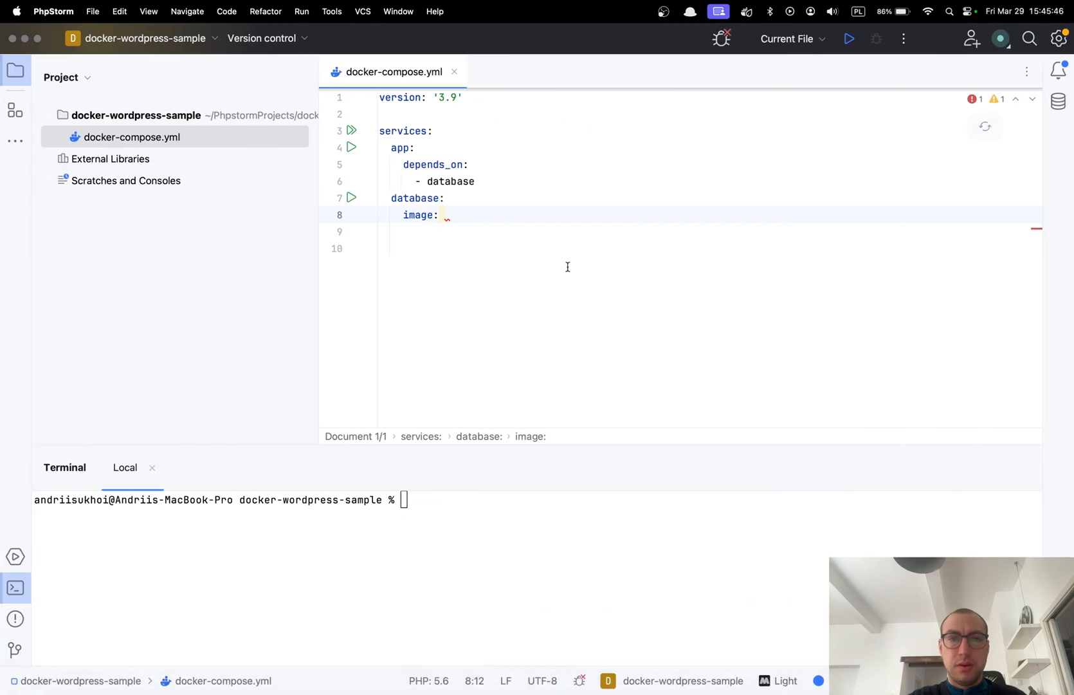
- Set the database image to mysql:8.3.0 and map port 3306:3306
text(mysql:)
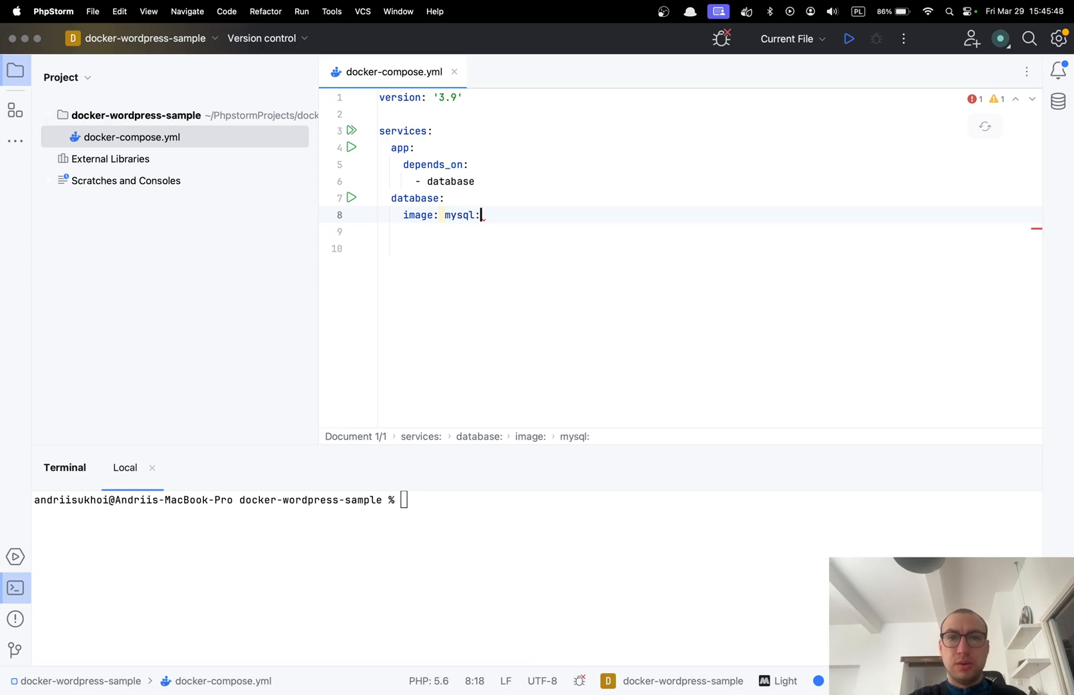
text(8.3.0.)
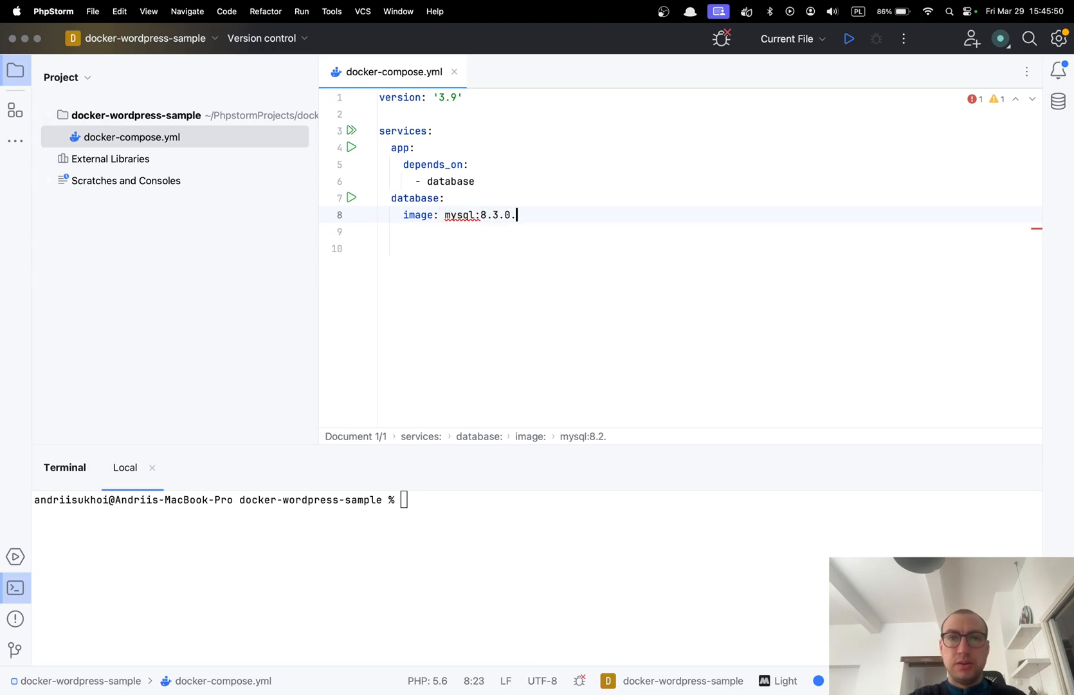
key(enter)
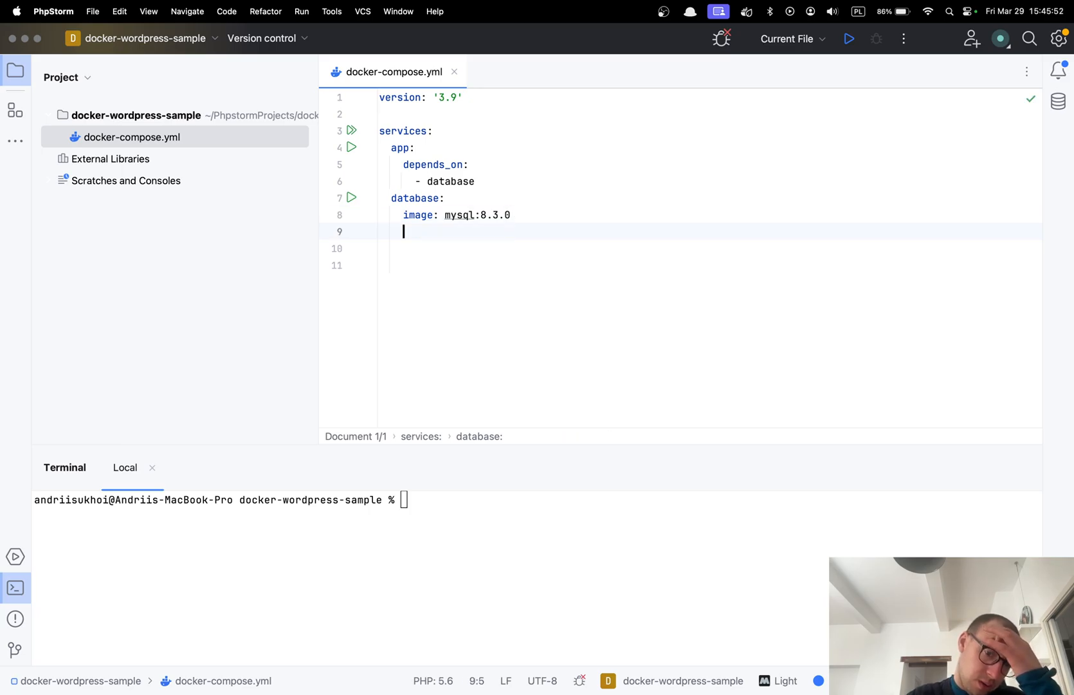
text(ports:)
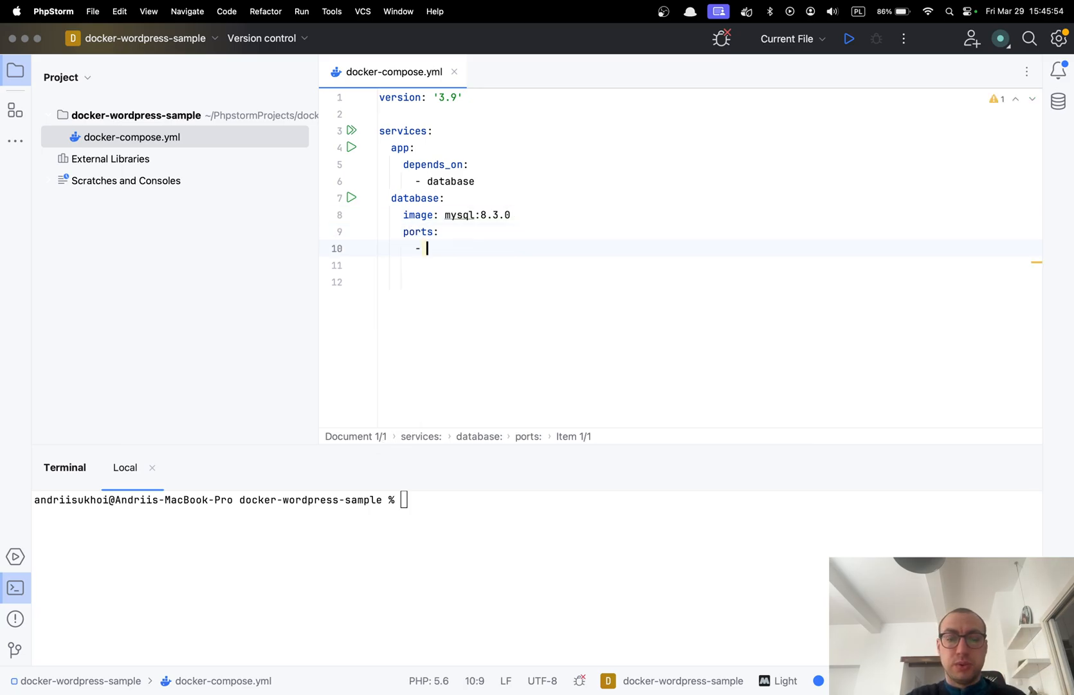
text('3305)
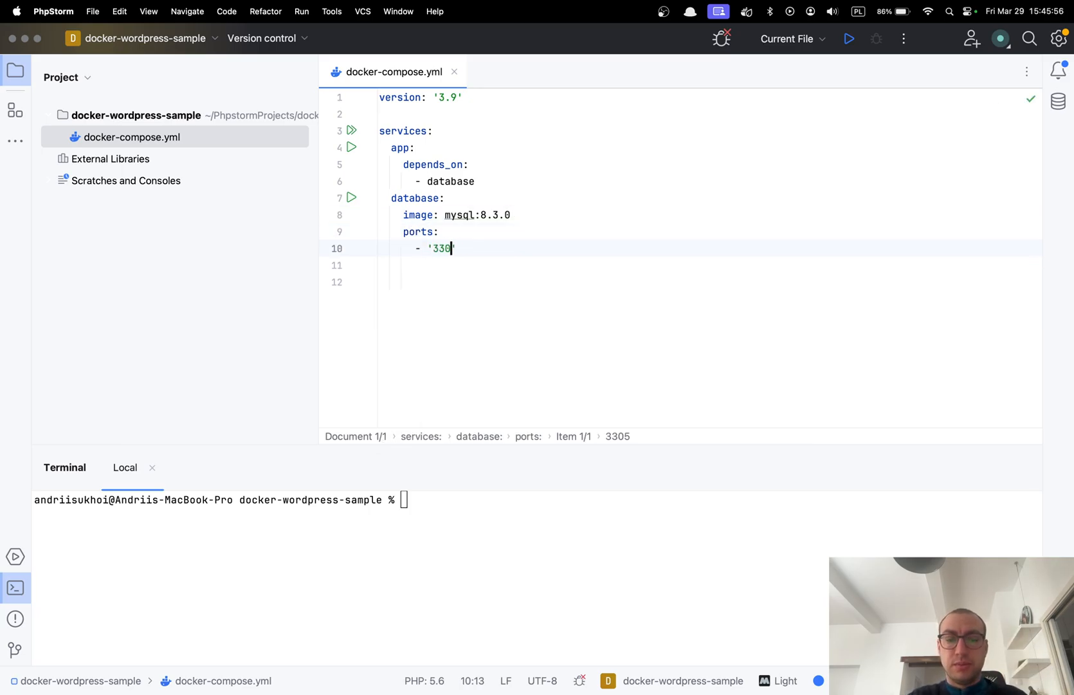
text(6:3306')
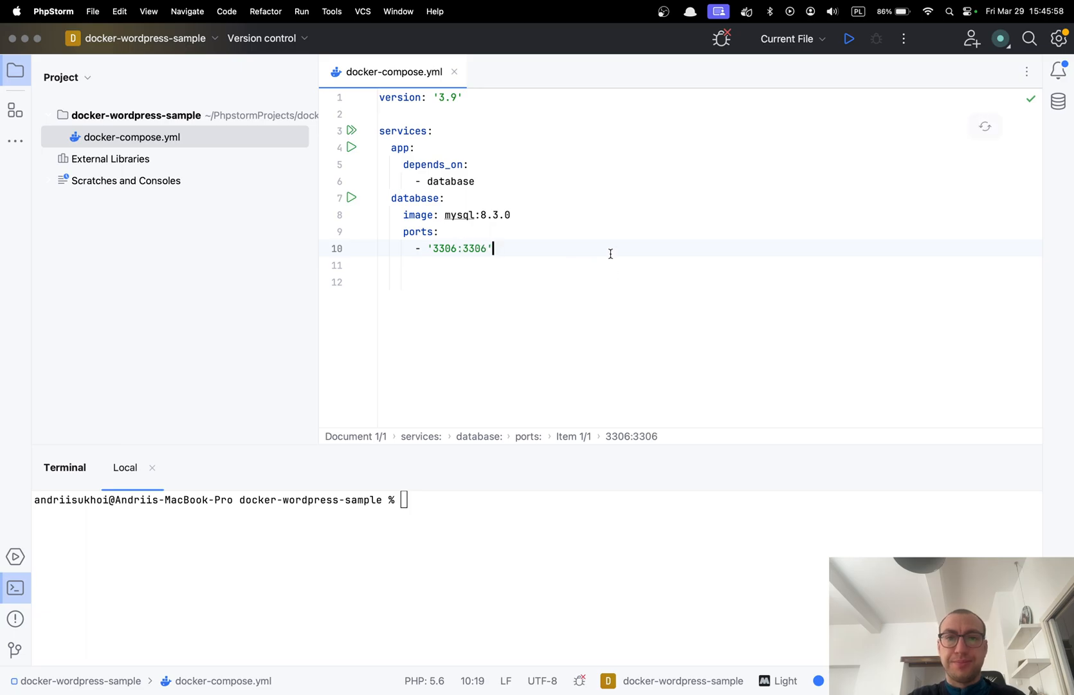
- Mount db-data at /var/lib/mysql and start an environment section
text(v)
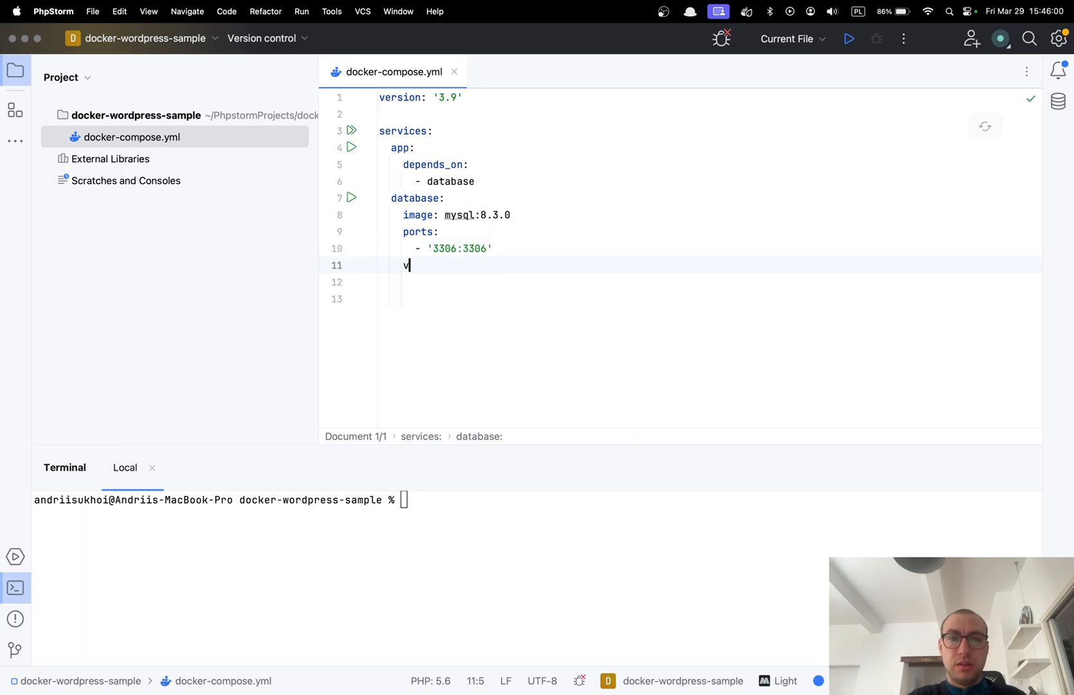
text(olumes:)
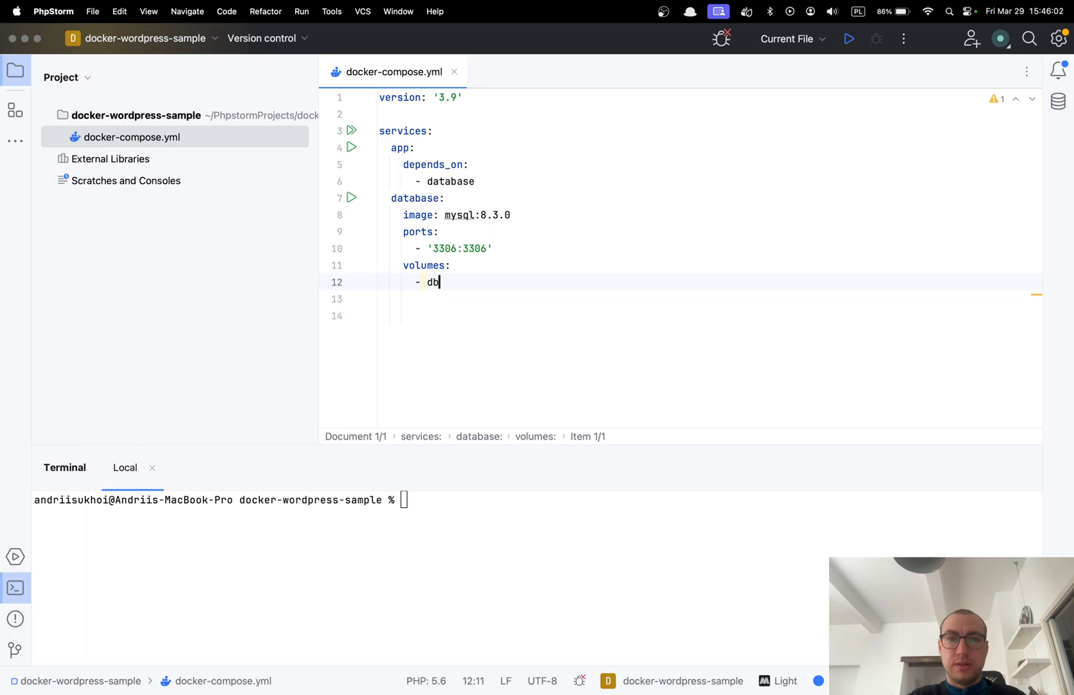
text(-dat)
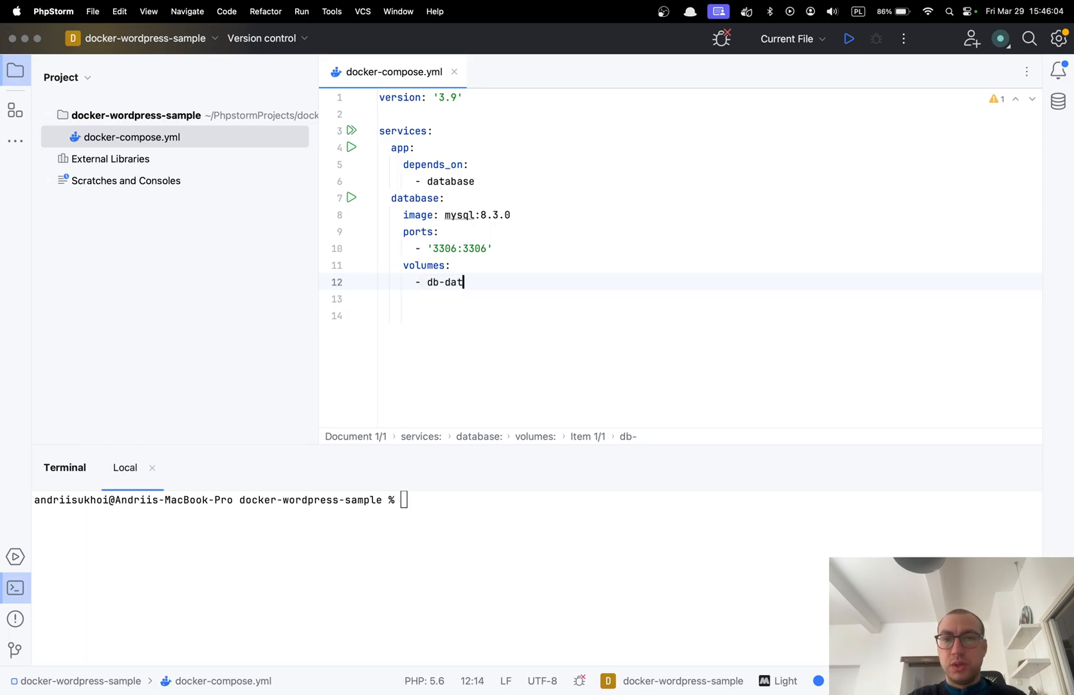
text(a:)
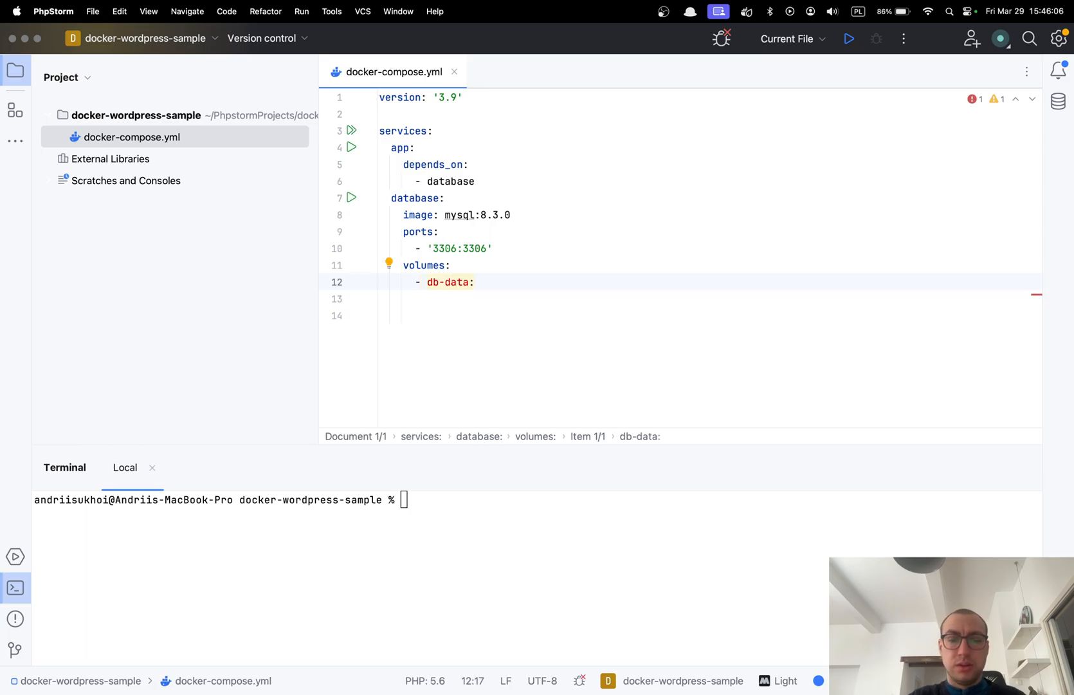
text(:/var/li)
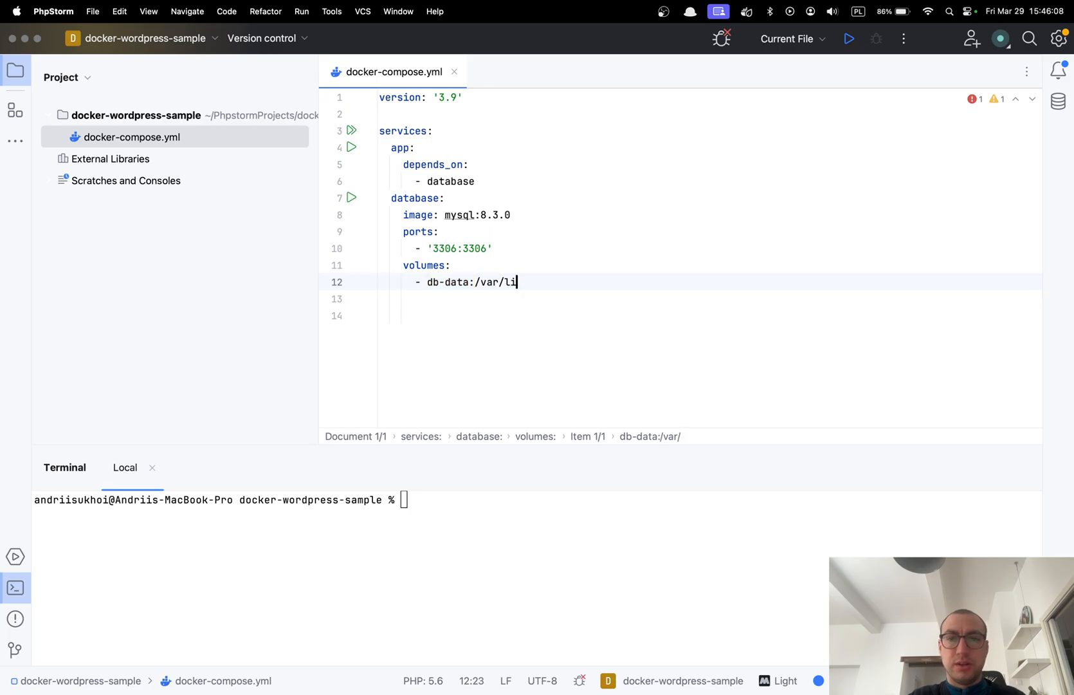
text(b/mysq)
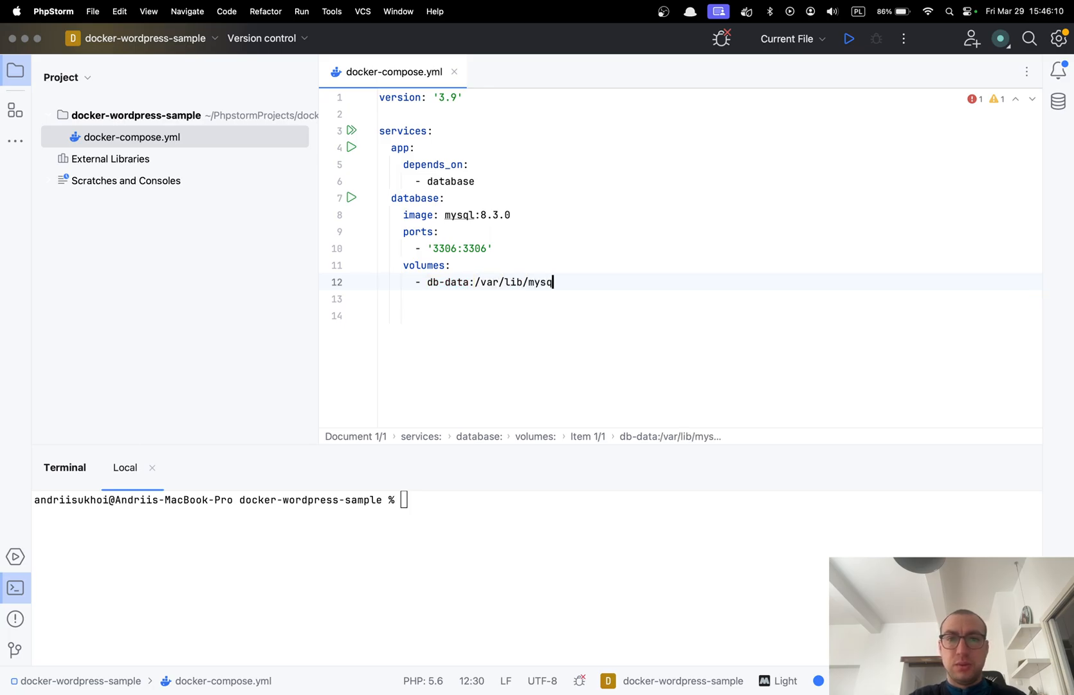
key(enter)
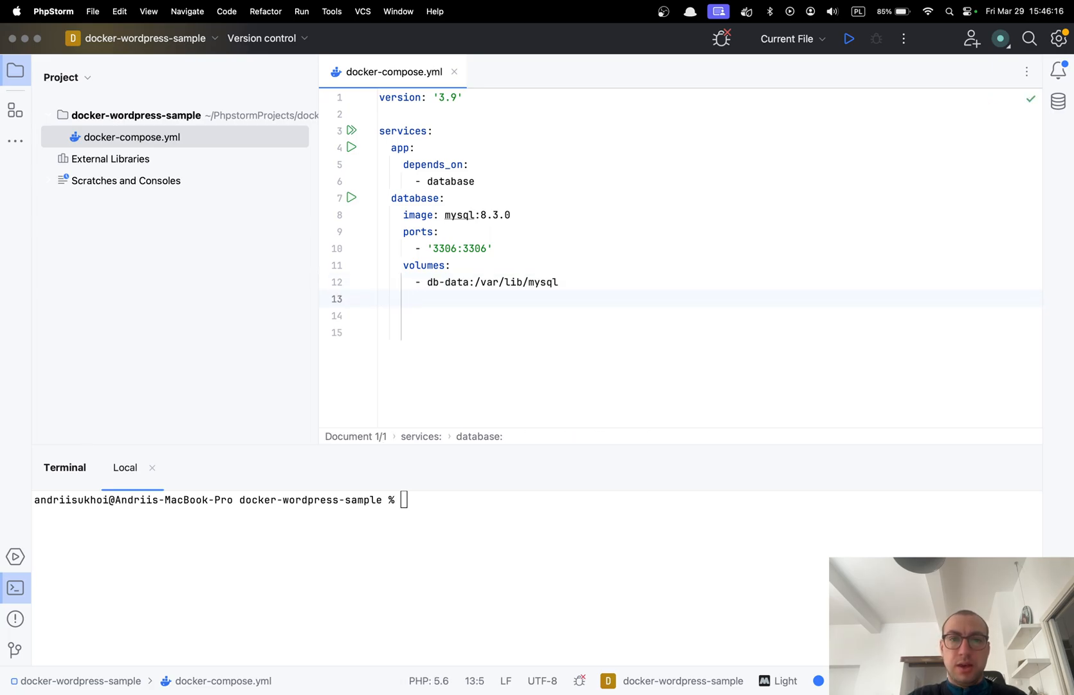
text(environment:)
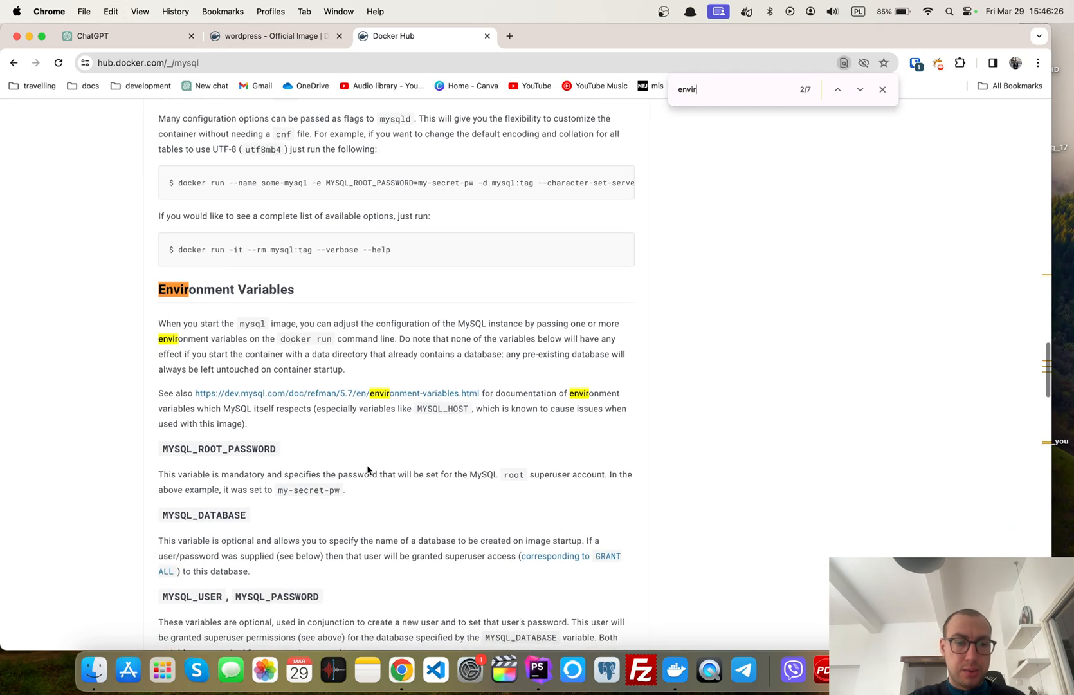
- Select the MYSQL_ROOT_PASSWORD variable name in the MySQL image docs
double_click(219, 448)
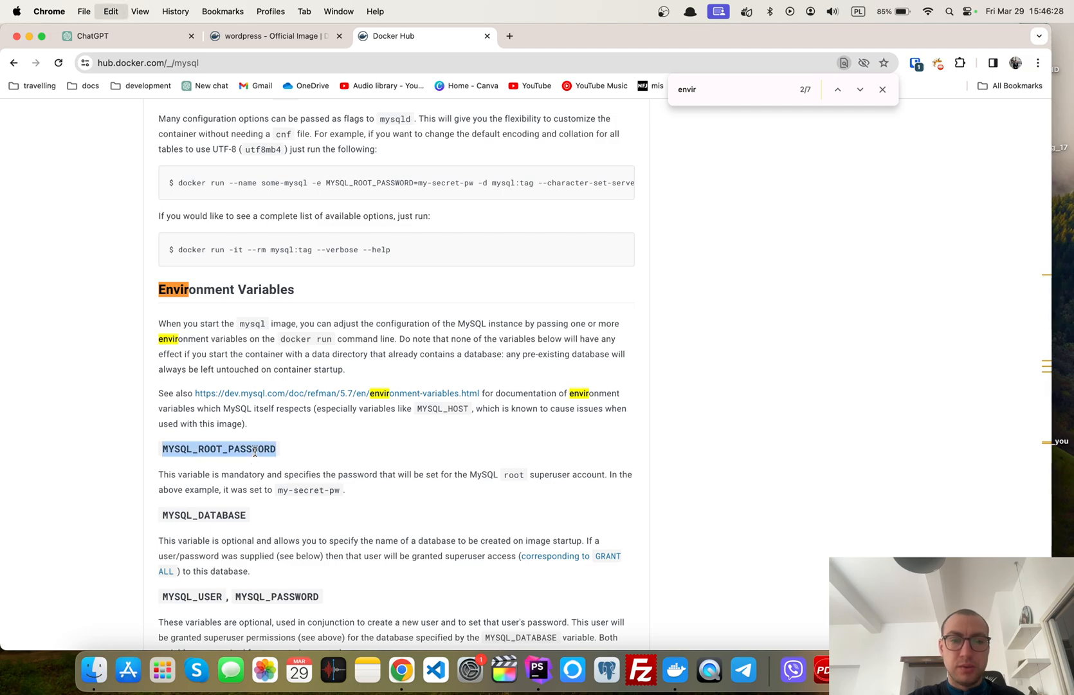
mouse_move(538, 671)
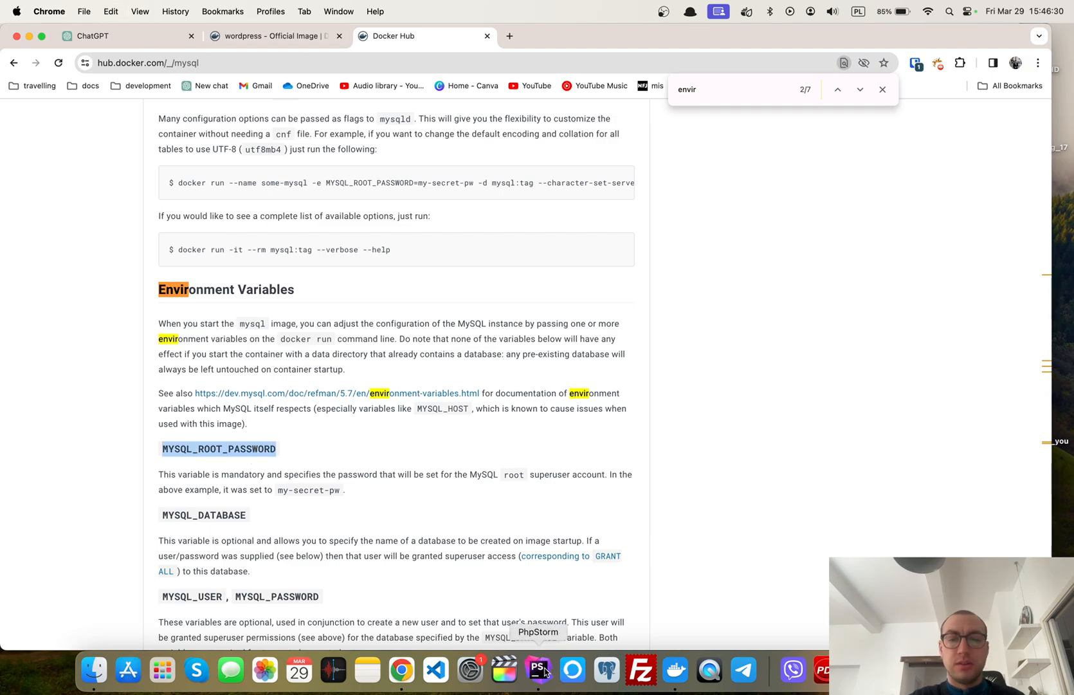
- Add an empty MYSQL_ROOT_PASSWORD key under environment and name a new file .env
click(537, 669)
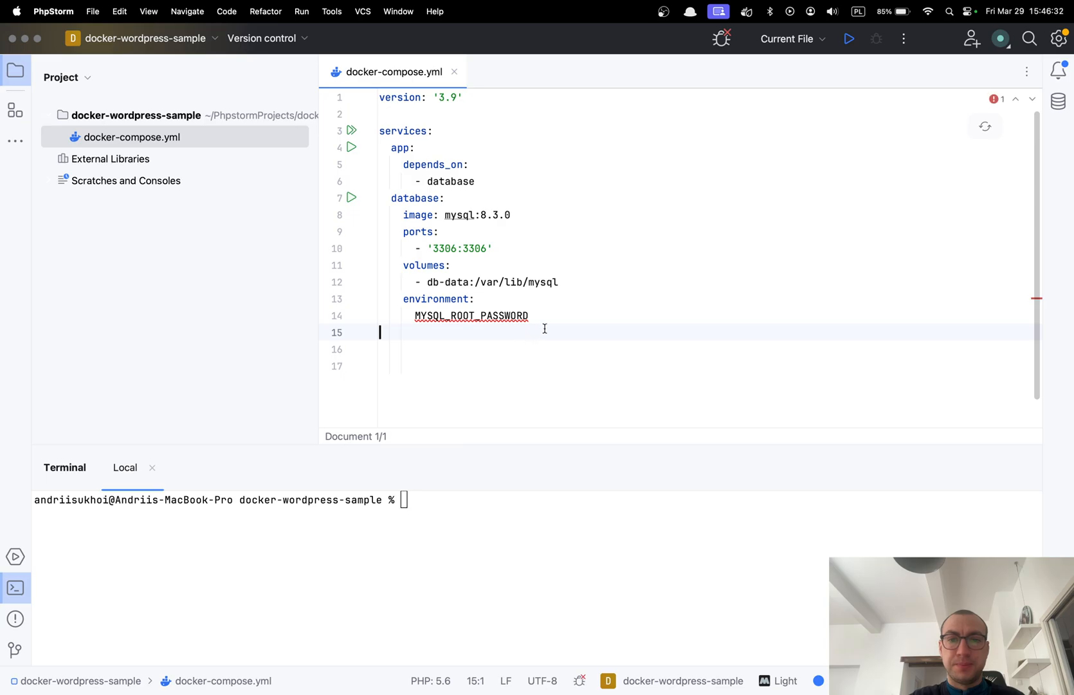
text(:)
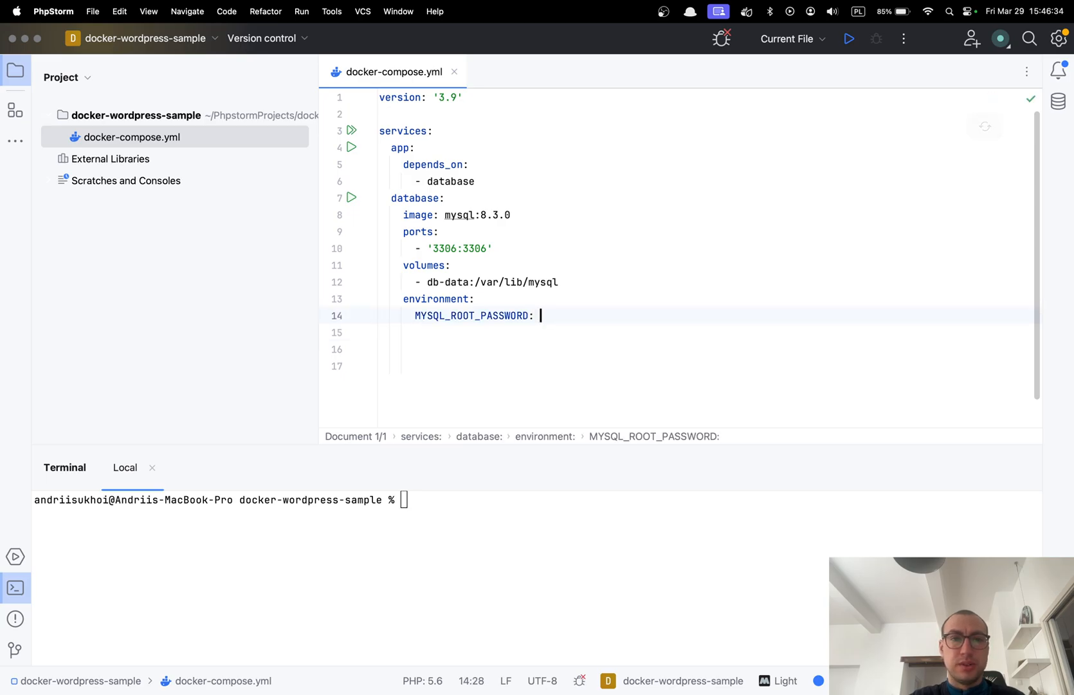
text(')
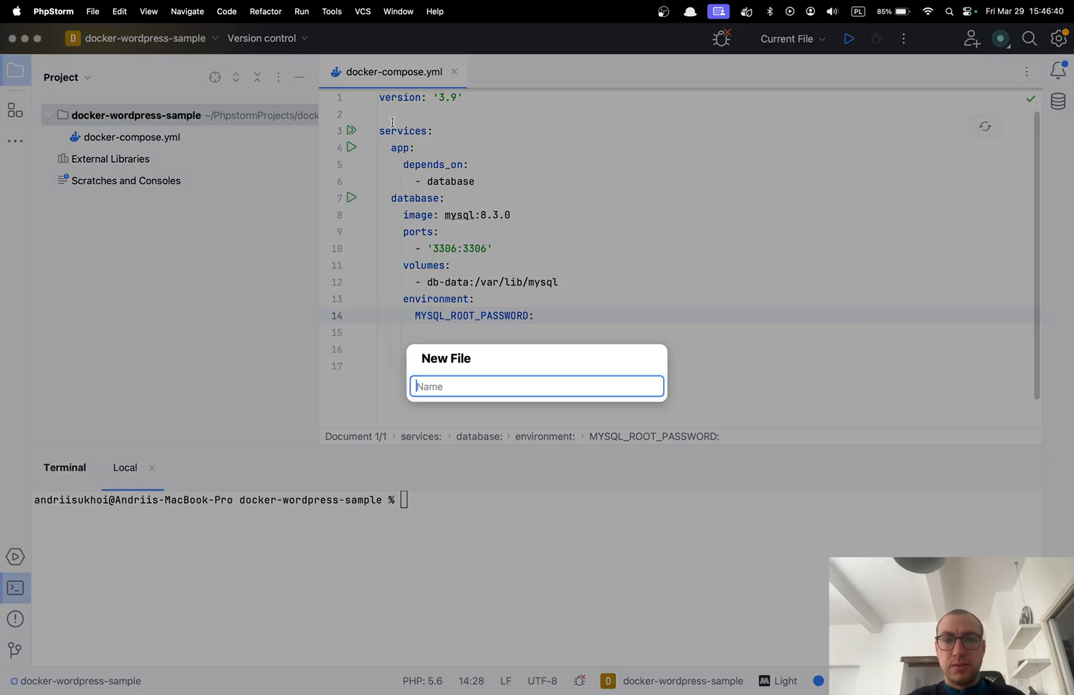
text(.env)
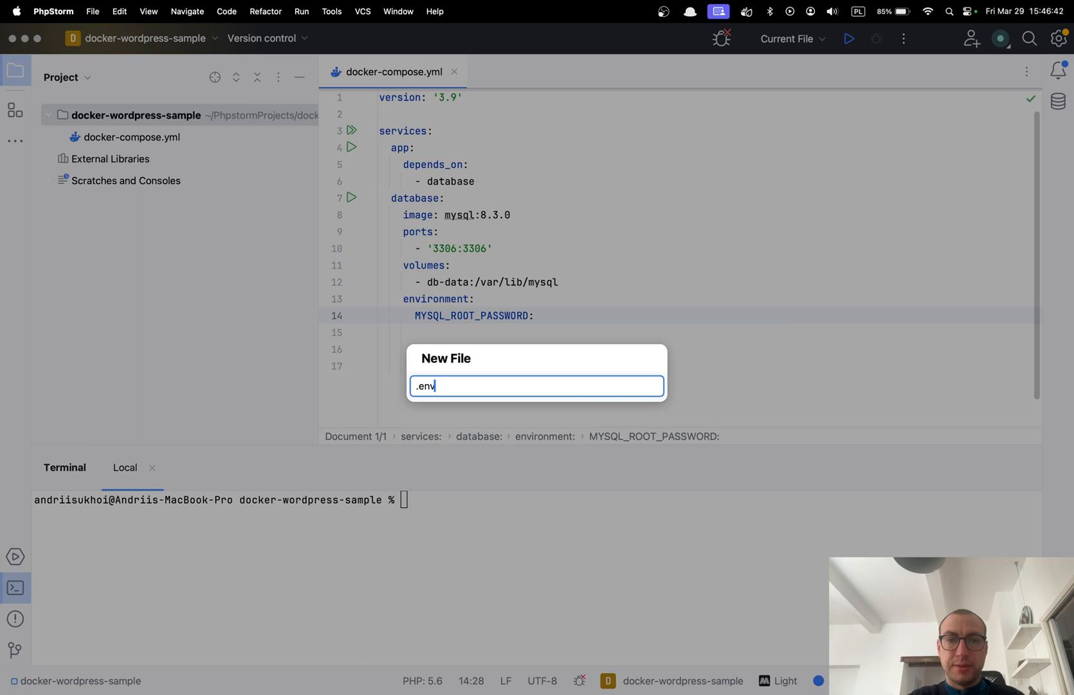
- Confirm creation of the empty .env file beside docker-compose.yml
key(Enter)
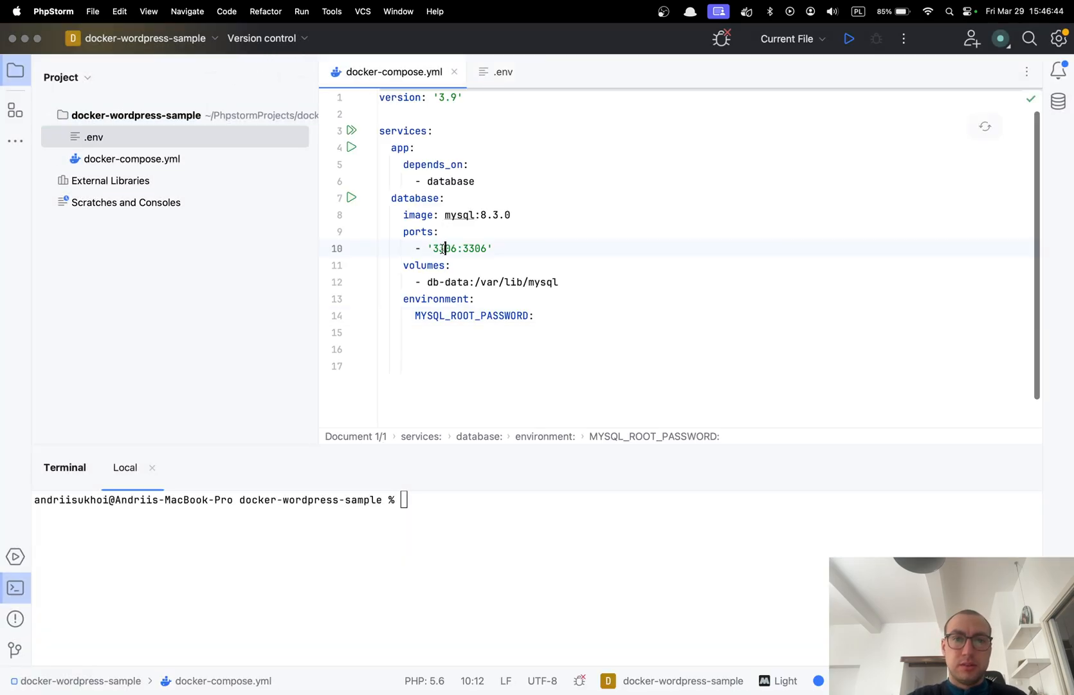
key(Enter)
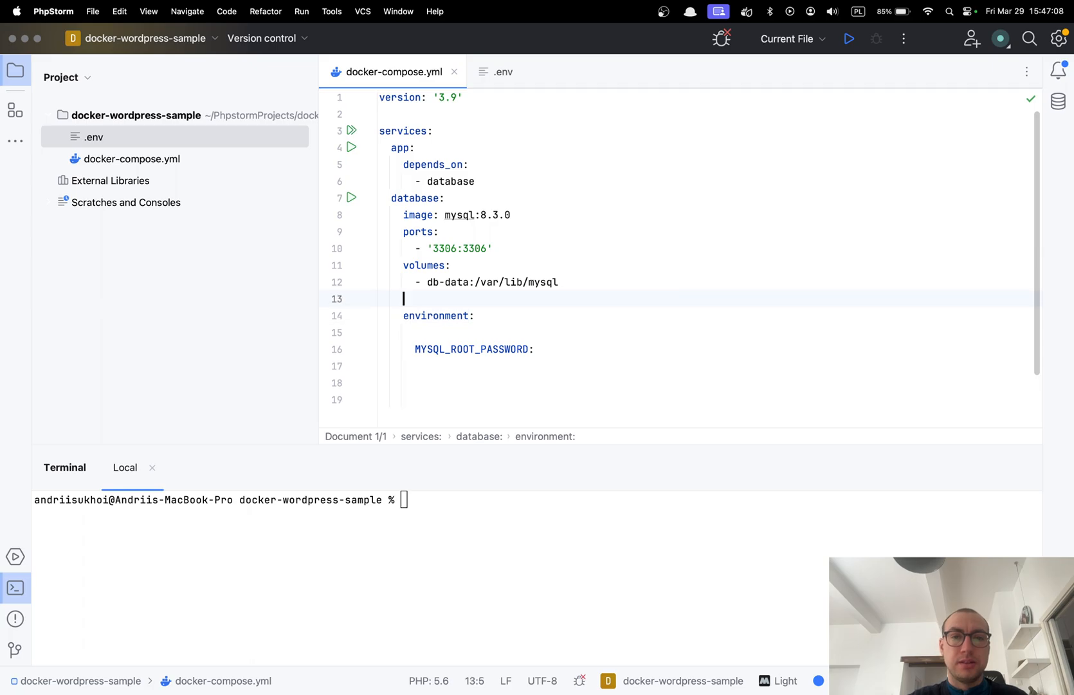
- Add env_file pointing to .env and set MYSQL_ROOT_PASSWORD to ${MYSQL_ROOT_PASSWORD}
text(env_file:)
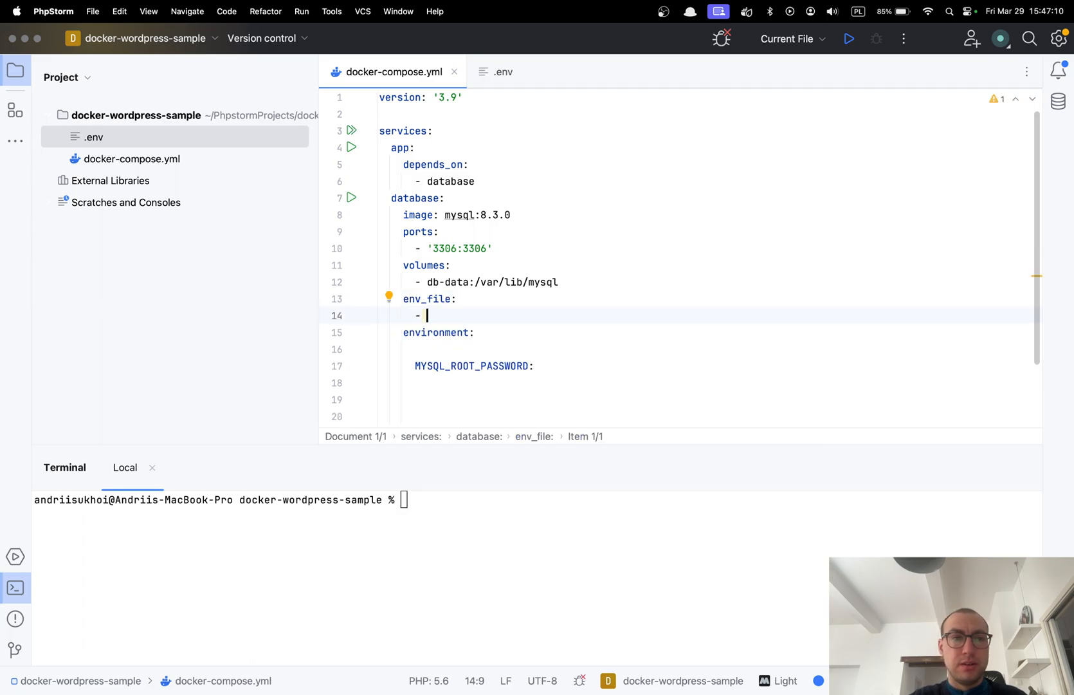
text(.env)
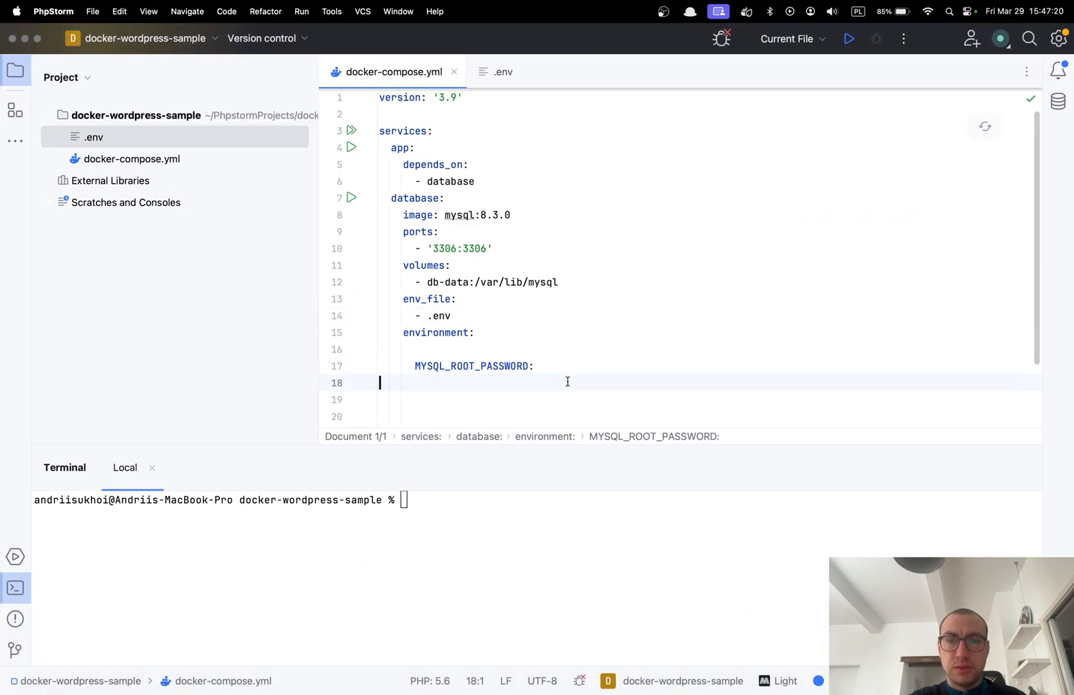
text('#)
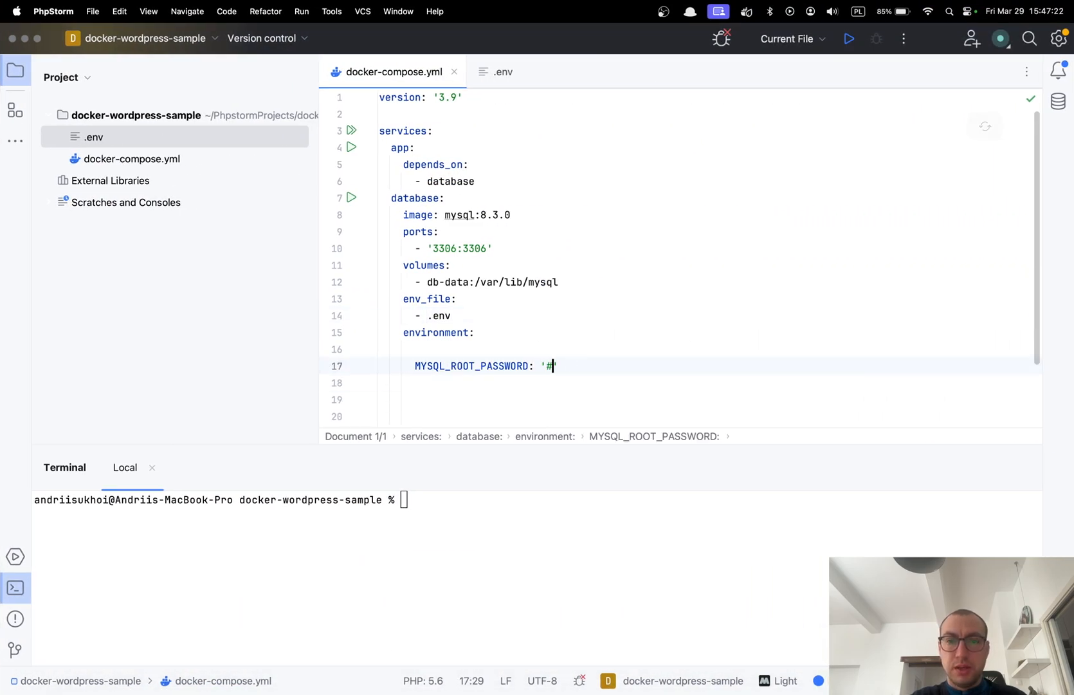
text(${MYSQL_ROOT_PASSWORD)
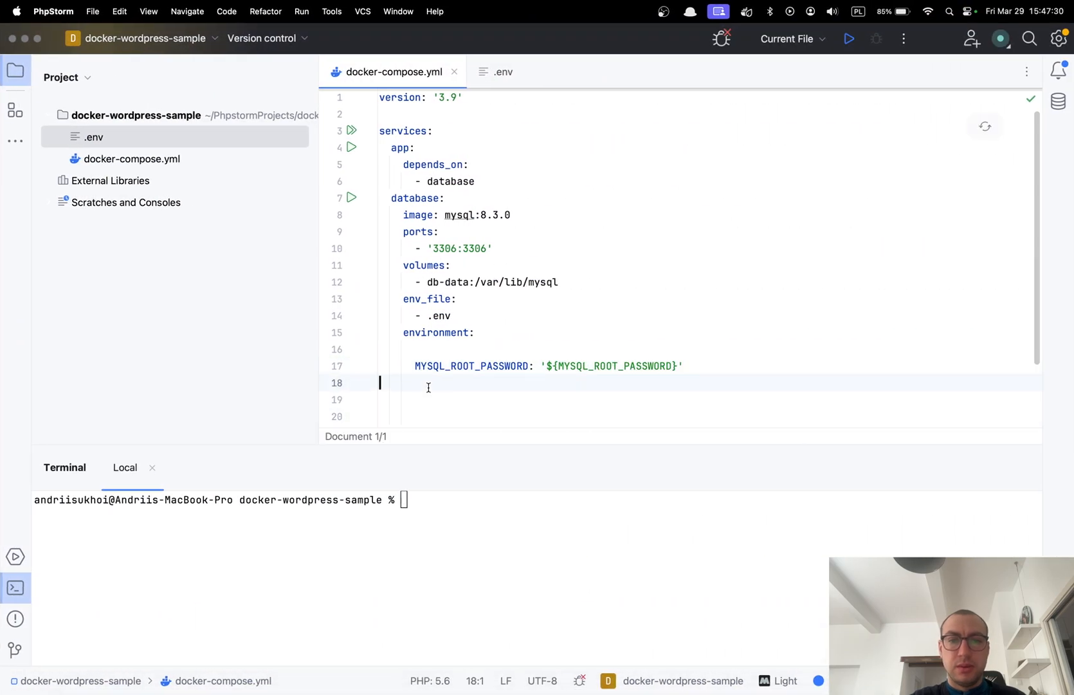
- Map MYSQL_DATABASE, MYSQL_USER and MYSQL_PASSWORD to matching ${...} variables
text(MYSQL_DATABASE:)
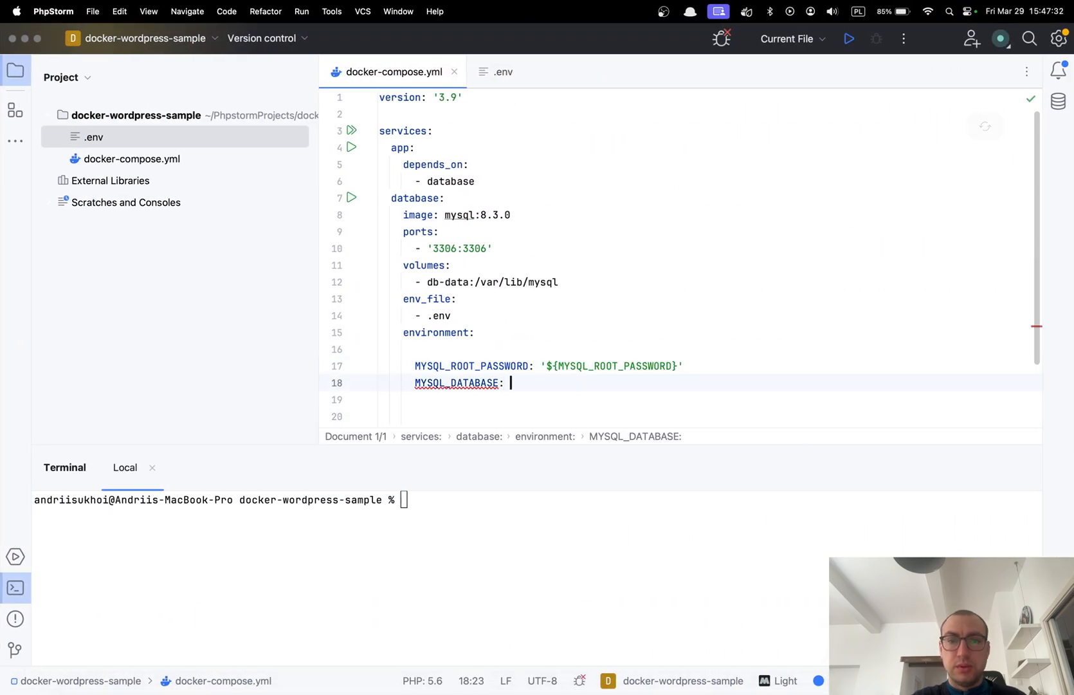
text('')
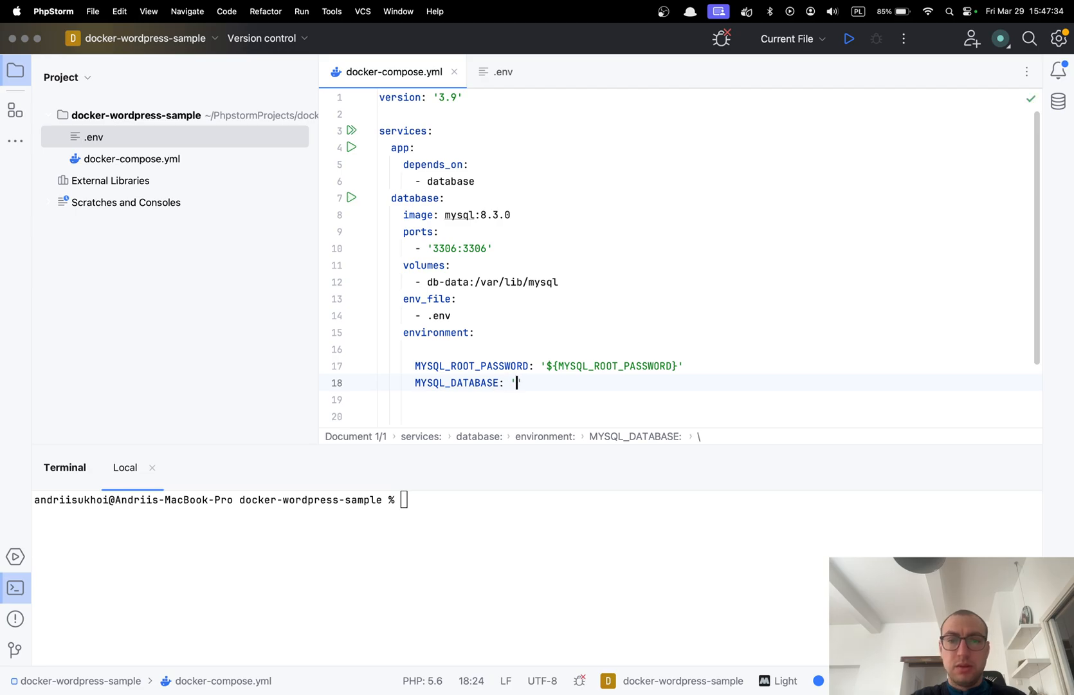
text(#{})
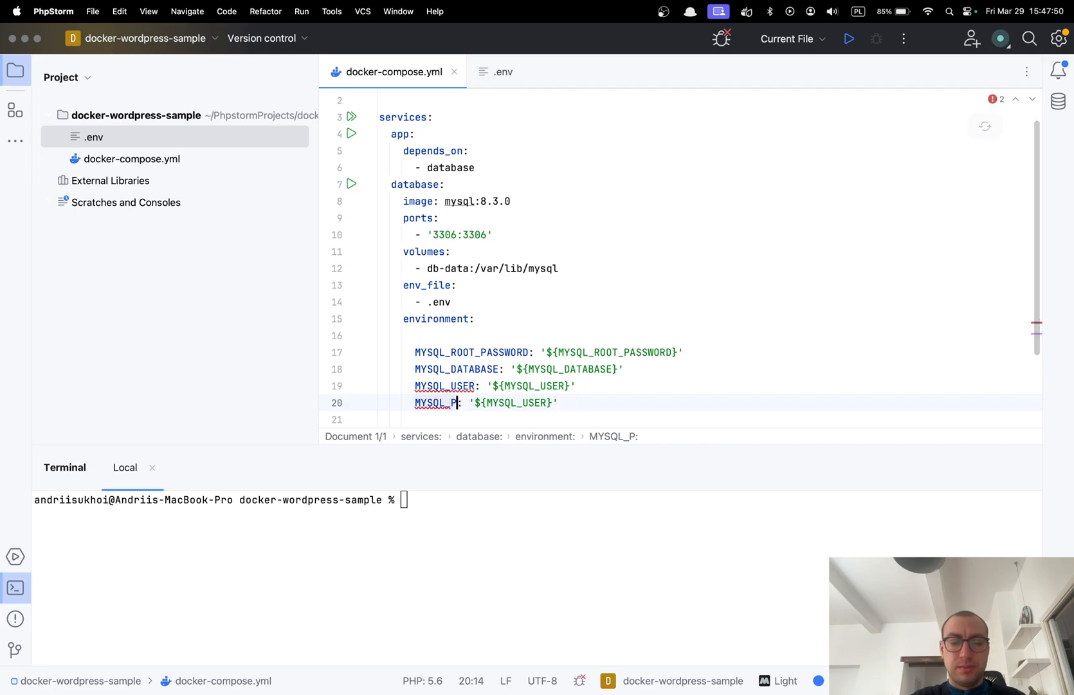
text(ASSWORD)
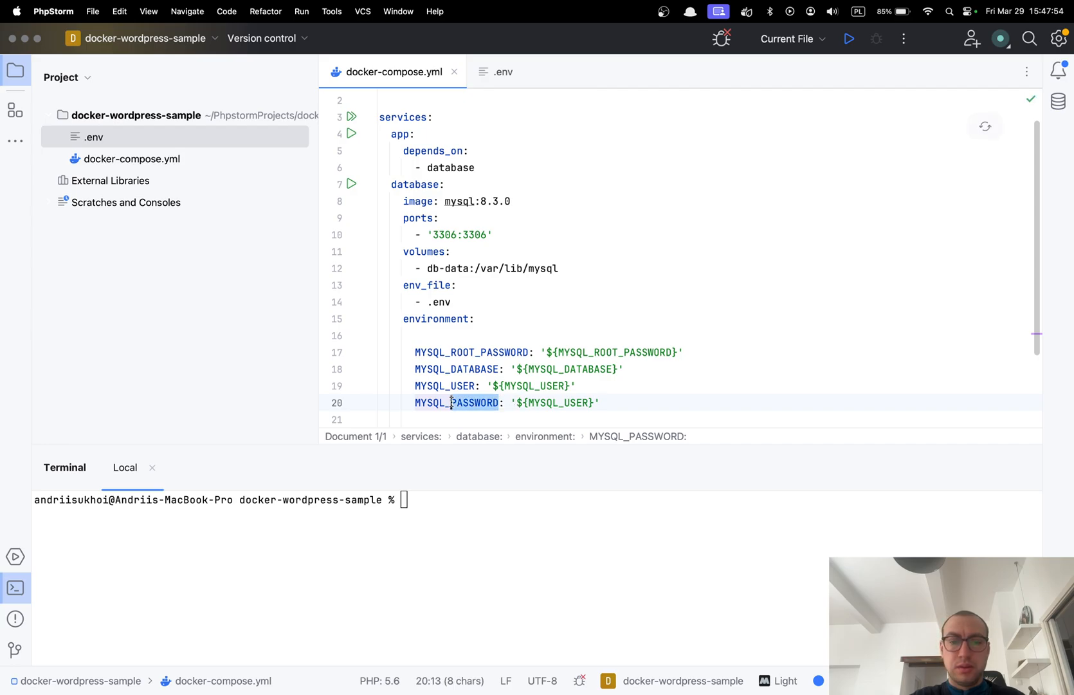
double_click(577, 402)
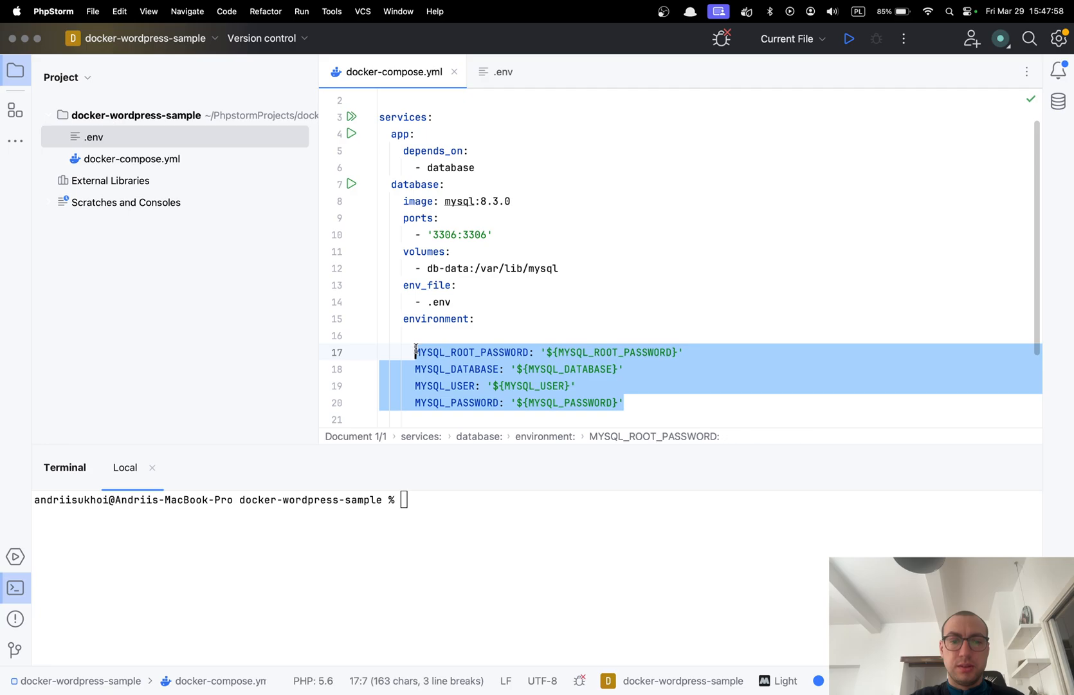
click(504, 71)
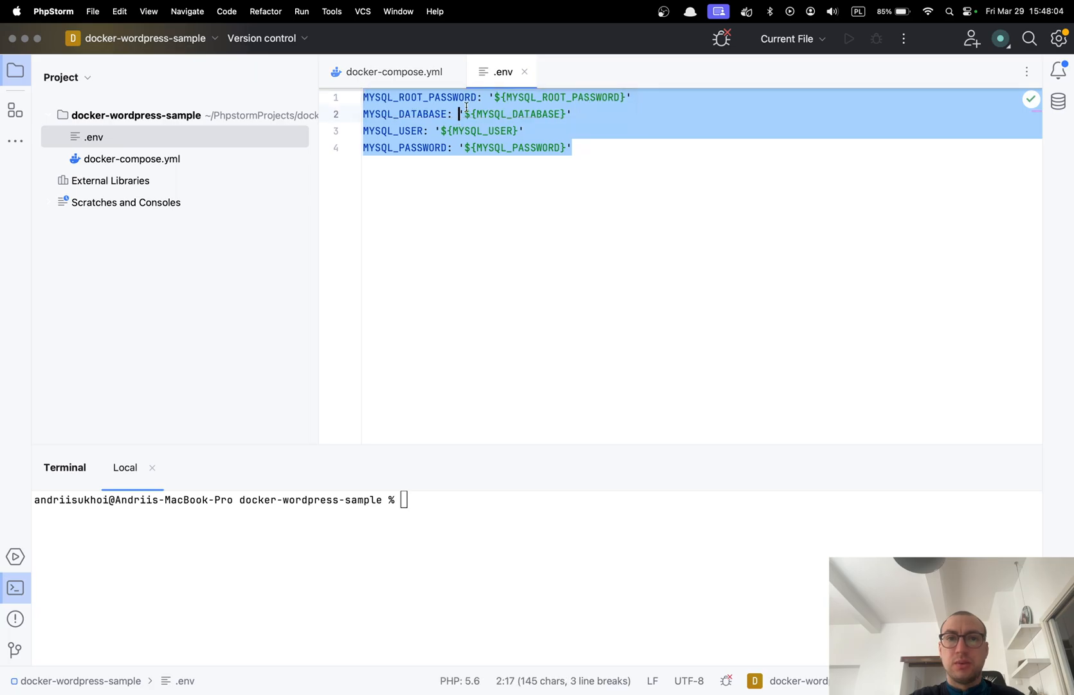
click(489, 113)
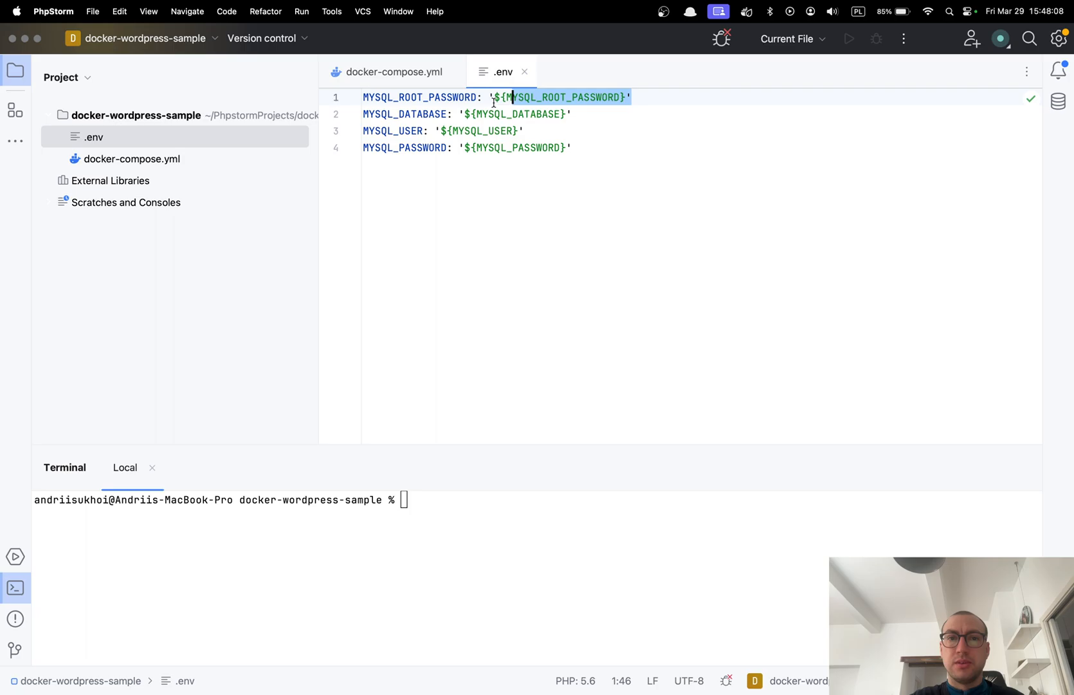
key(Delete)
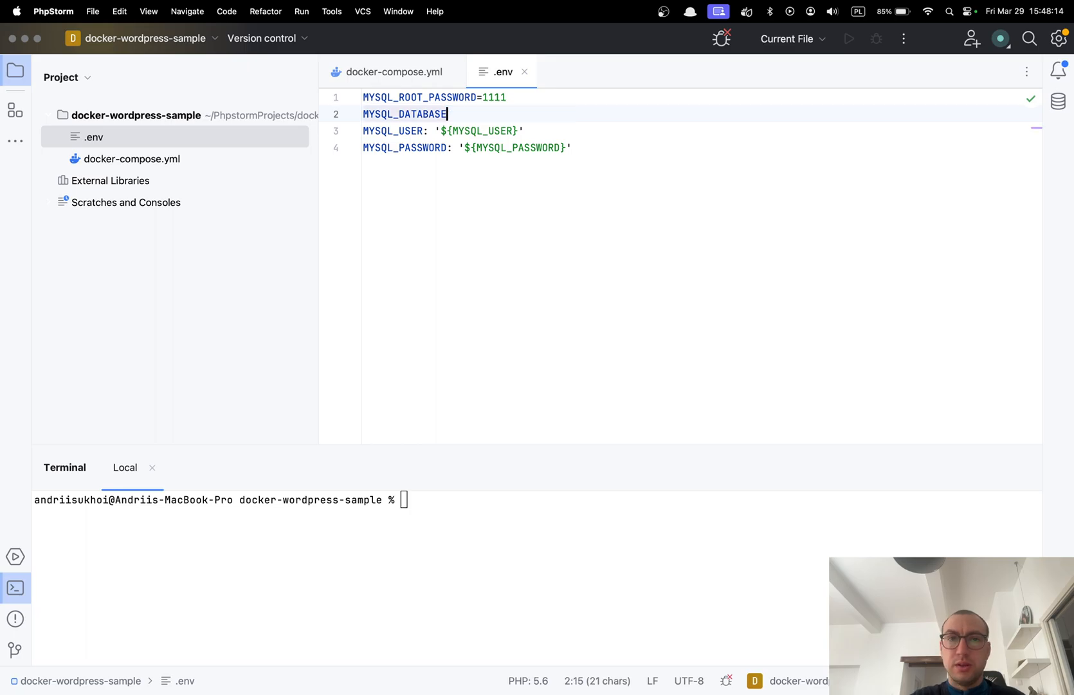
text(=my-)
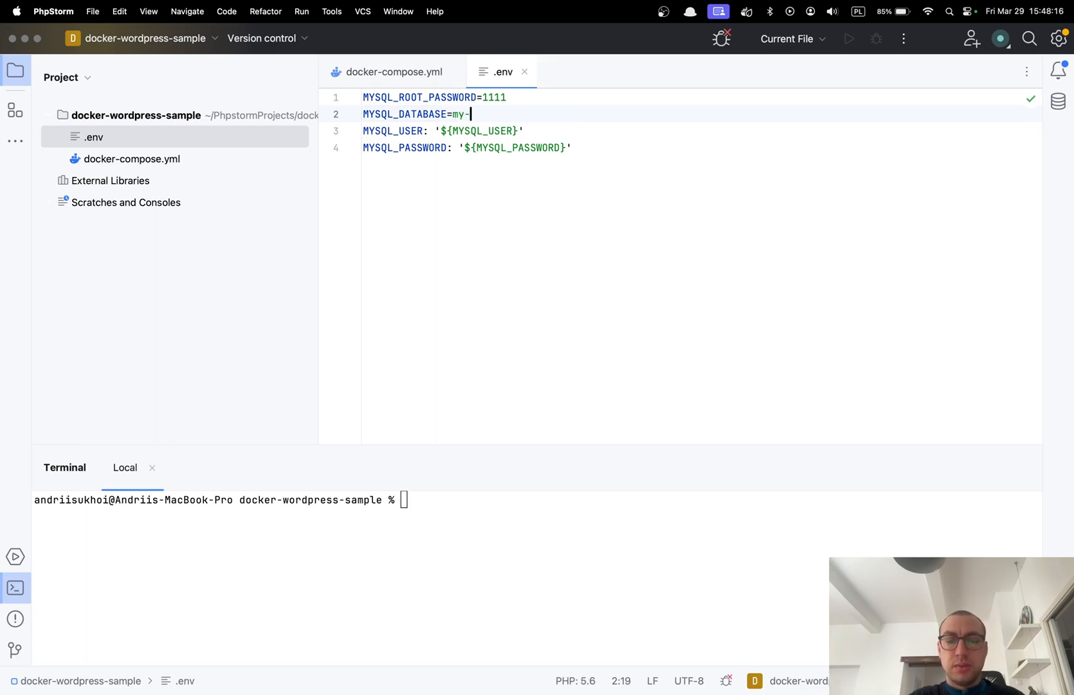
text(wordpress-db)
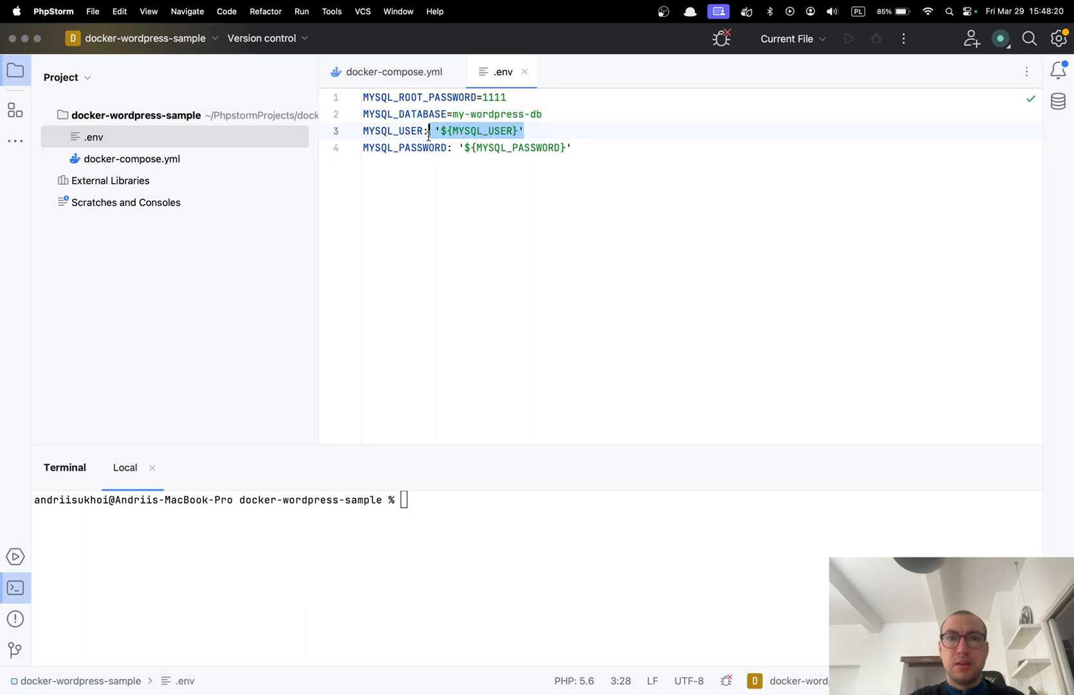
text(andsrew)
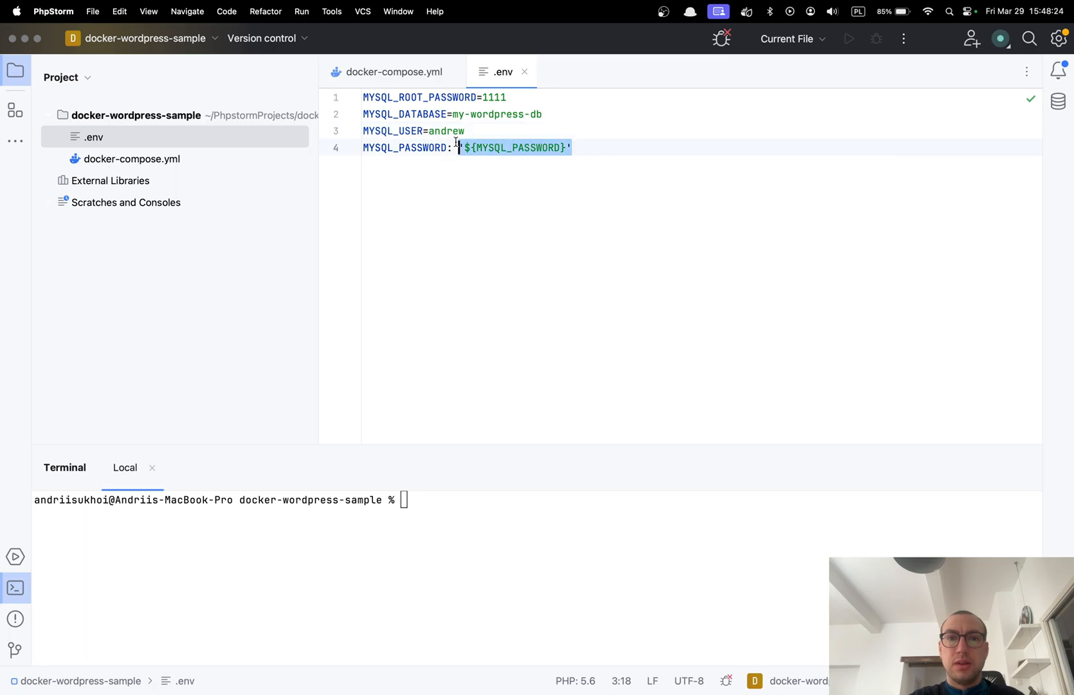
key(Delete)
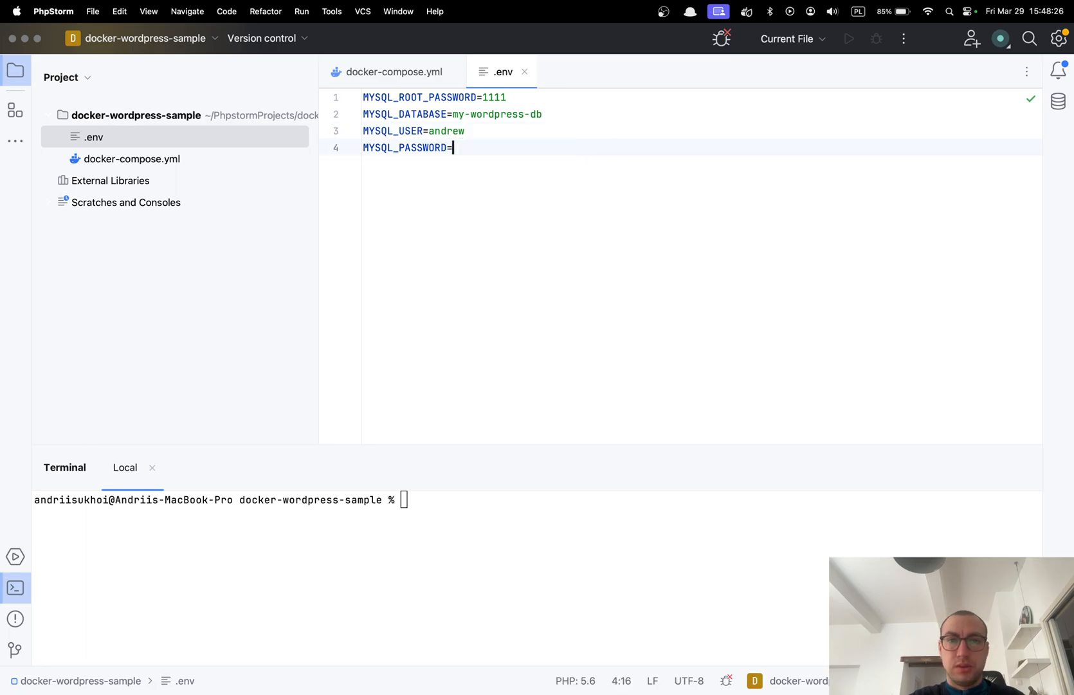
text(andrew)
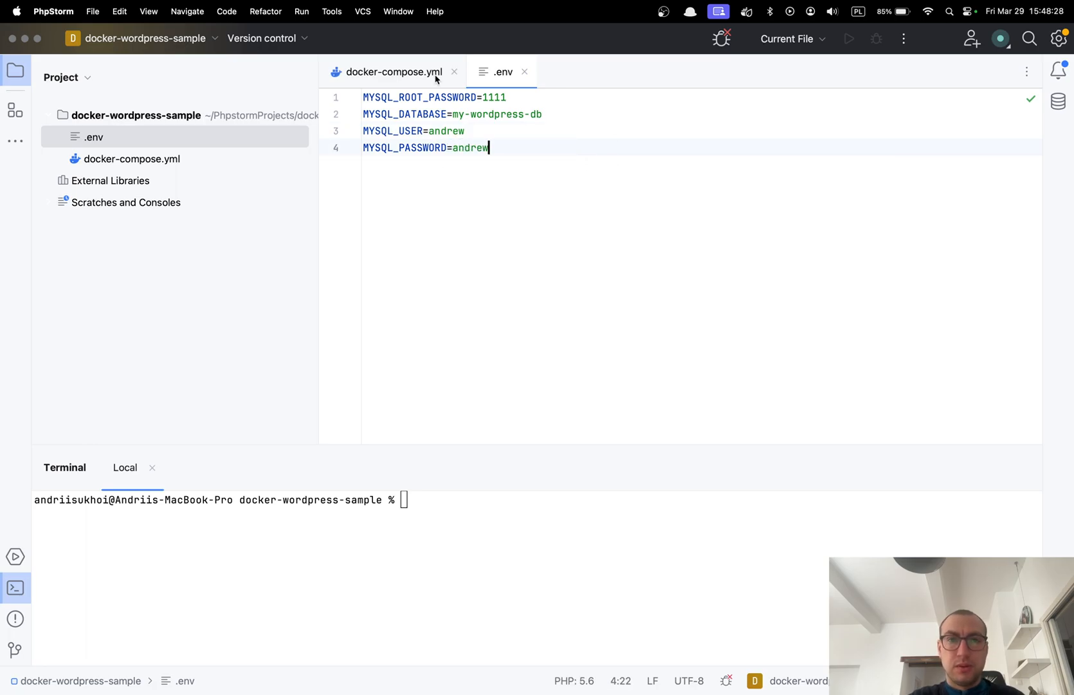
click(393, 71)
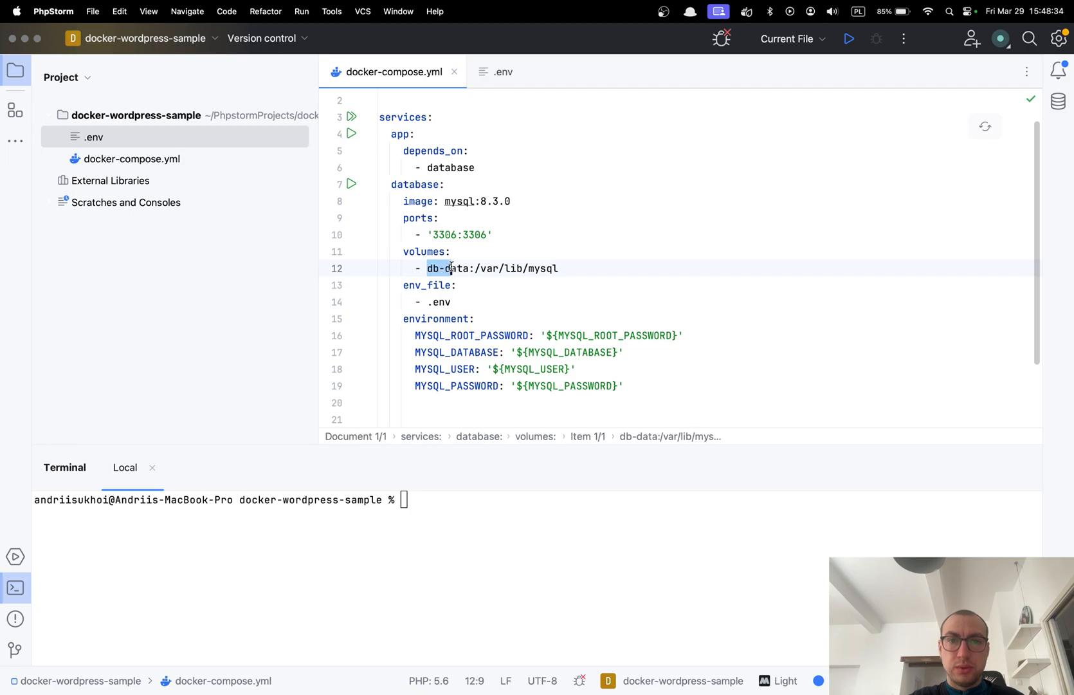
- Declare a top-level volumes section with db-data, then place the cursor after app's dependencies
double_click(449, 268)
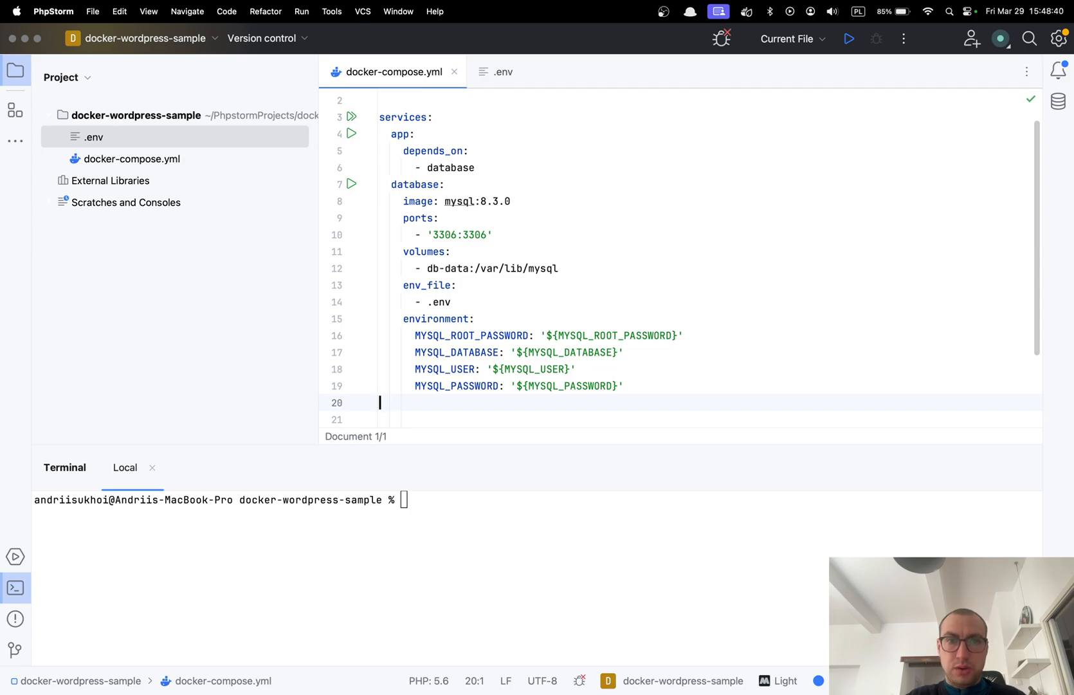
text(db-data)
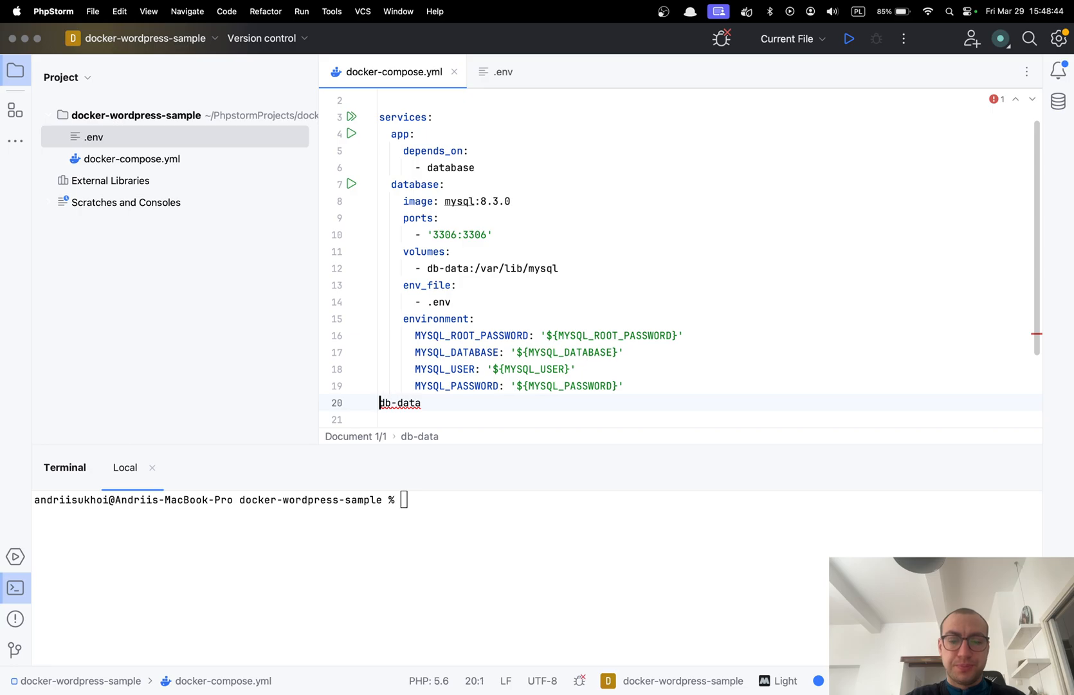
text(volums)
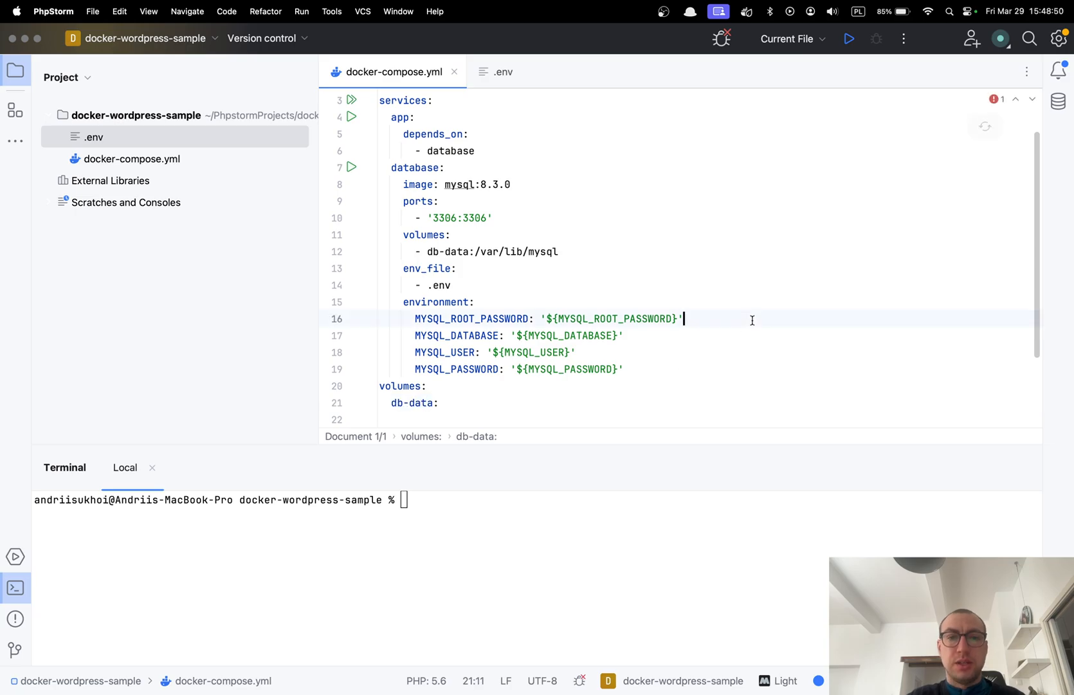
click(425, 387)
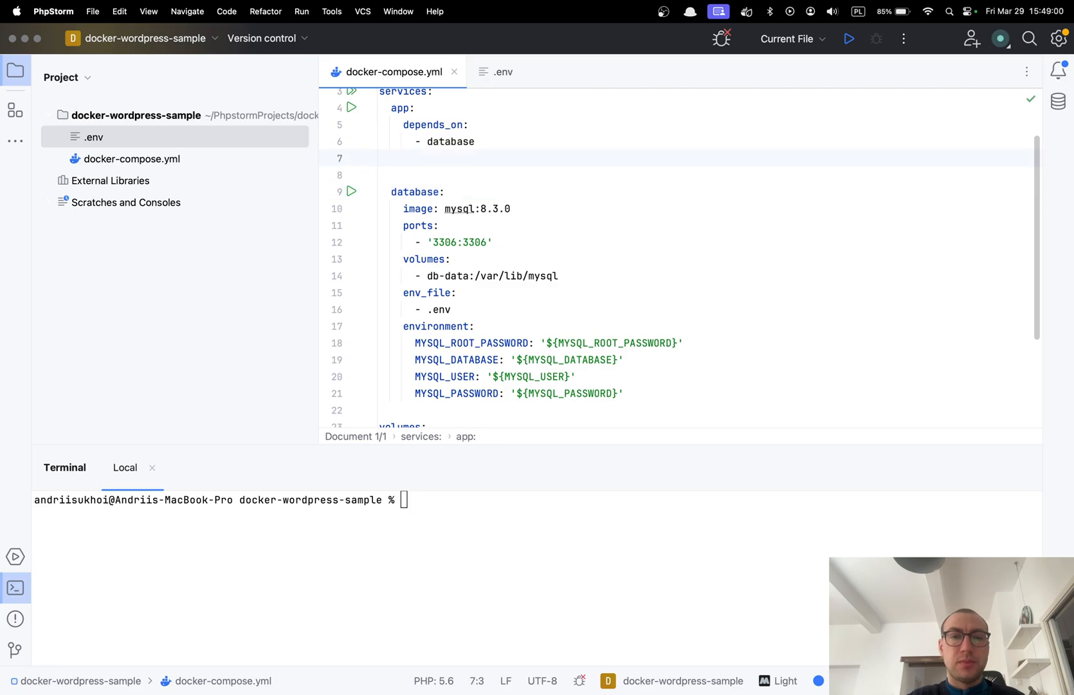
- Add an image key to app and find the 6.4.3-php8.1-apache WordPress tag
text(iamg)
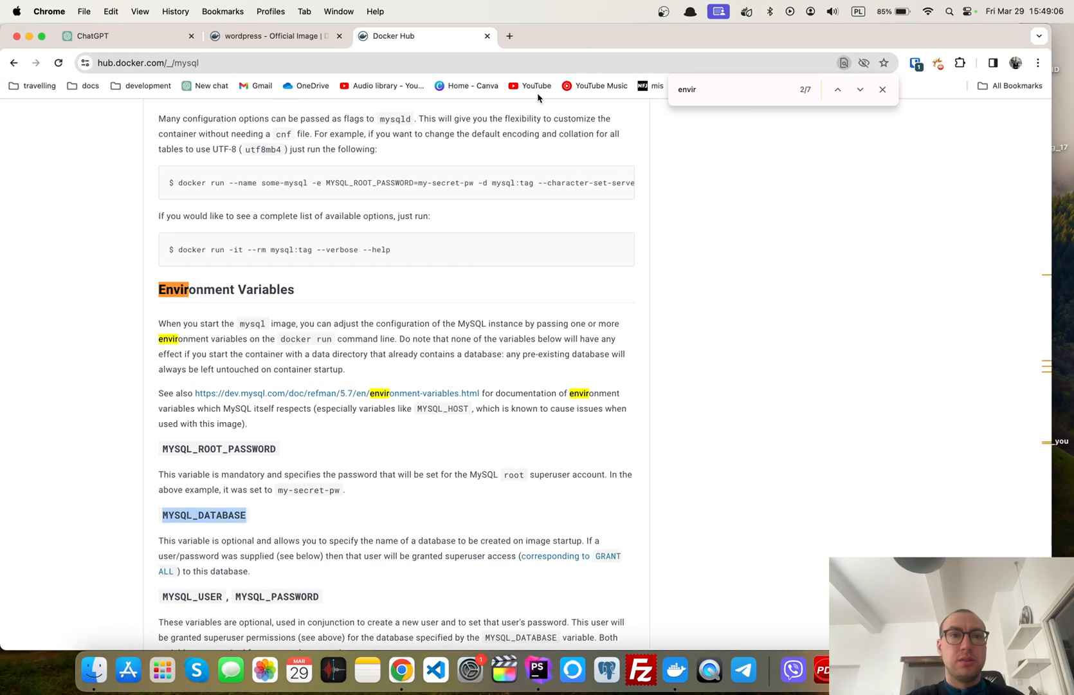
click(274, 36)
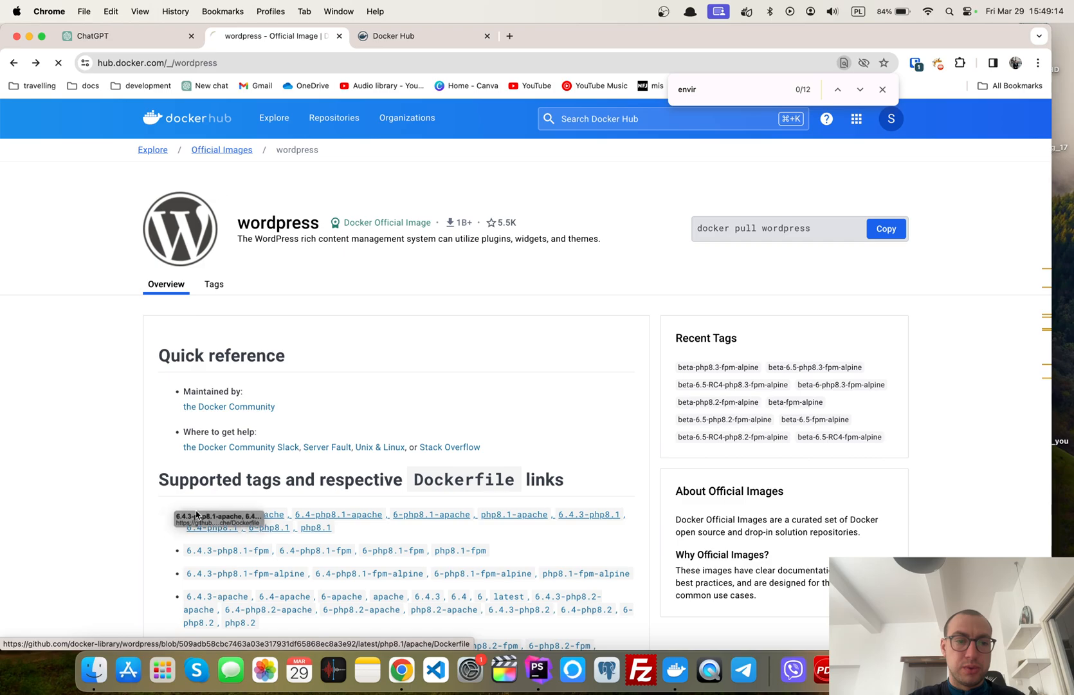
click(204, 515)
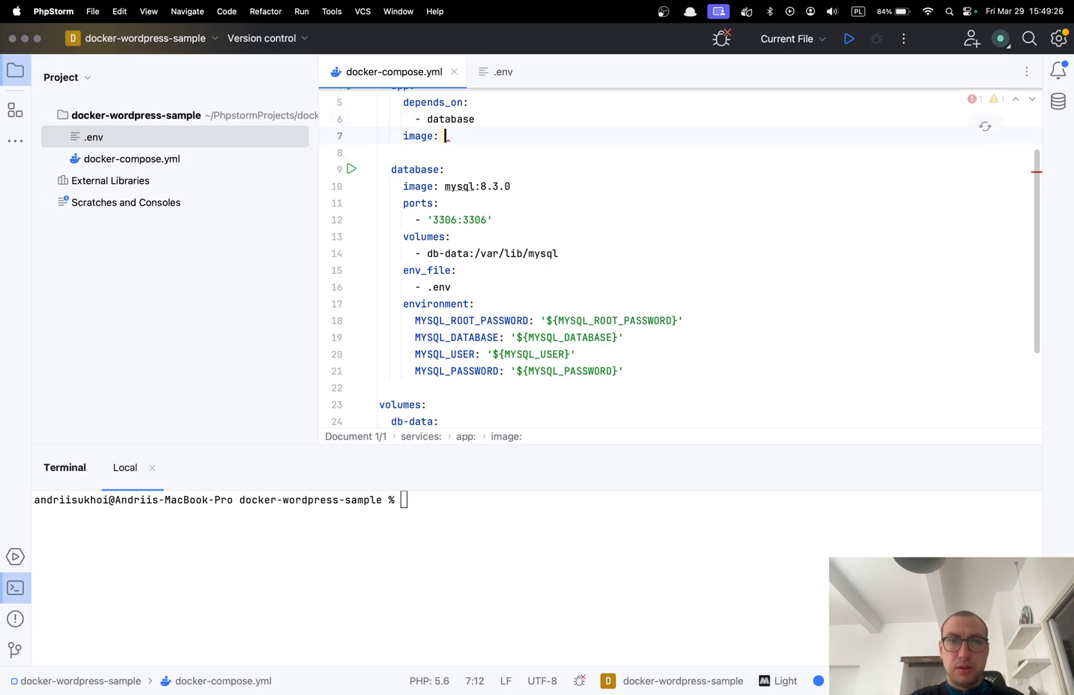
- Set the app image to wordpress:6.4.3-php8.1-apache and mount ./app at /var/www/html
text(wordpress:6.4.3-php8.1-apache)
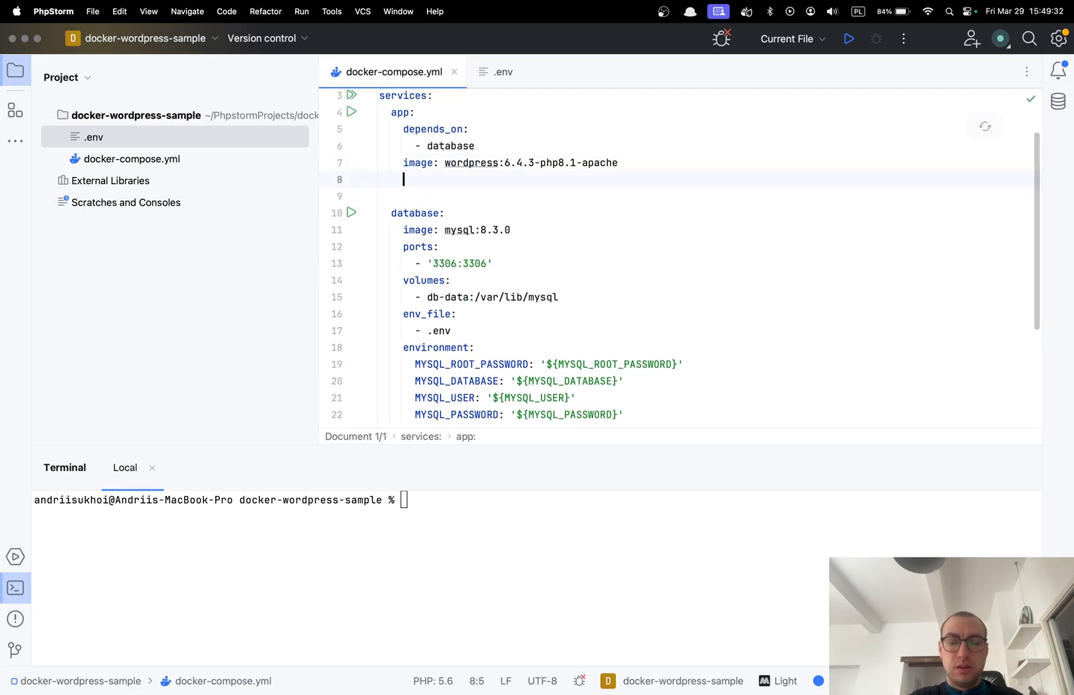
text(volumes:)
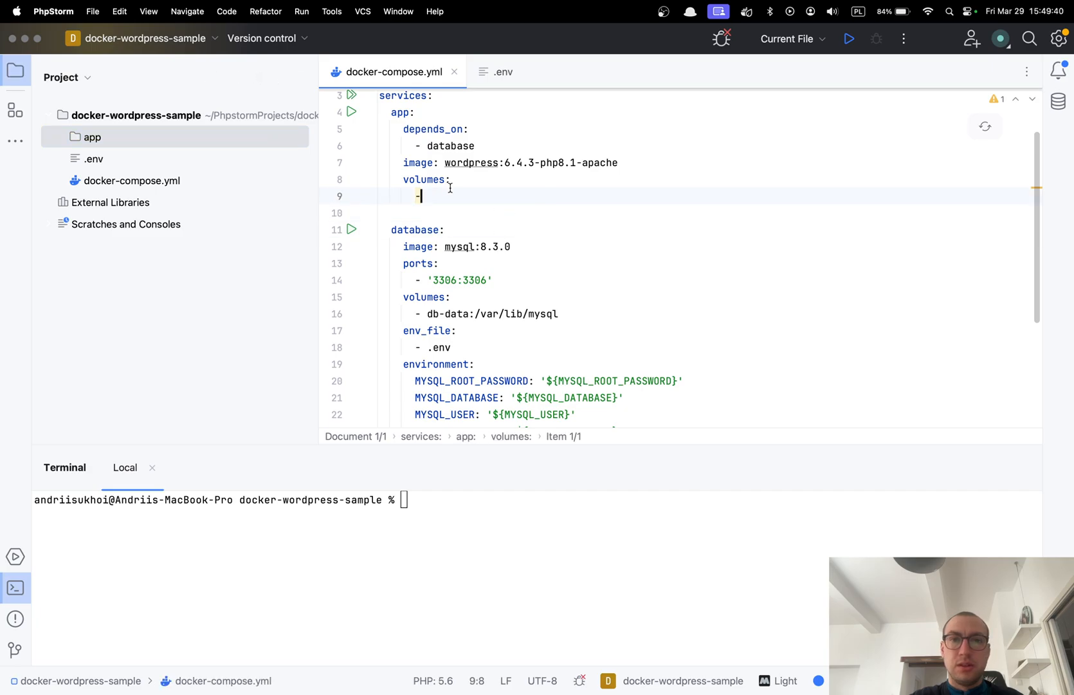
text(./app:)
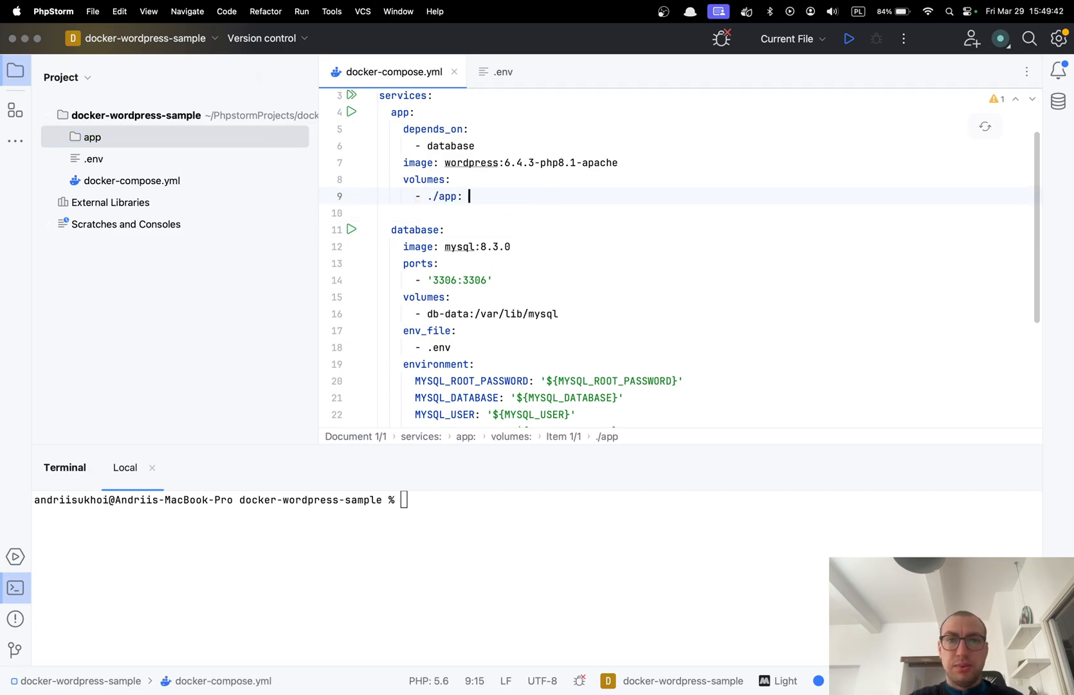
text(/)
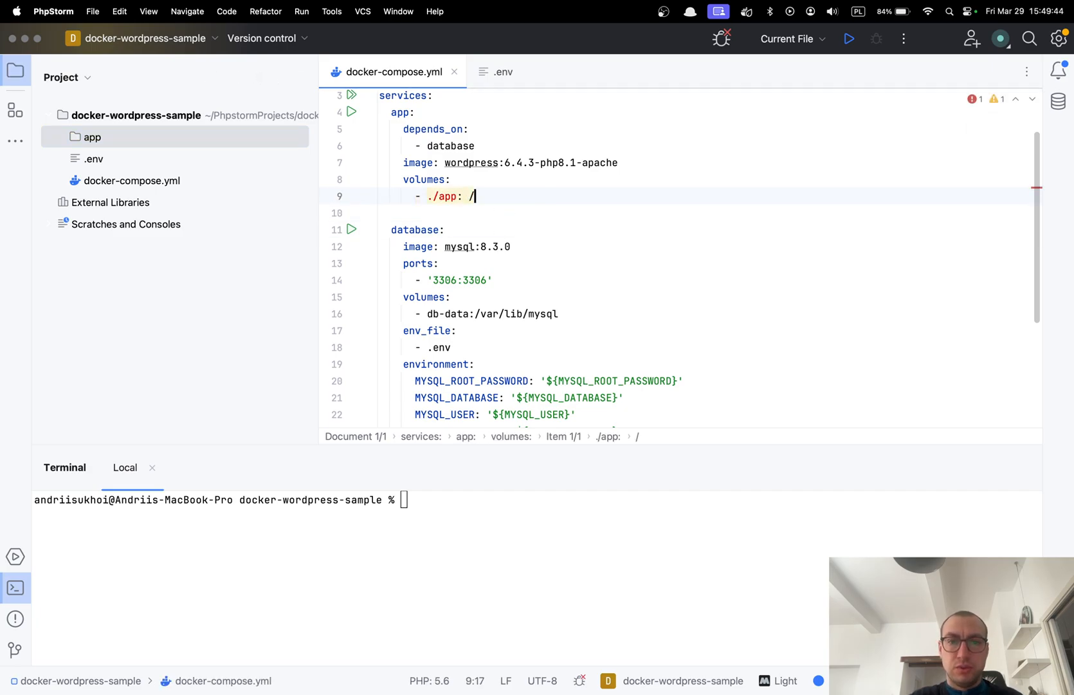
text(var)
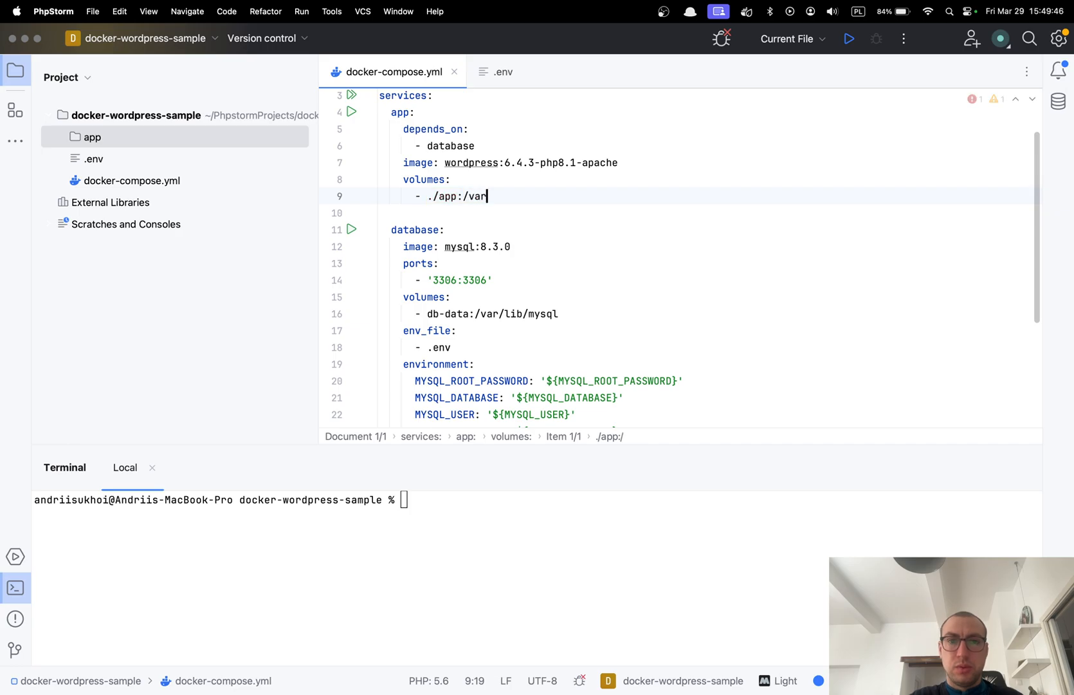
text(www)
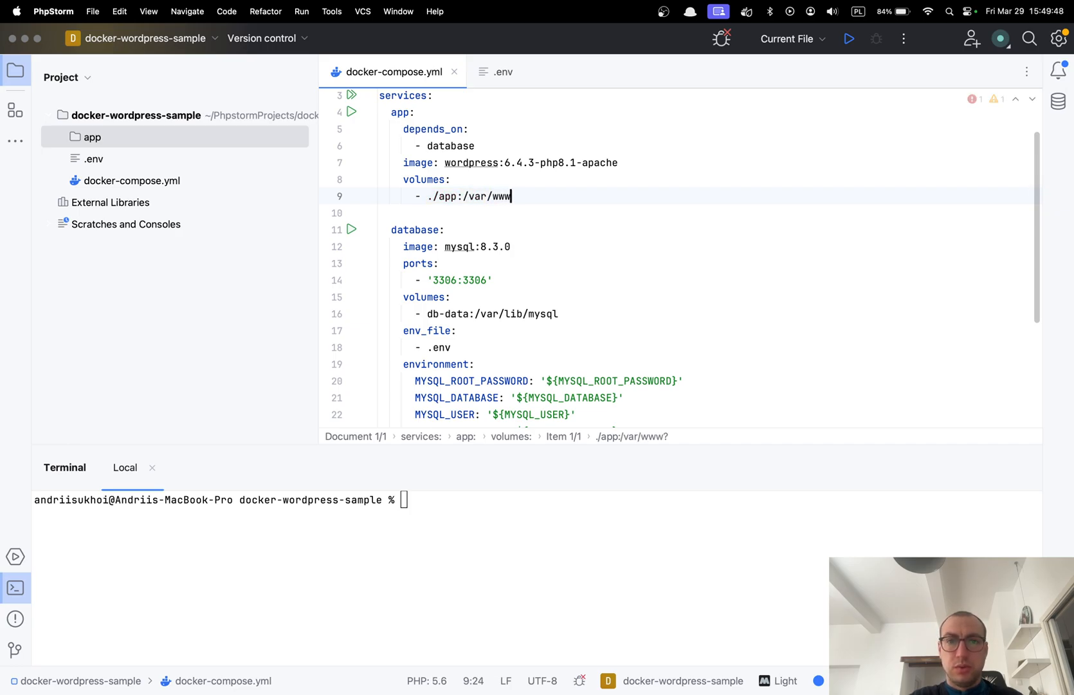
text(/html)
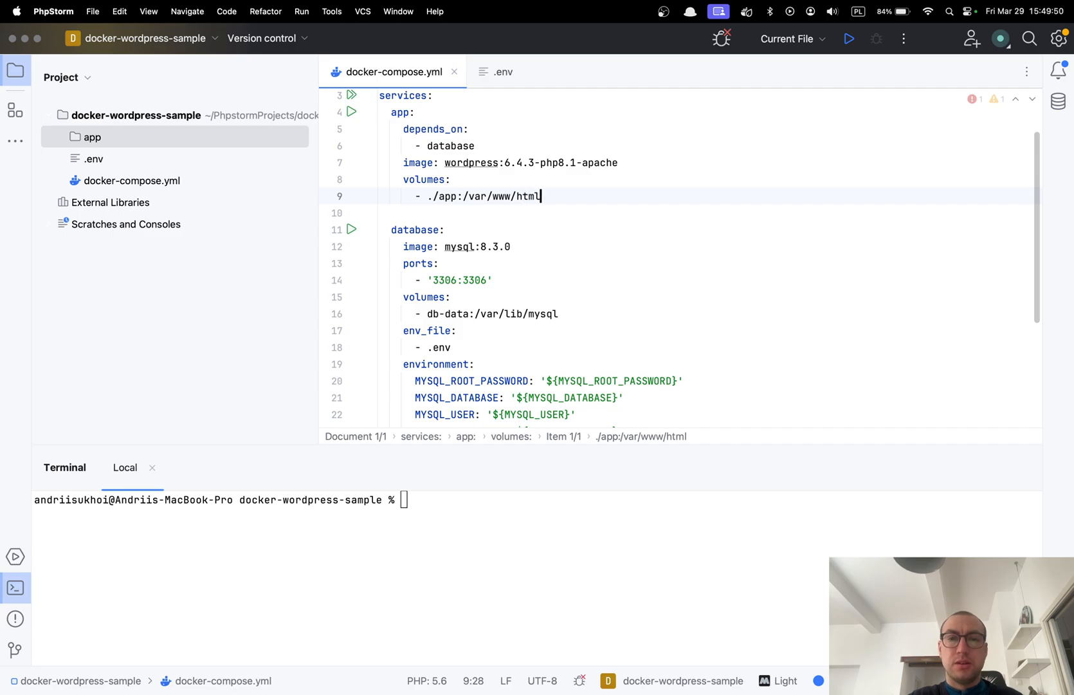
text(ports:)
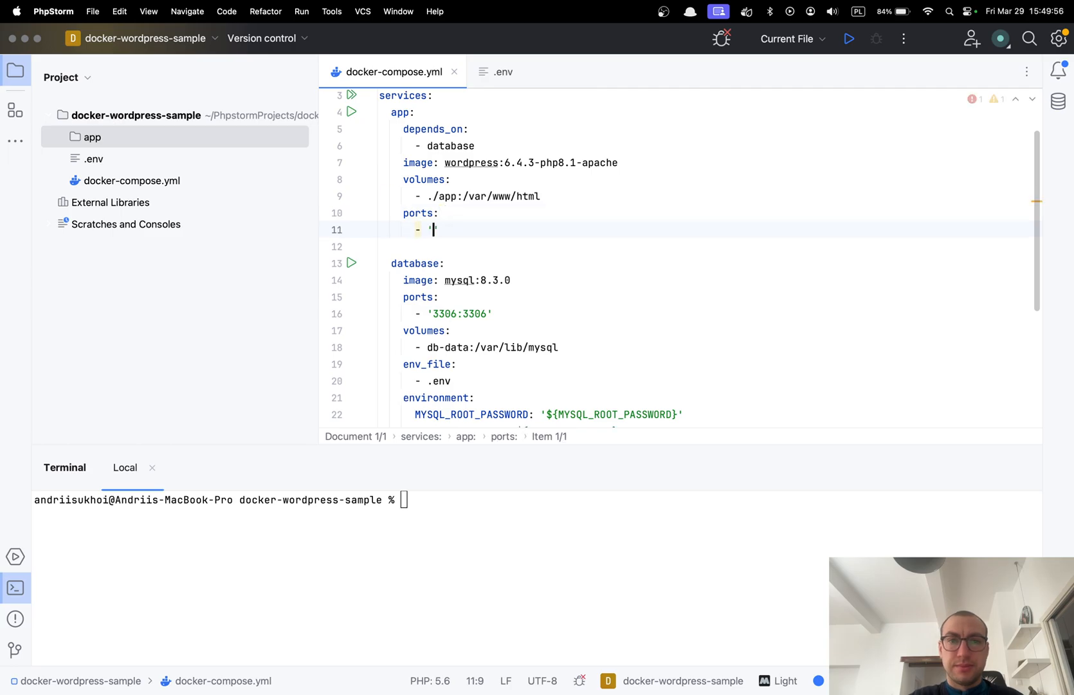
- Map app port 80:80 and add environment and env_file (.env) entries
text(8080)
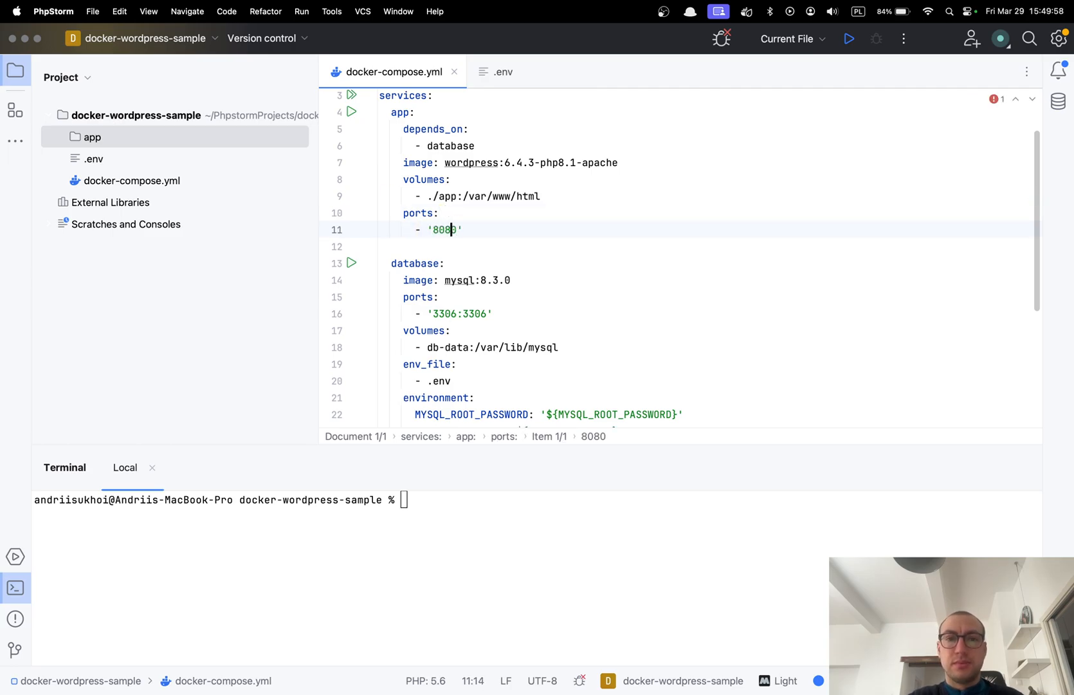
text(80:80)
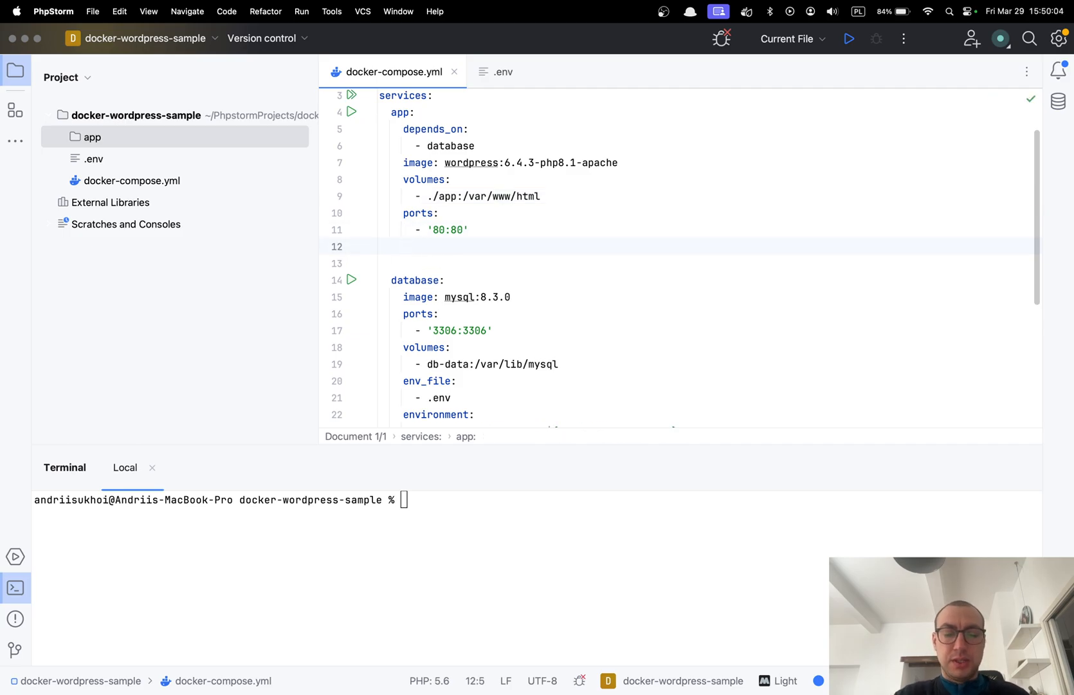
text(en)
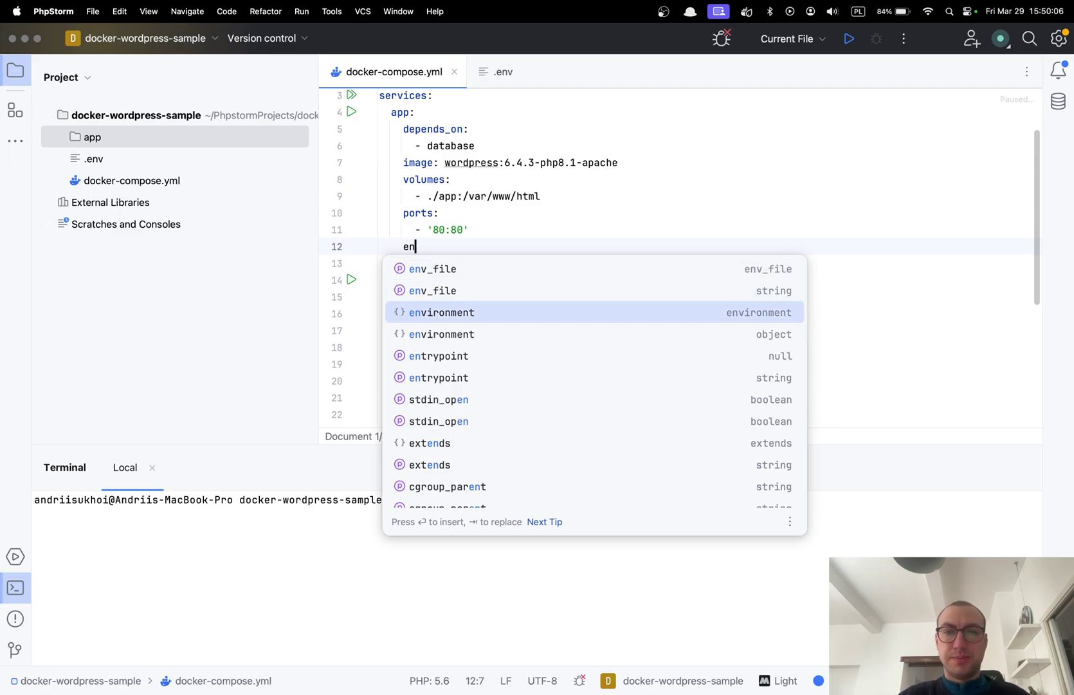
key(Enter)
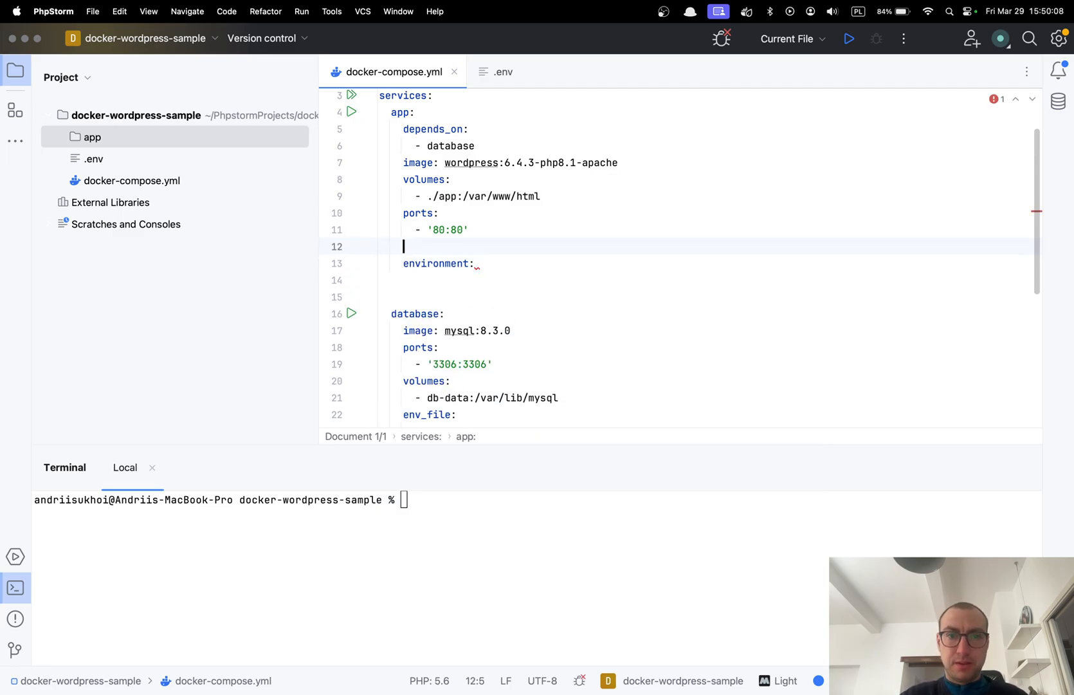
text(.de)
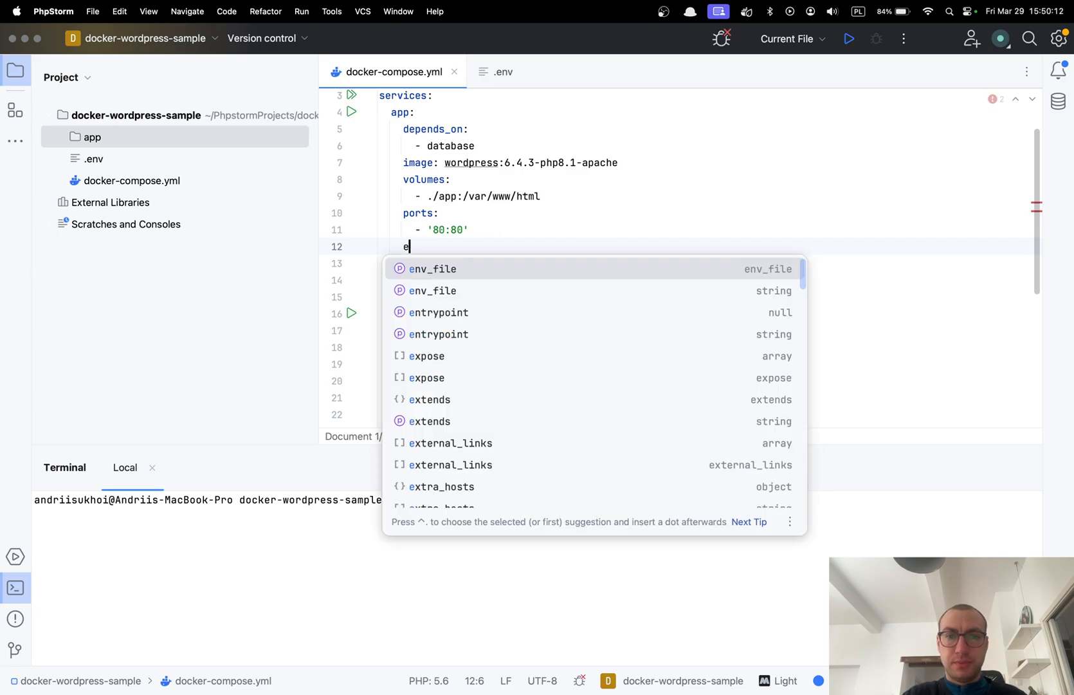
key(Enter)
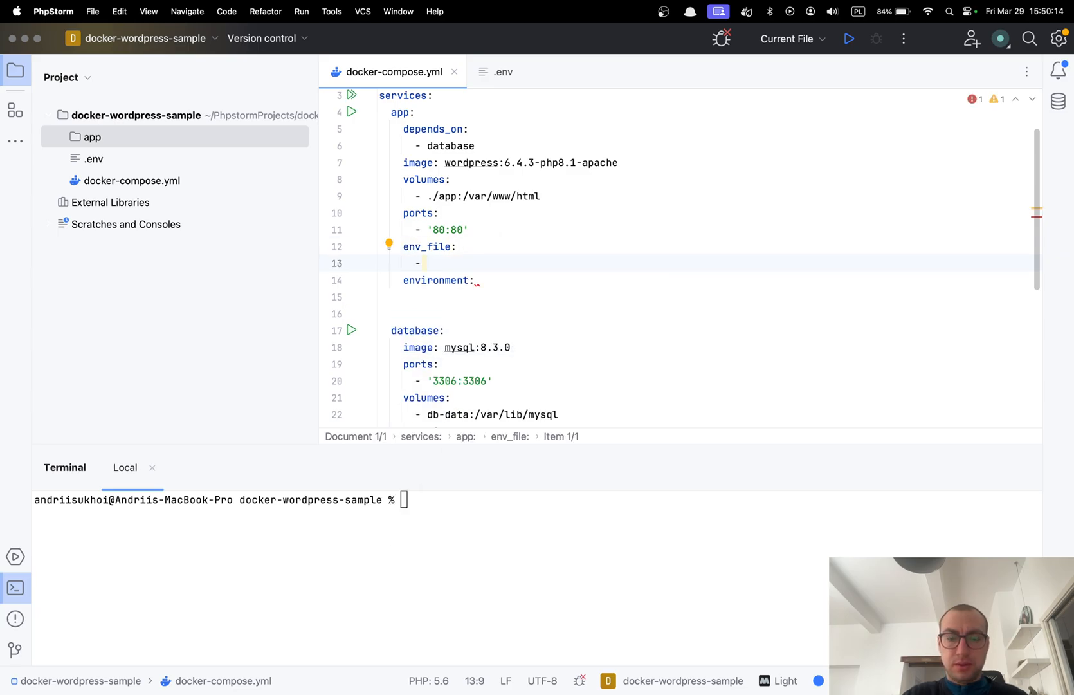
text(.env)
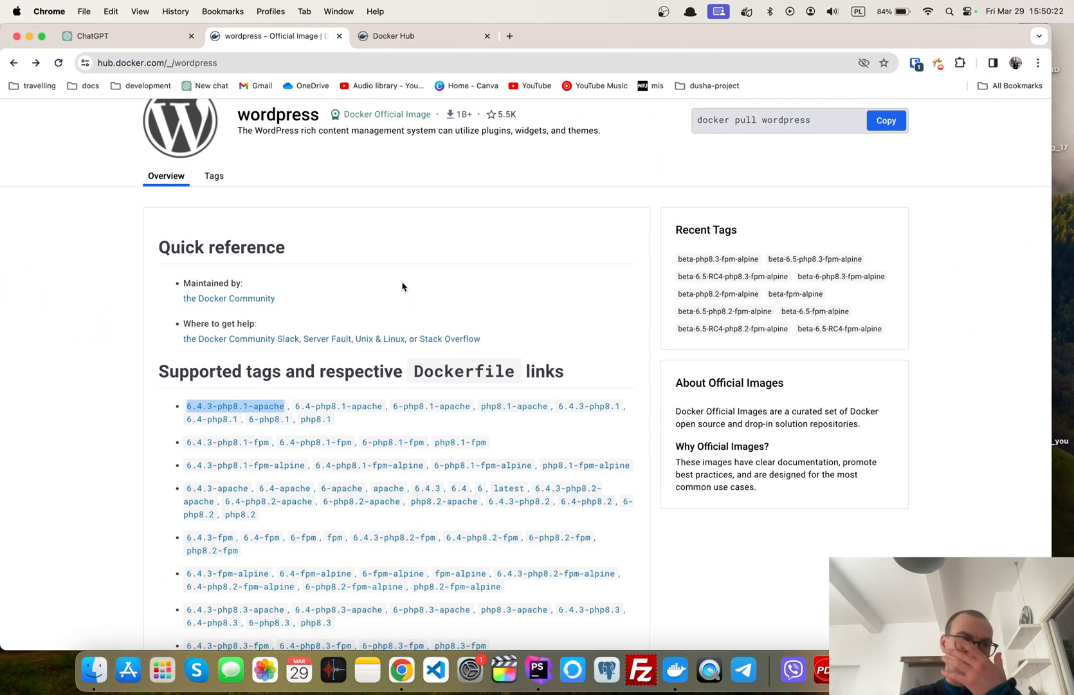
- Search the Docker Hub WordPress page for 'envi' to find the expected variables
scroll(down, 3)
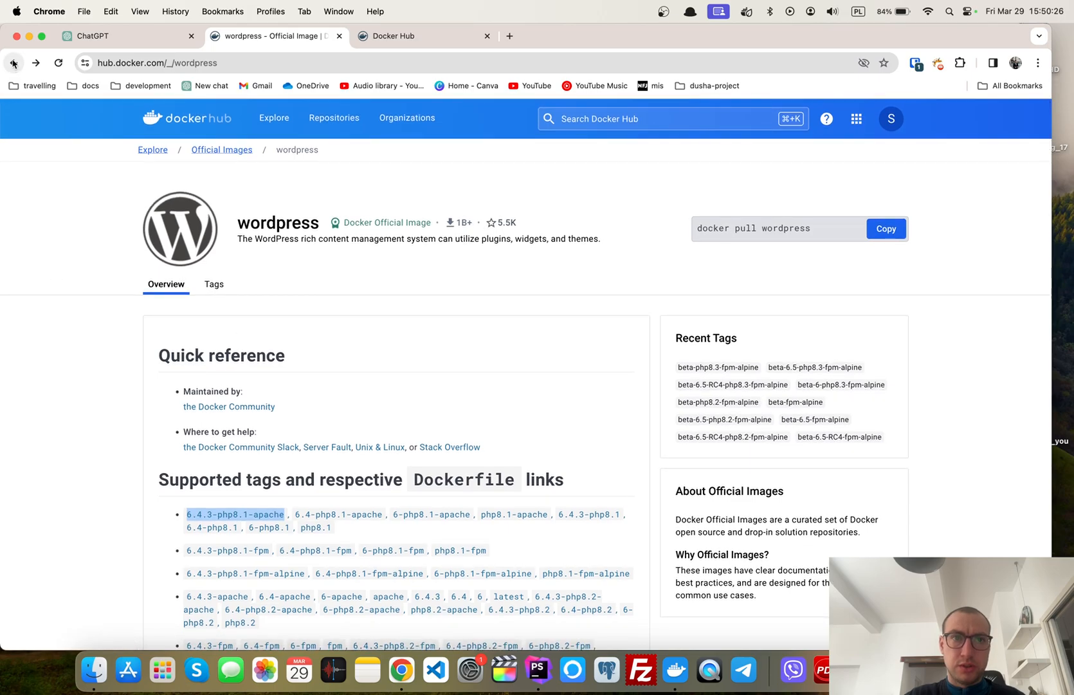
key(Cmd+f)
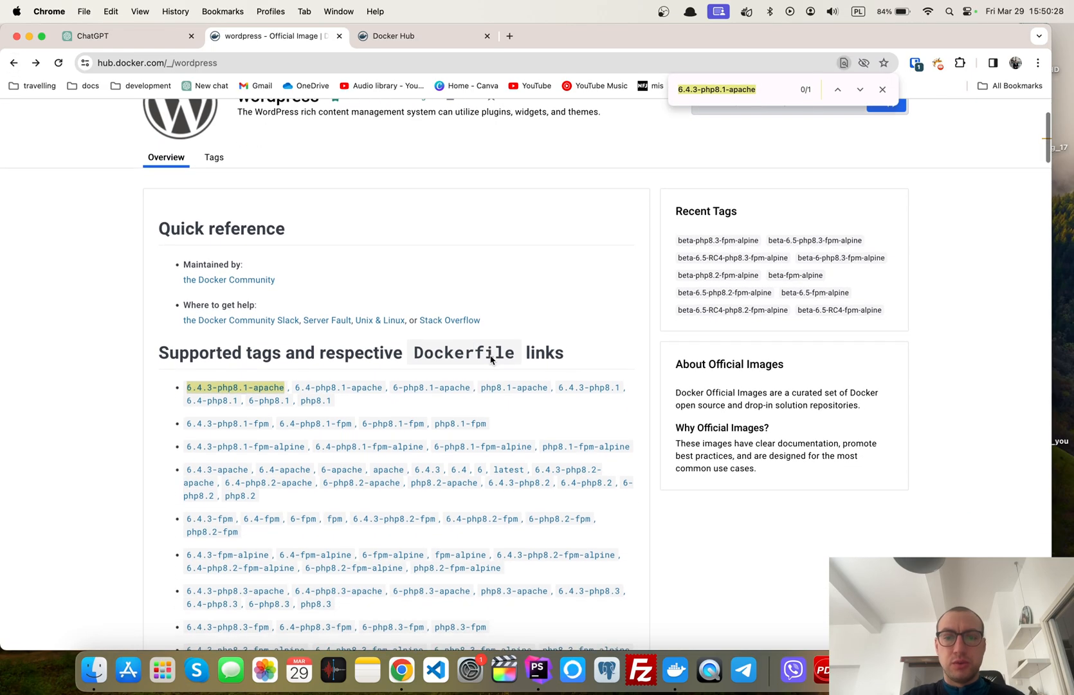
text(wor)
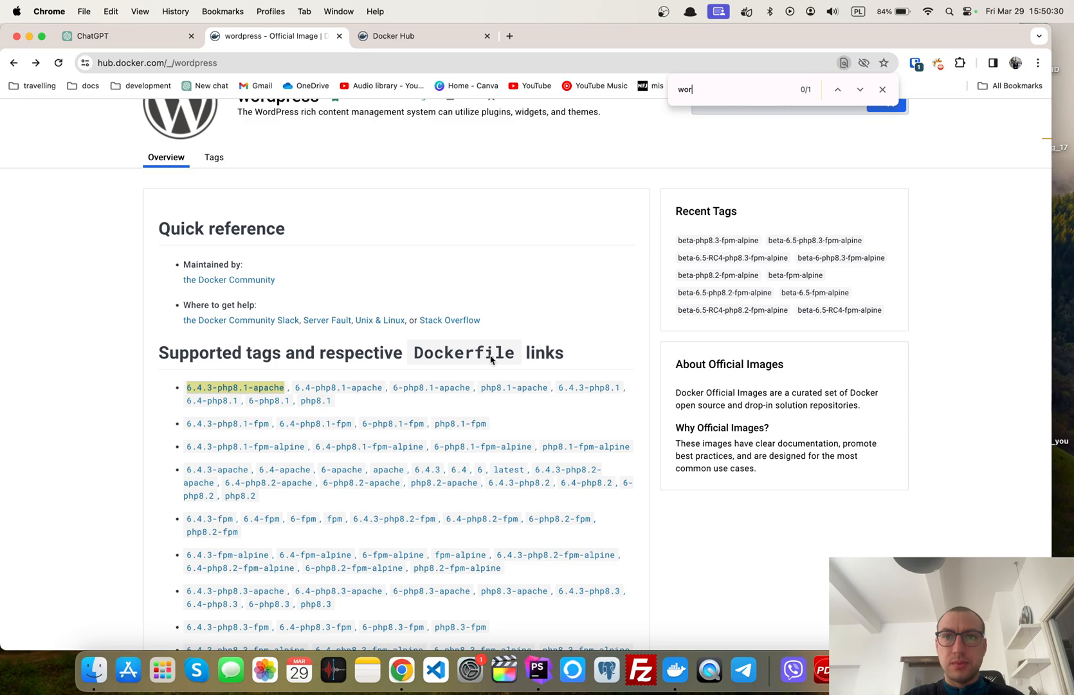
text(environment:)
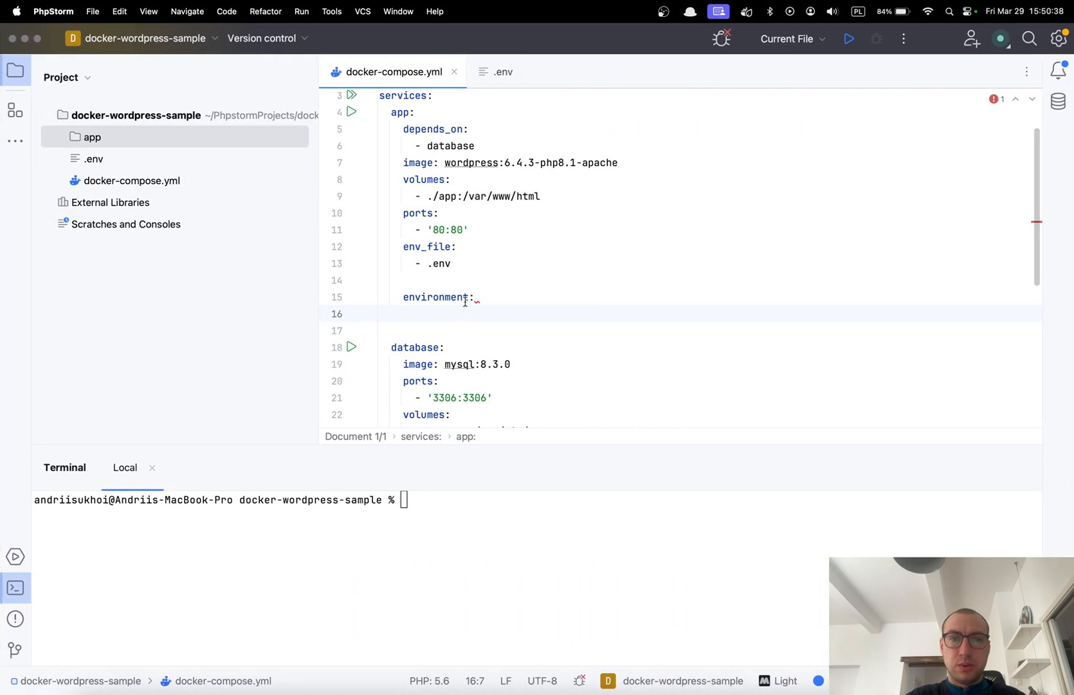
- Set WORDPRESS_DB_HOST to database:3306 in the app environment
text(WORDPRESS_DB_HOST)
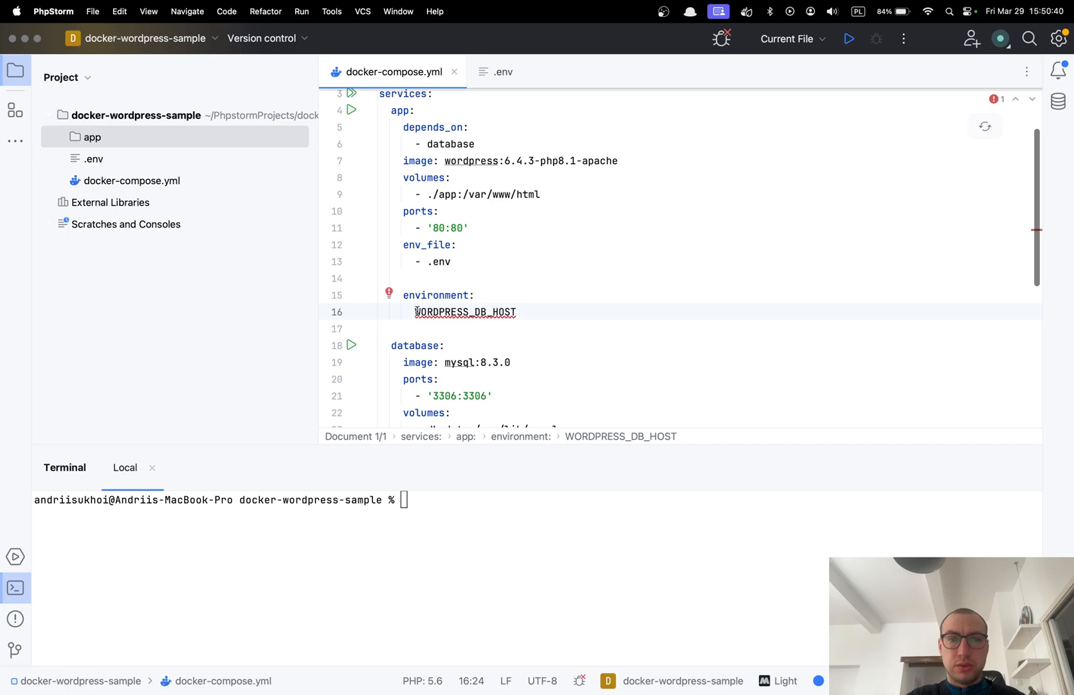
text(:)
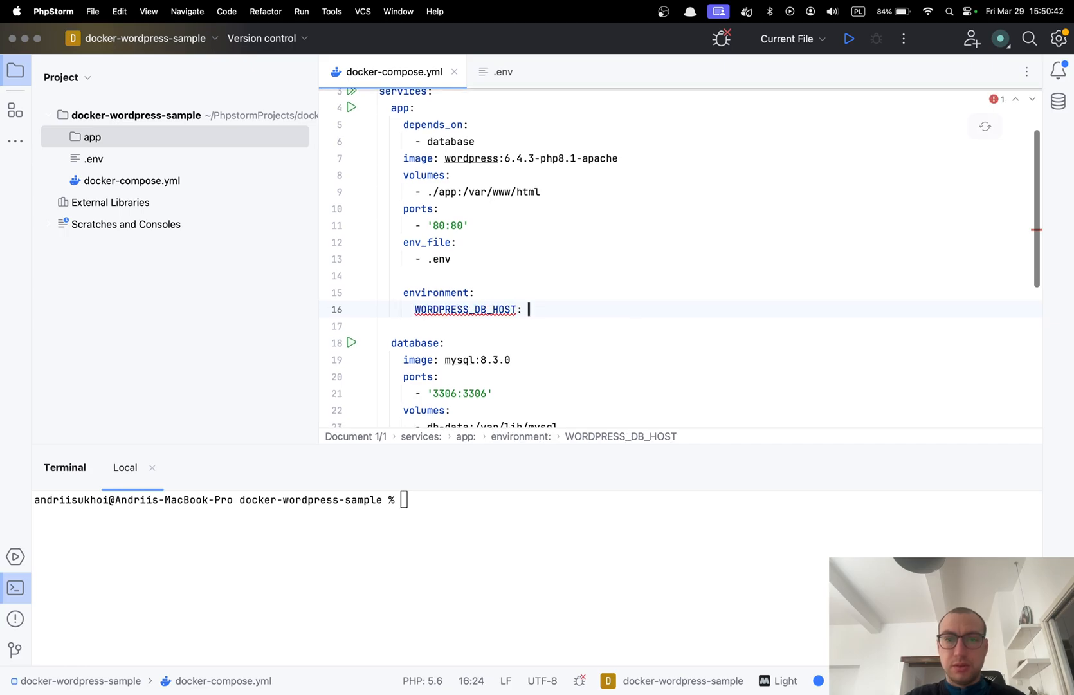
text(database)
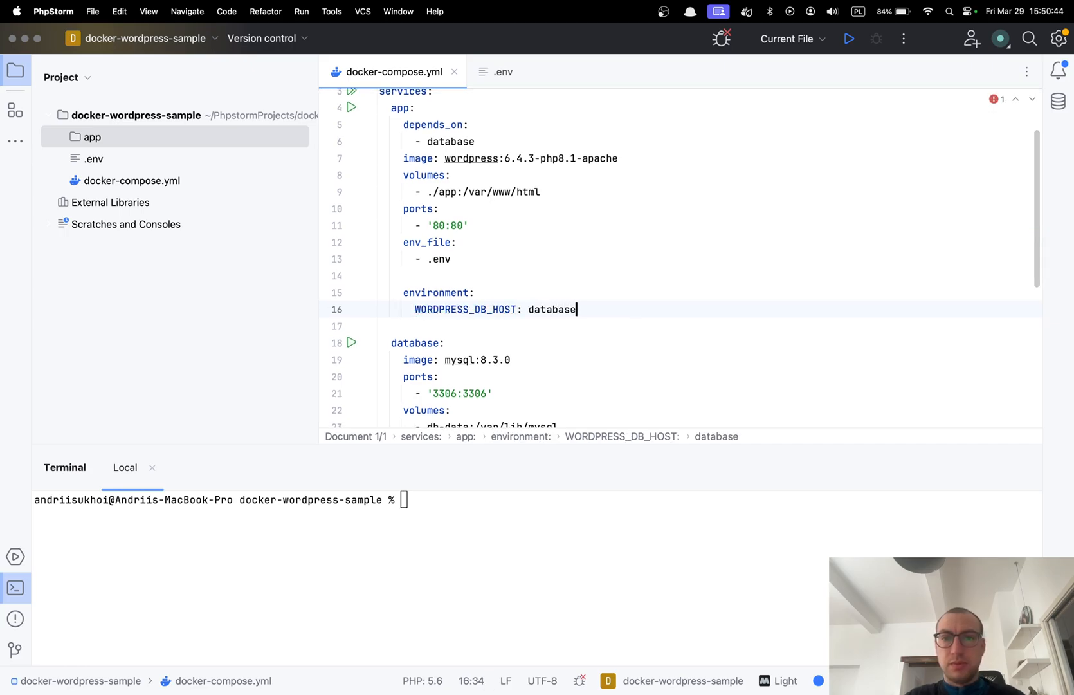
text(:3306)
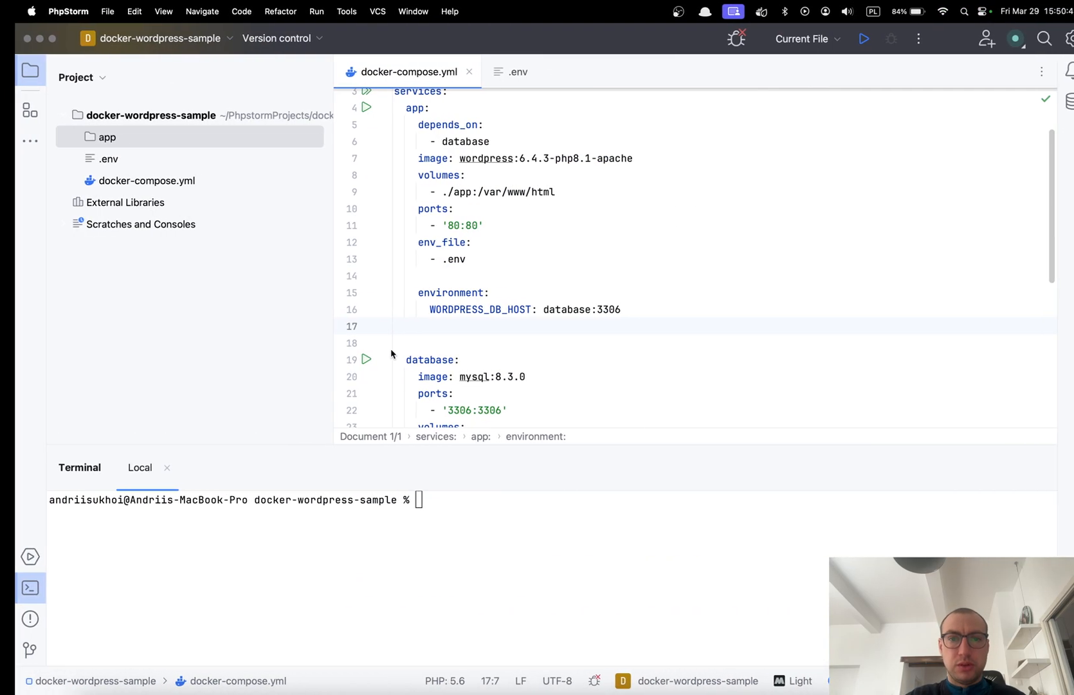
- Map WORDPRESS_DB_USER to '${MYSQL_USER}' and grab WORDPRESS_DB_PASSWORD from the docs
text(WORDPRESS_DB_USER:)
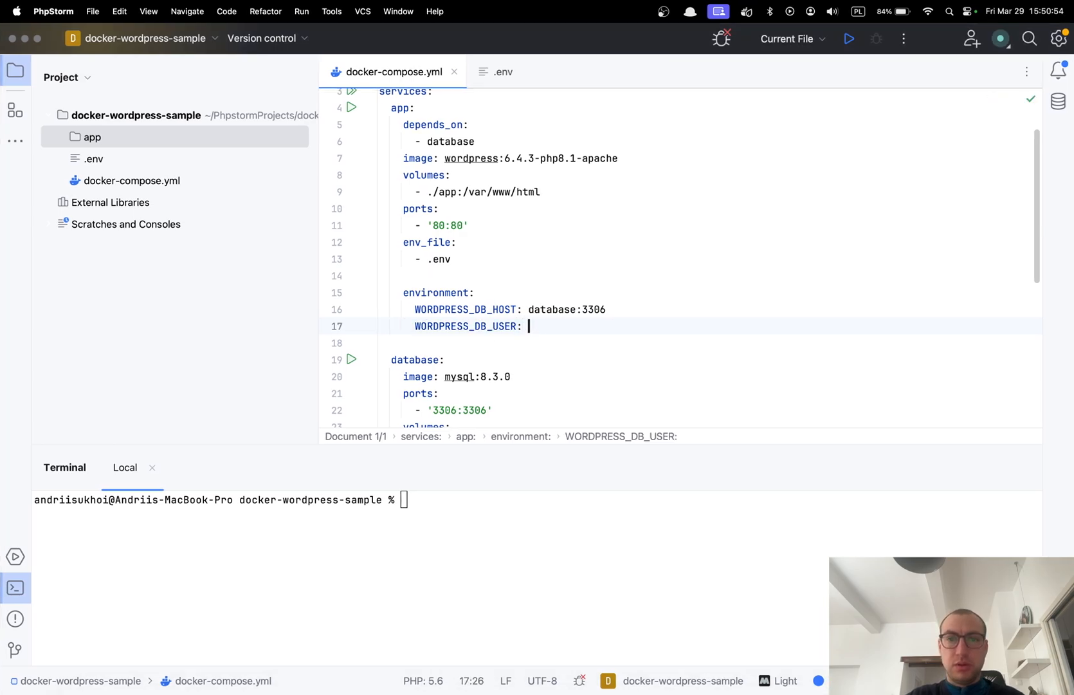
text('${MY)
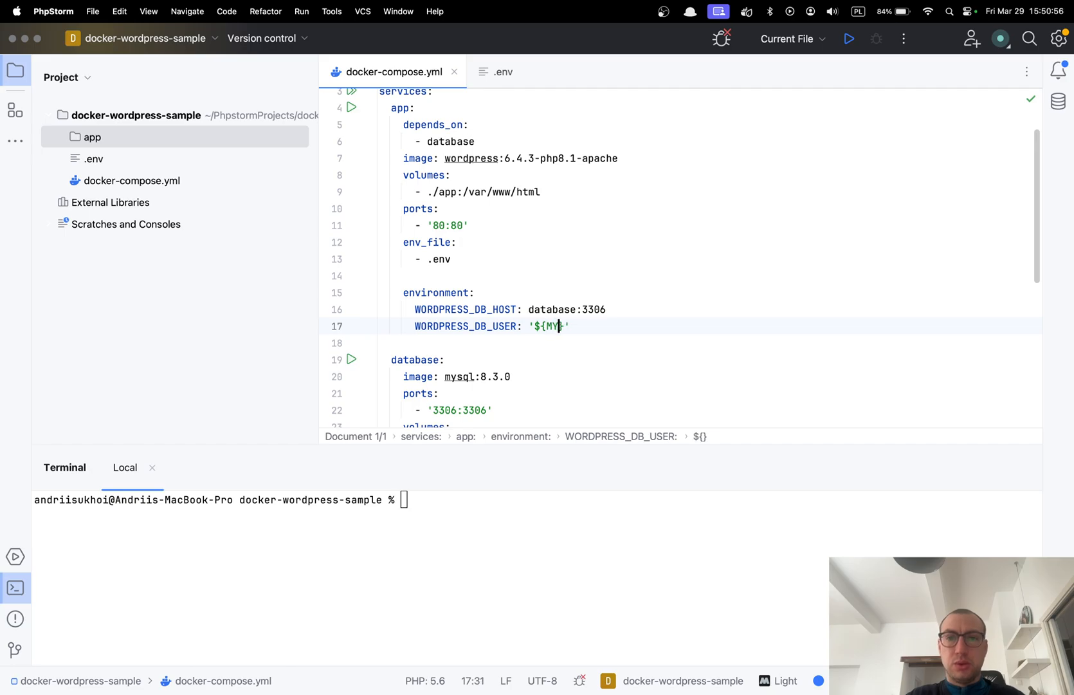
text(SQL_USER)
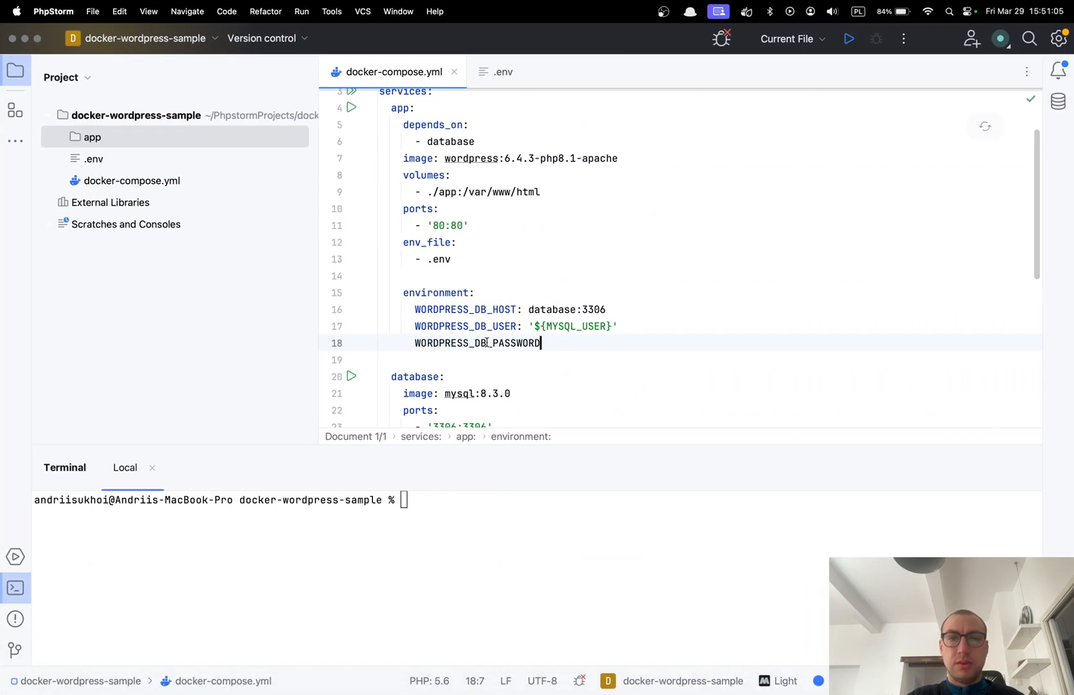
text(:)
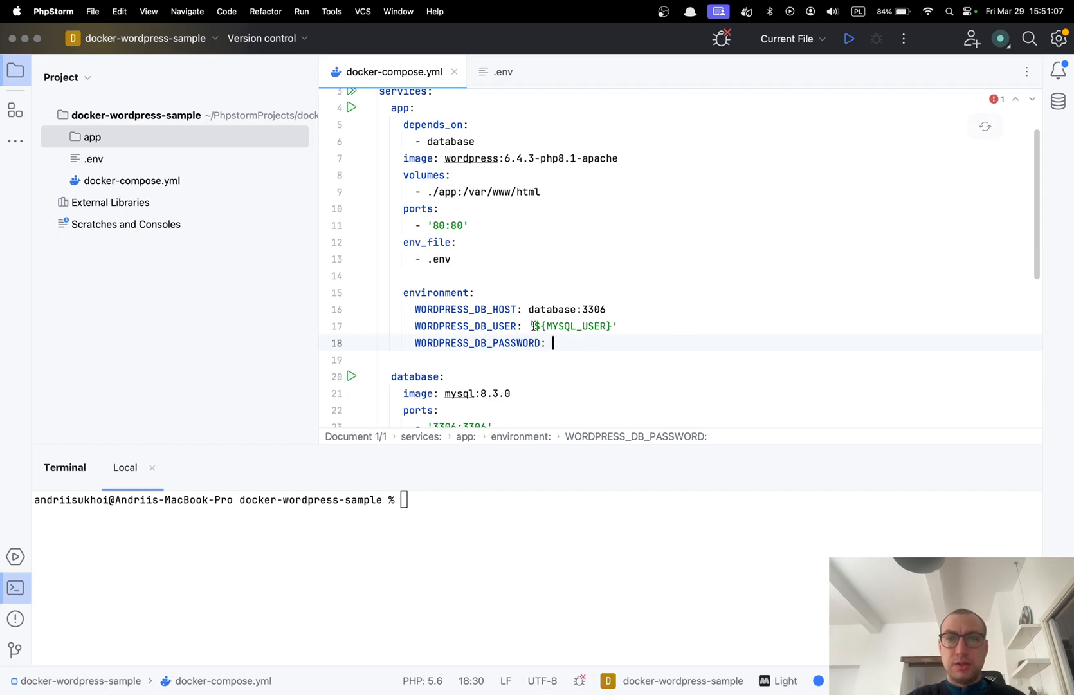
text('${MYSQL_USER}')
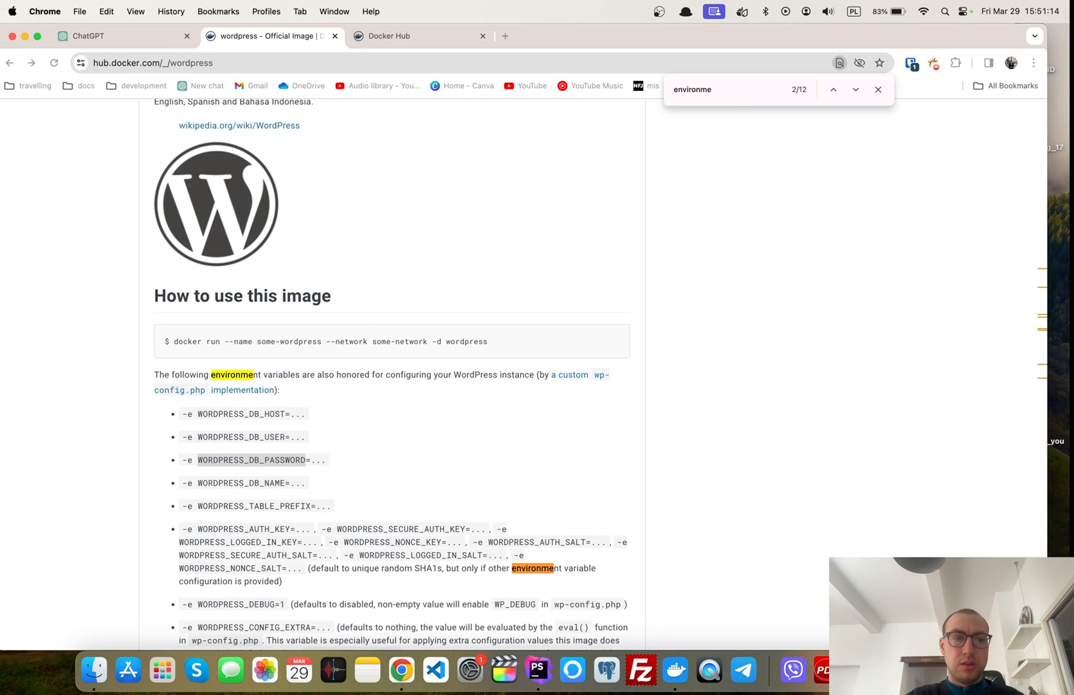
double_click(245, 482)
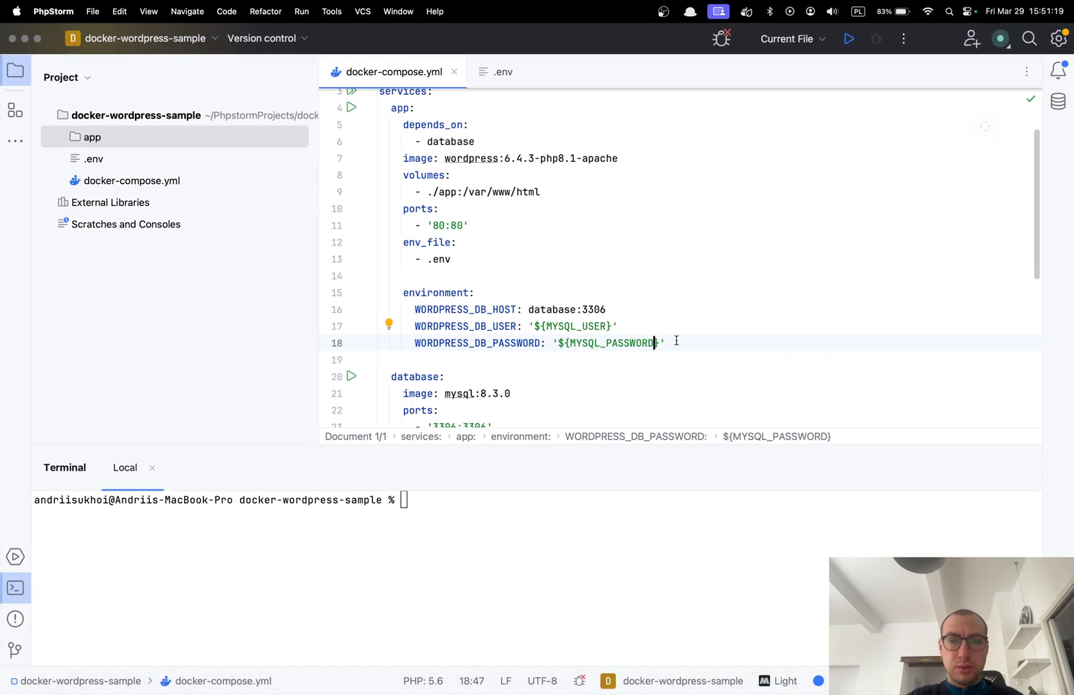
- Add WORDPRESS_DB_NAME '${MYSQL_DATABASE}', remove the blank line, and review the file
key(Cmd+D)
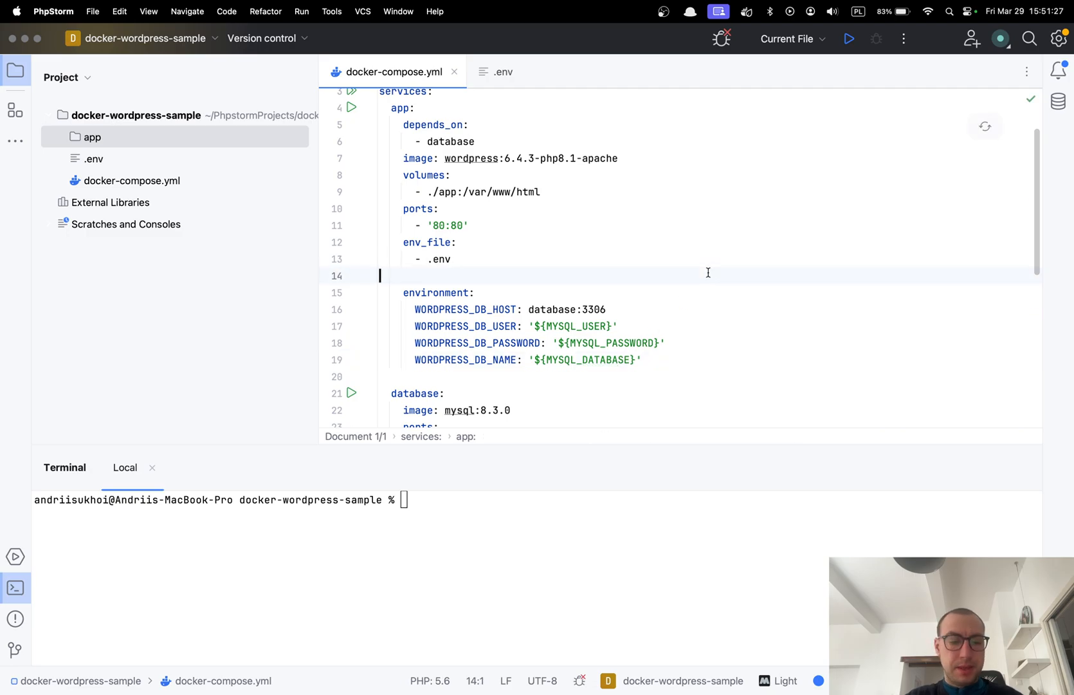
key(Backspace)
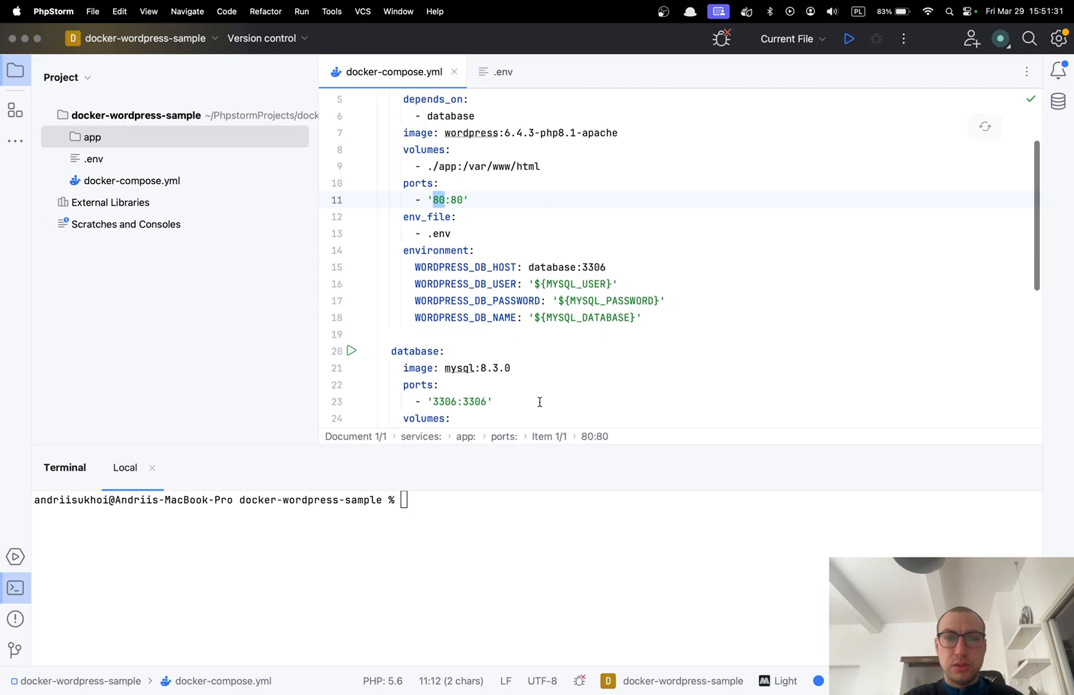
scroll(down, 3)
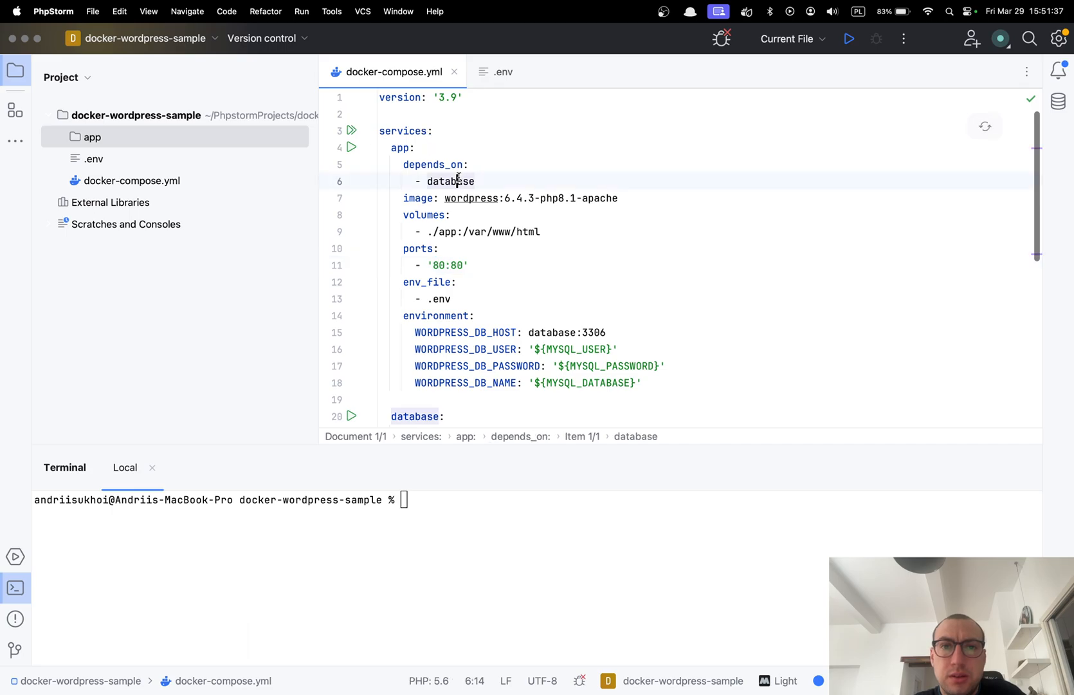
scroll(down, 3)
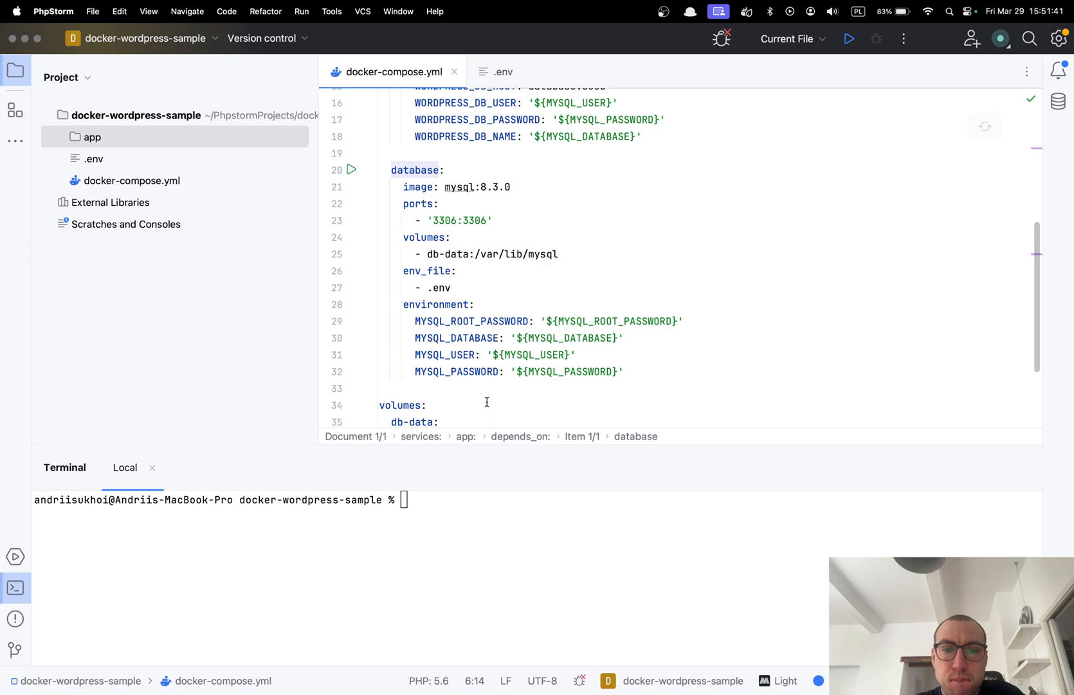
text(docker compose up -d)
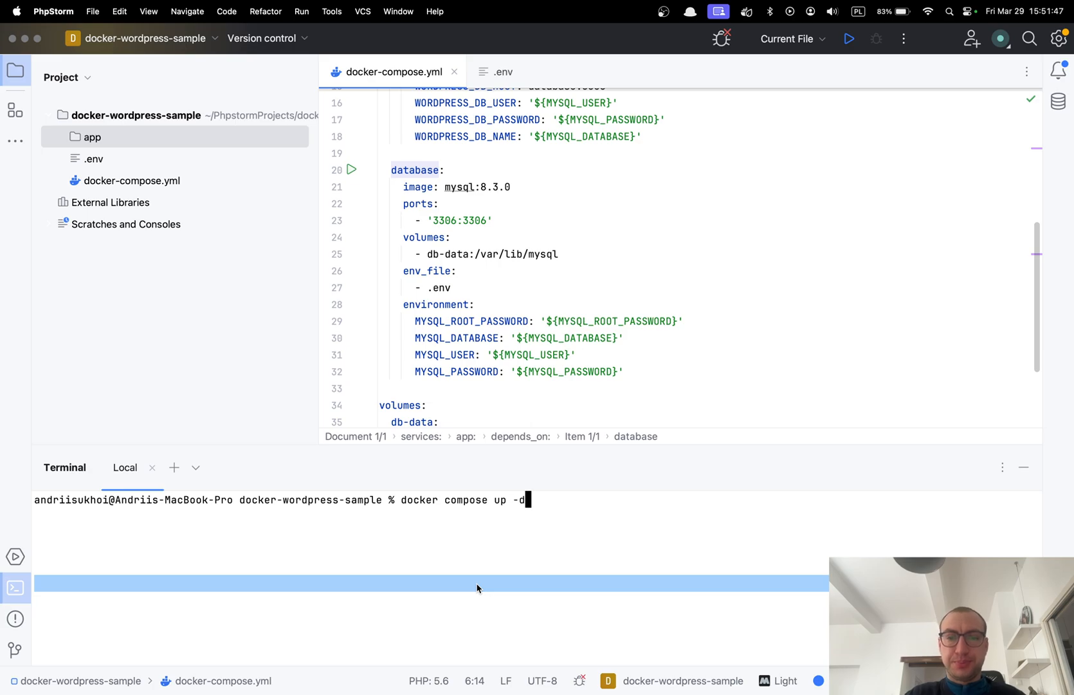
- Run 'docker compose up -d', then check containers with 'docker ps'
key(Enter)
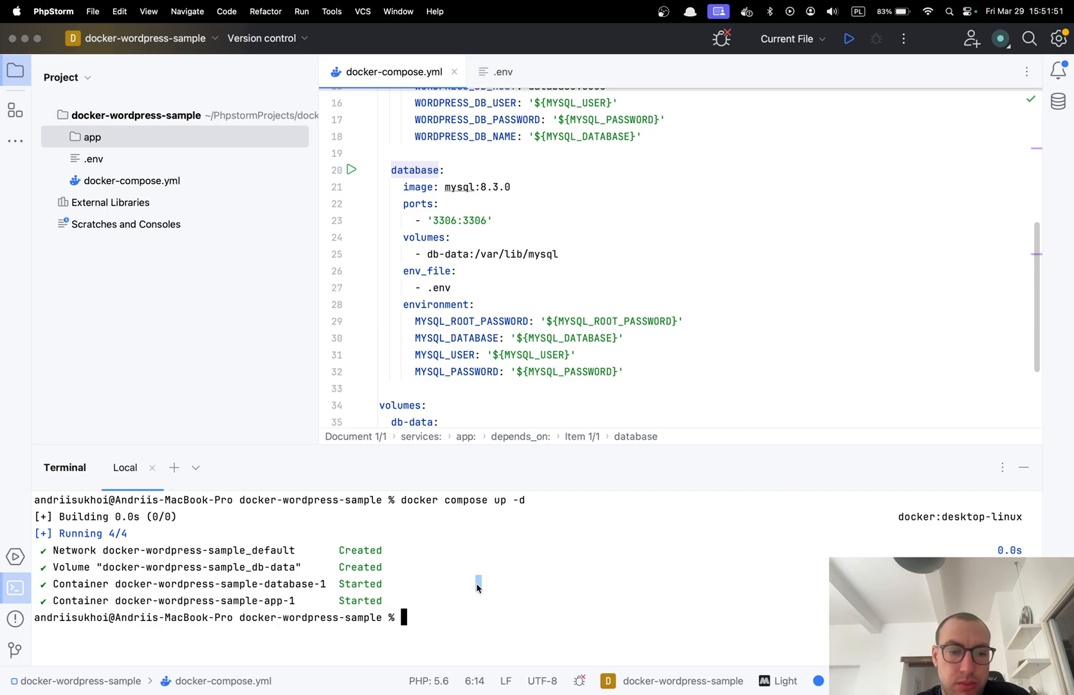
text(docker ps)
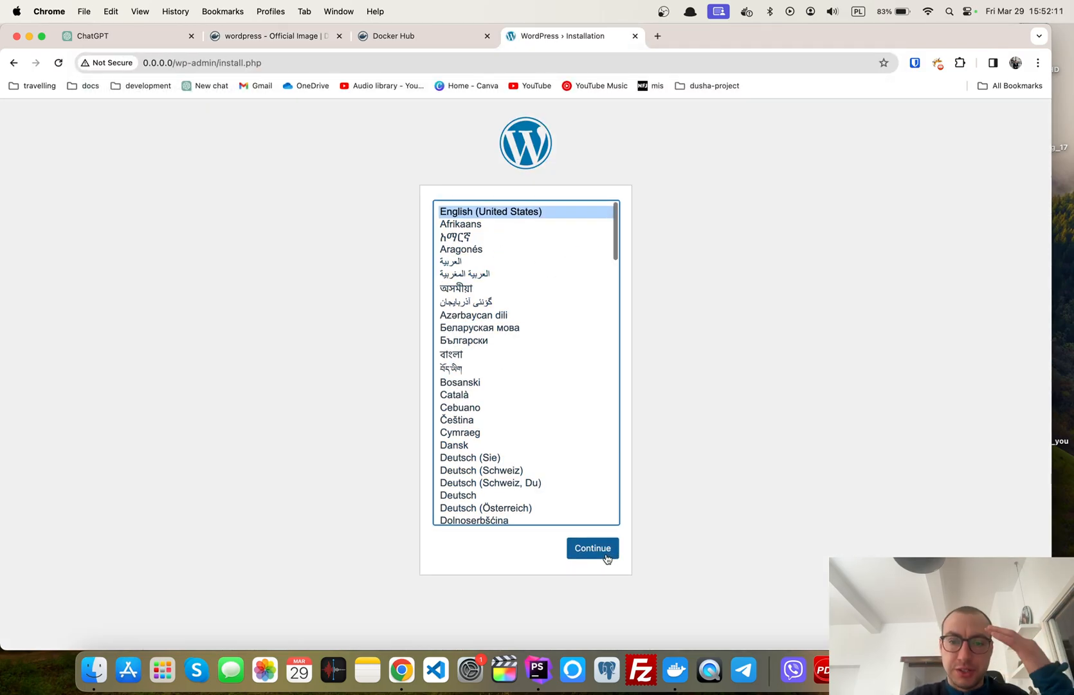
- Choose English (United States), title the site 'my awesome website', username andrewww
click(593, 548)
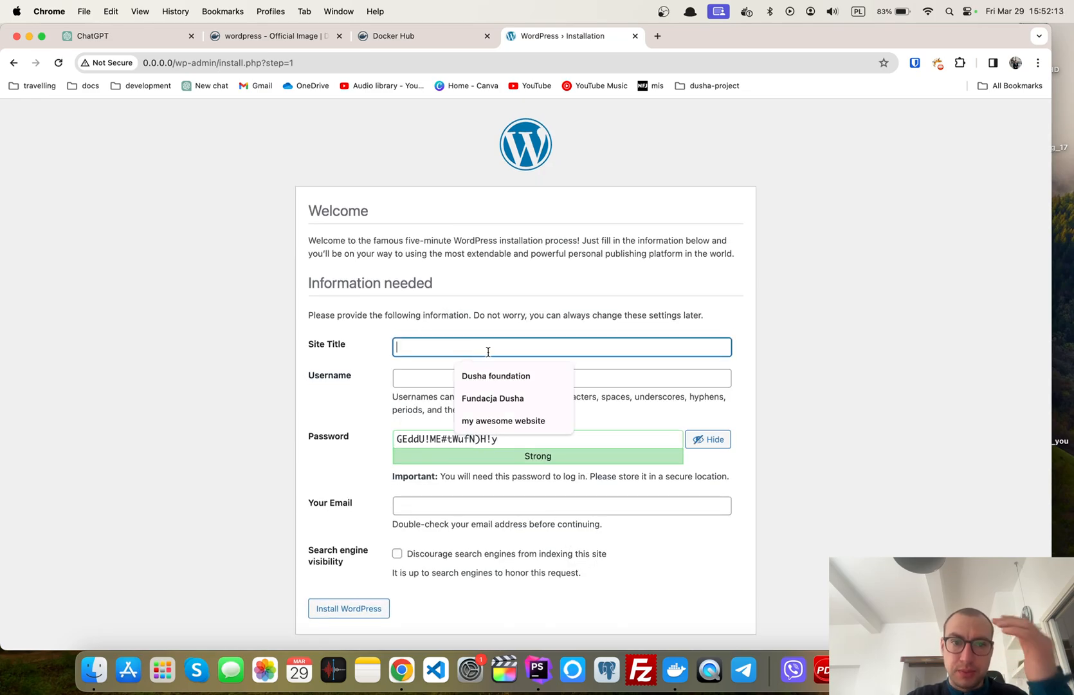
text(my awe)
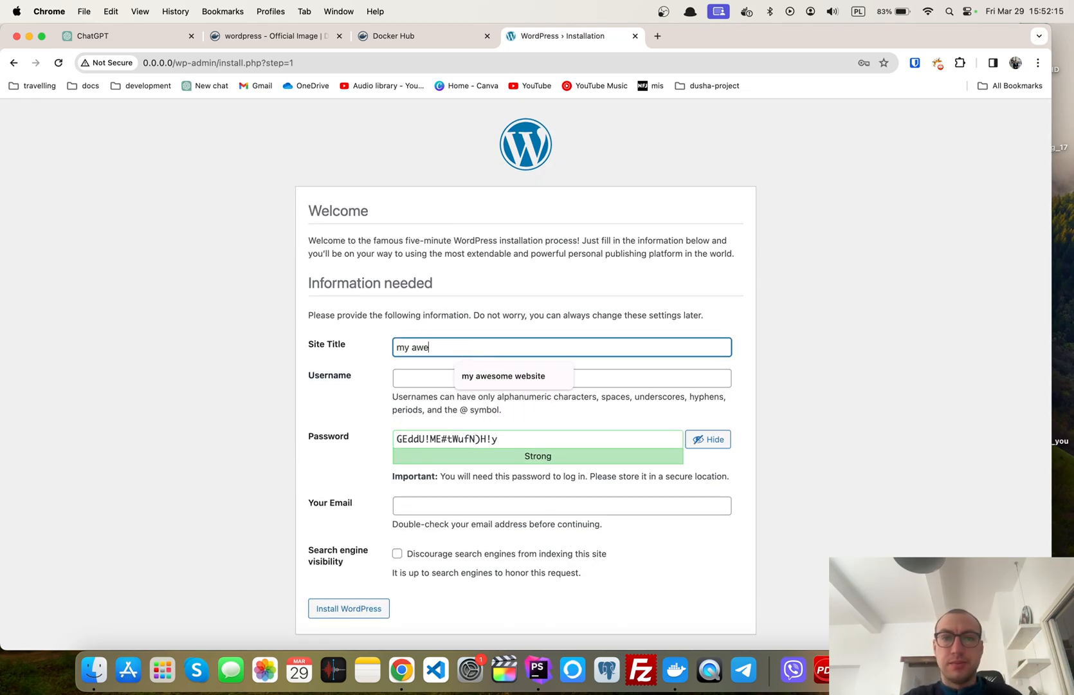
text(and)
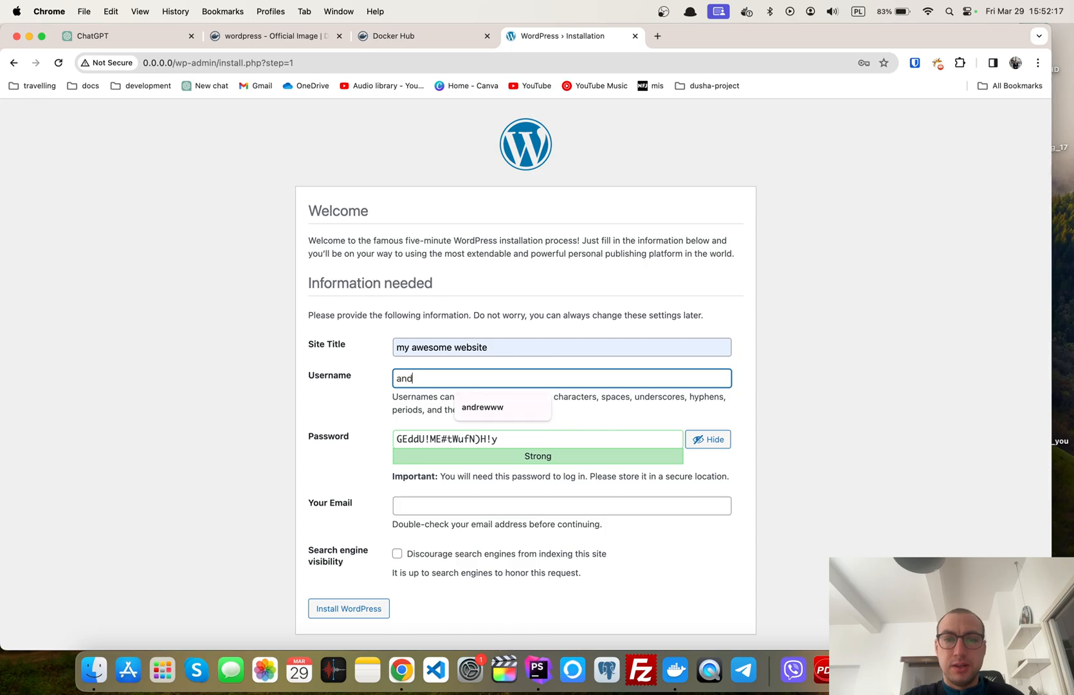
click(482, 407)
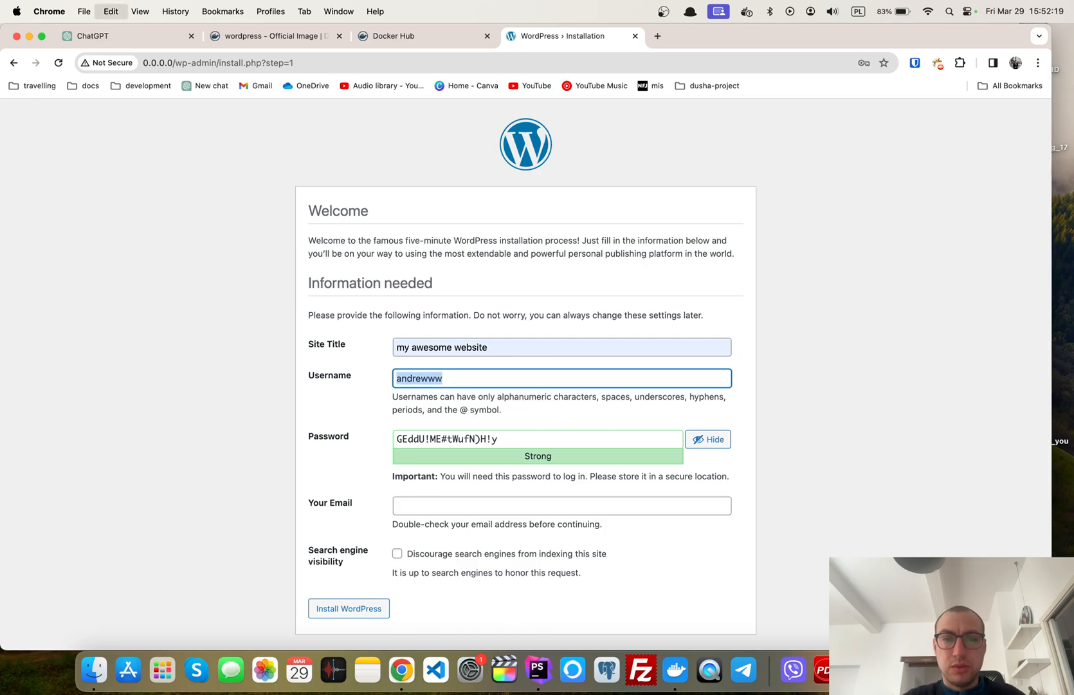
text(andrewww)
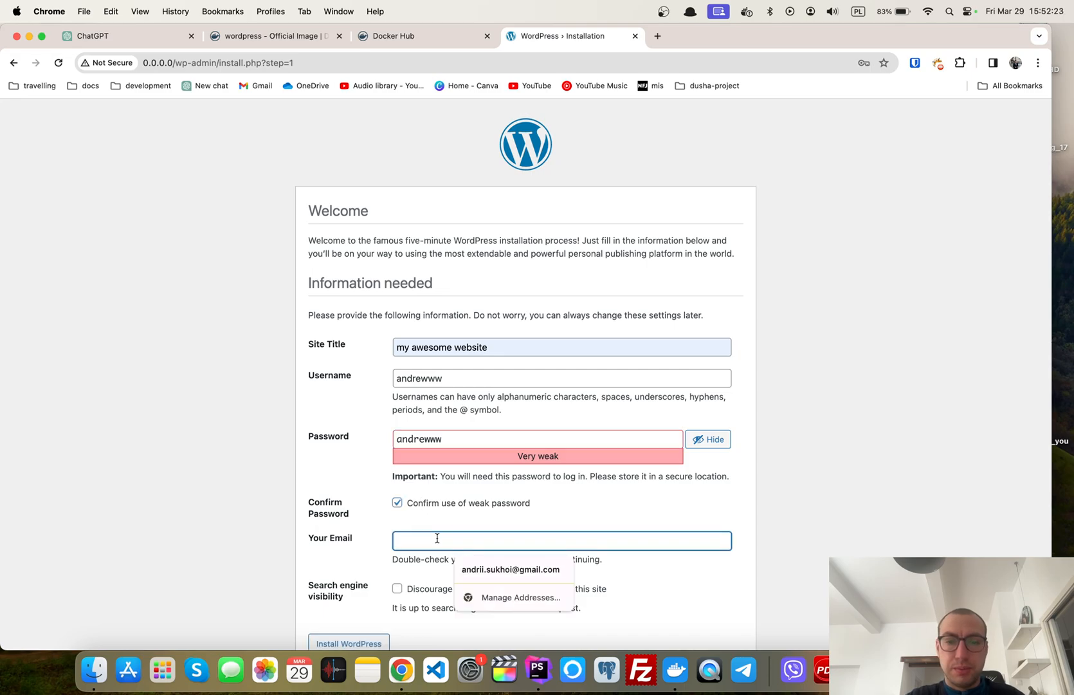
- Add the email, discourage search engines, install WordPress, and dismiss the password warning
click(512, 570)
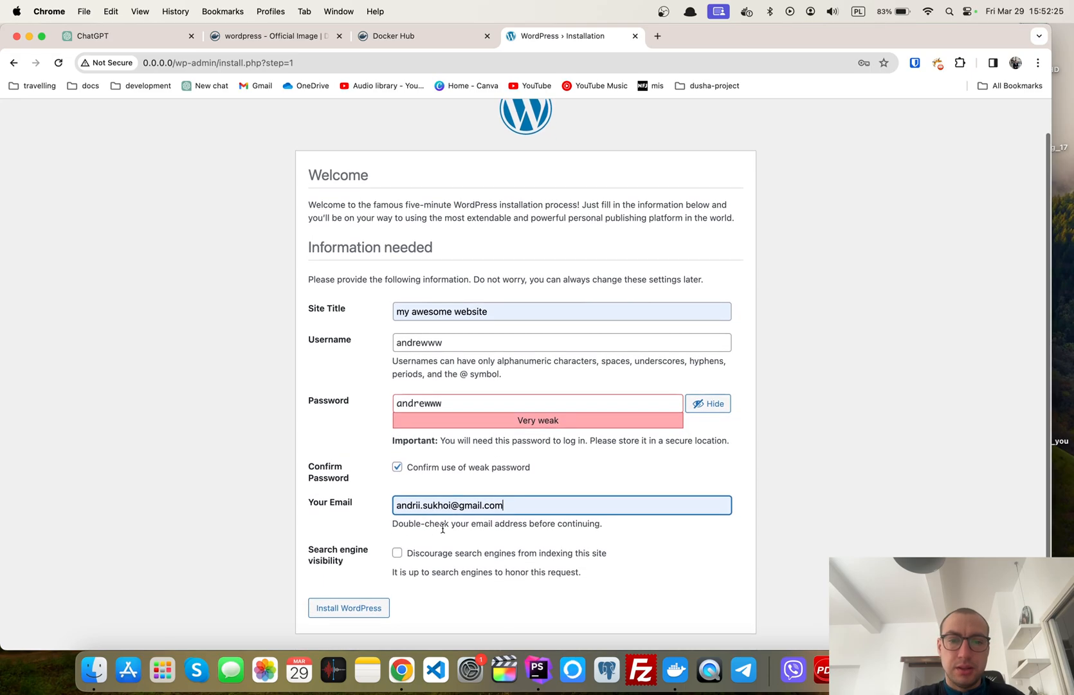
click(398, 553)
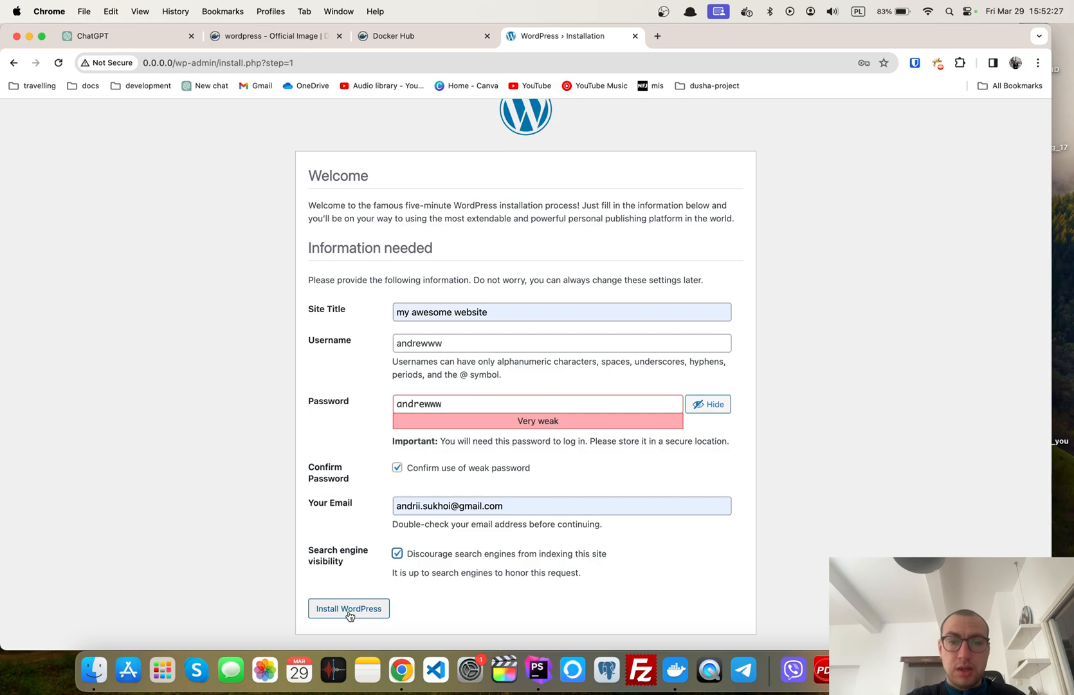
click(349, 608)
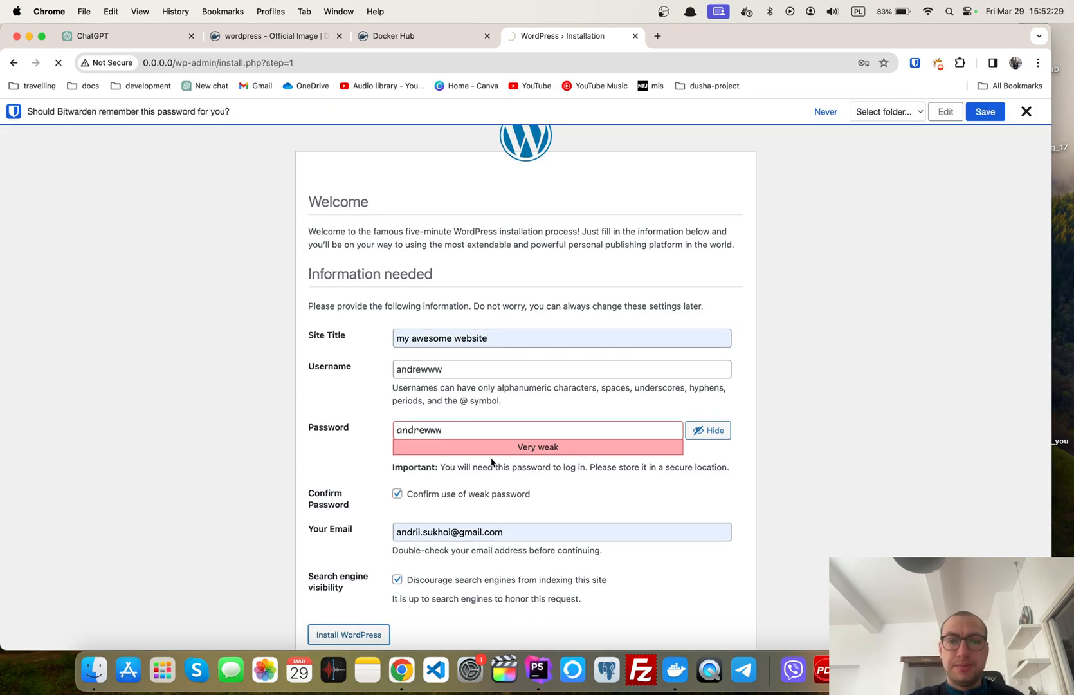
click(348, 634)
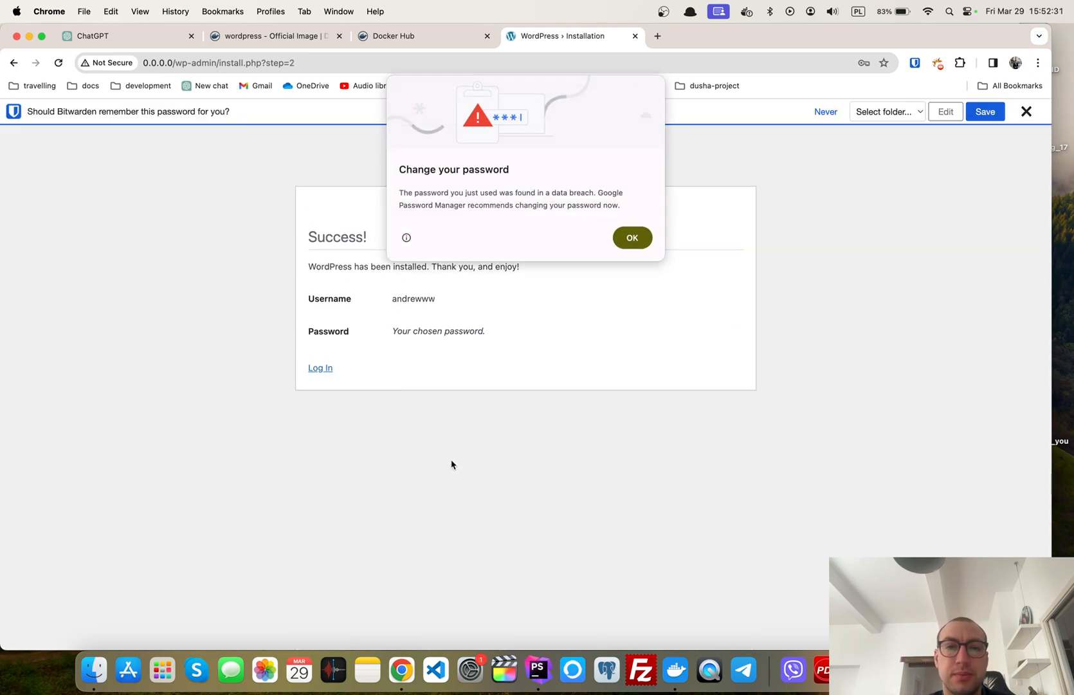
click(633, 237)
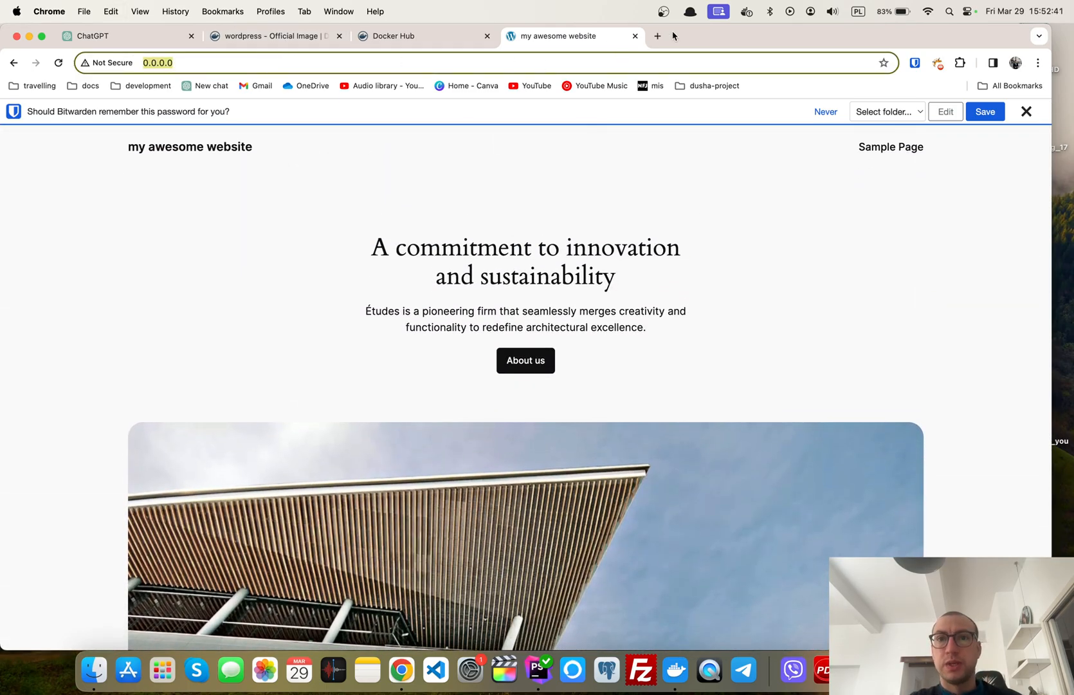
- Open a new Chrome tab for the local site address
click(658, 36)
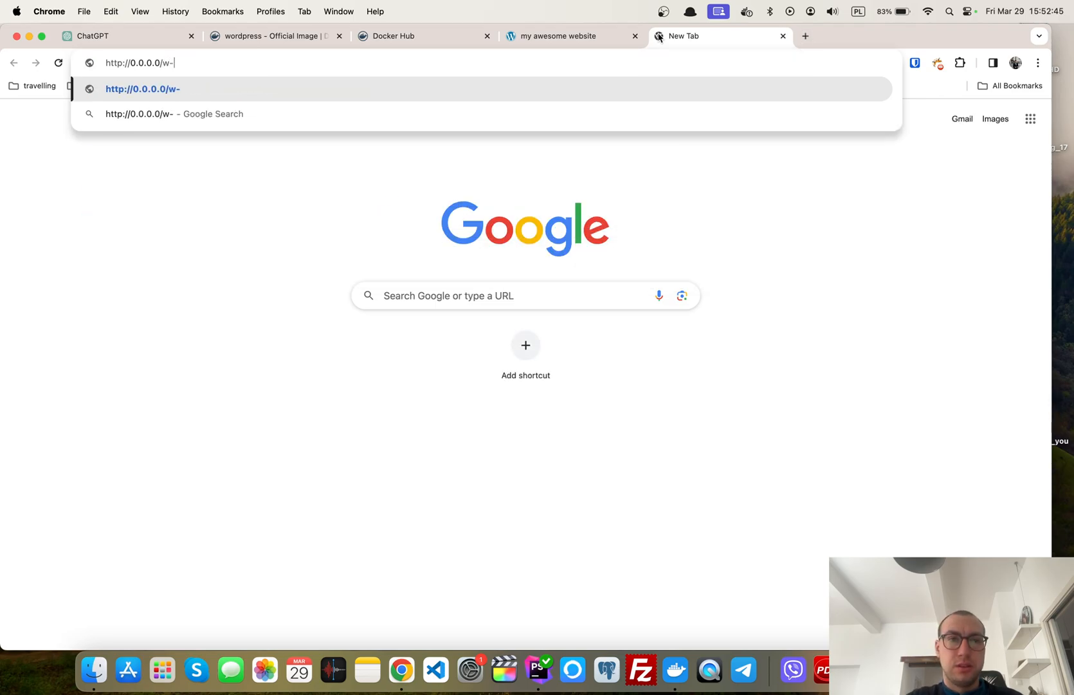
- Log in to 0.0.0.0/wp-admin as andrewww and return to the site tab
key(Enter)
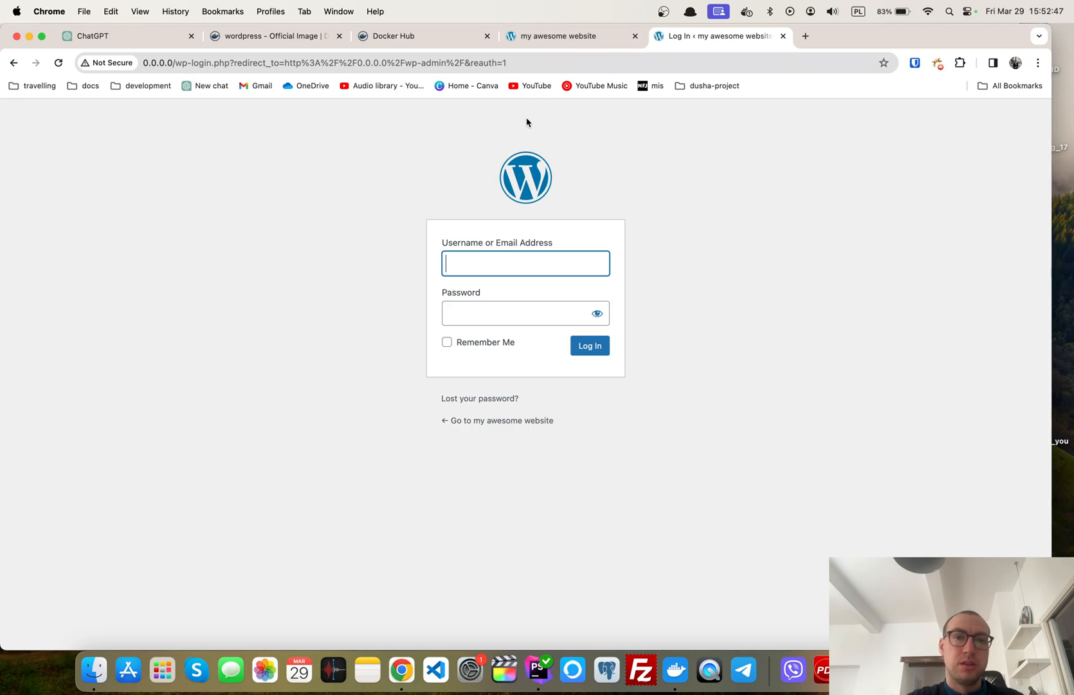
text(andrewww)
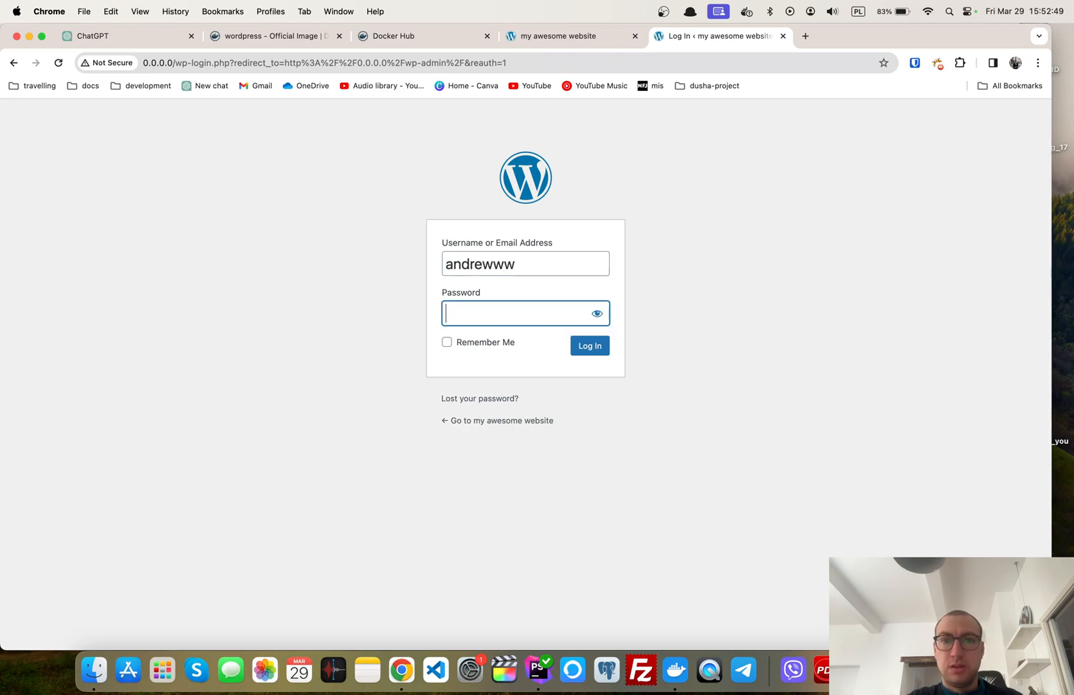
text(password)
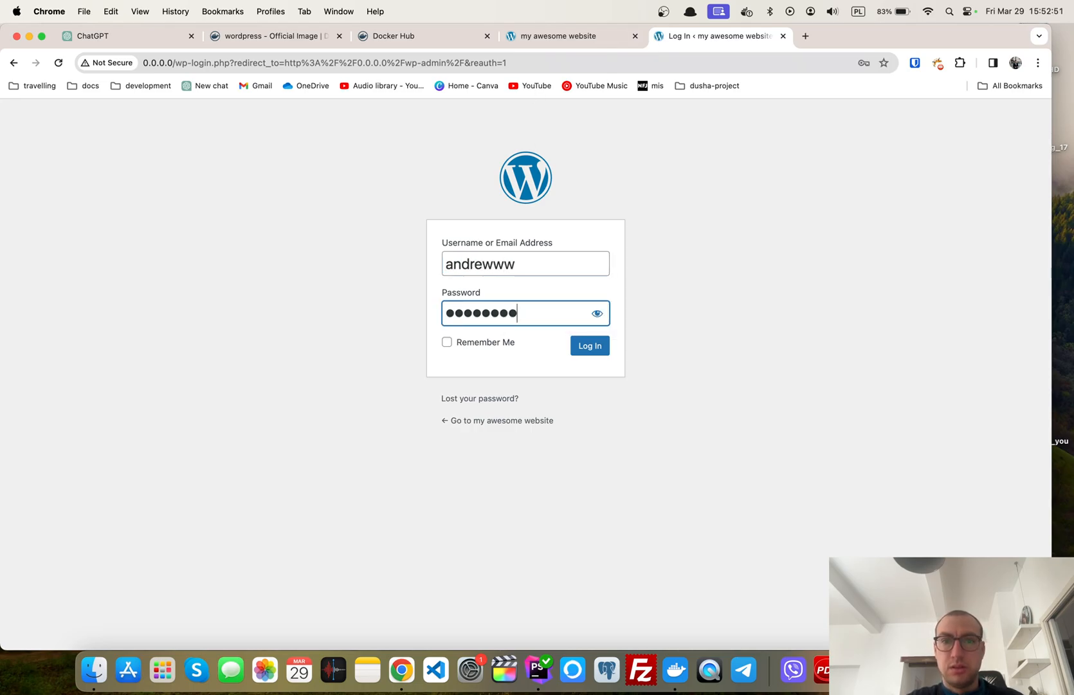
click(589, 346)
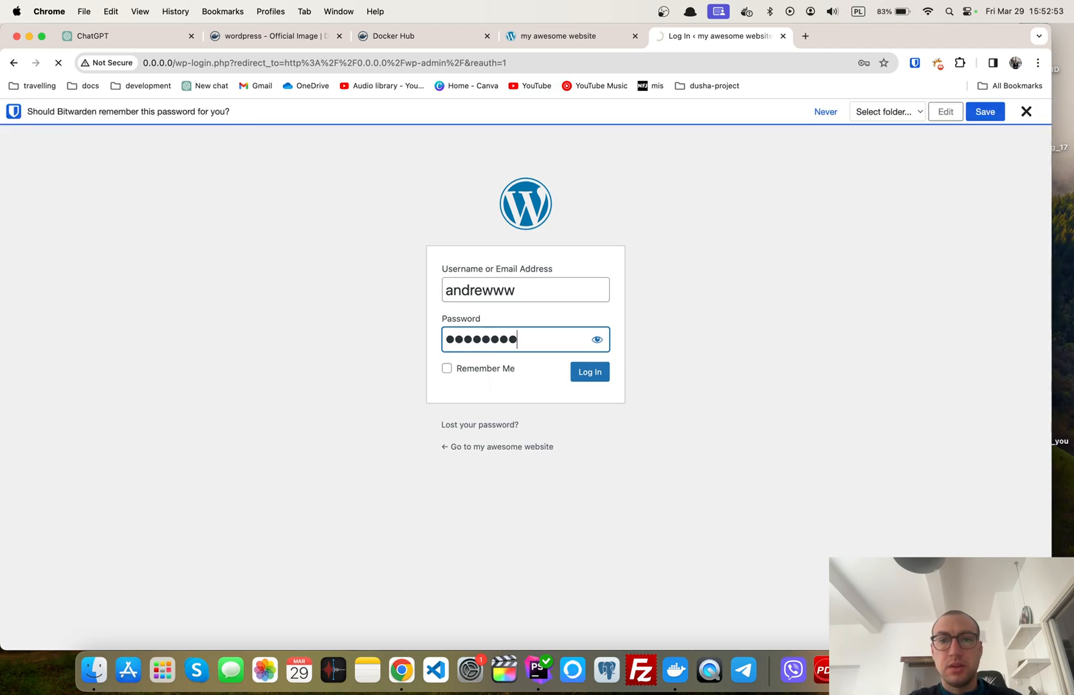
click(590, 371)
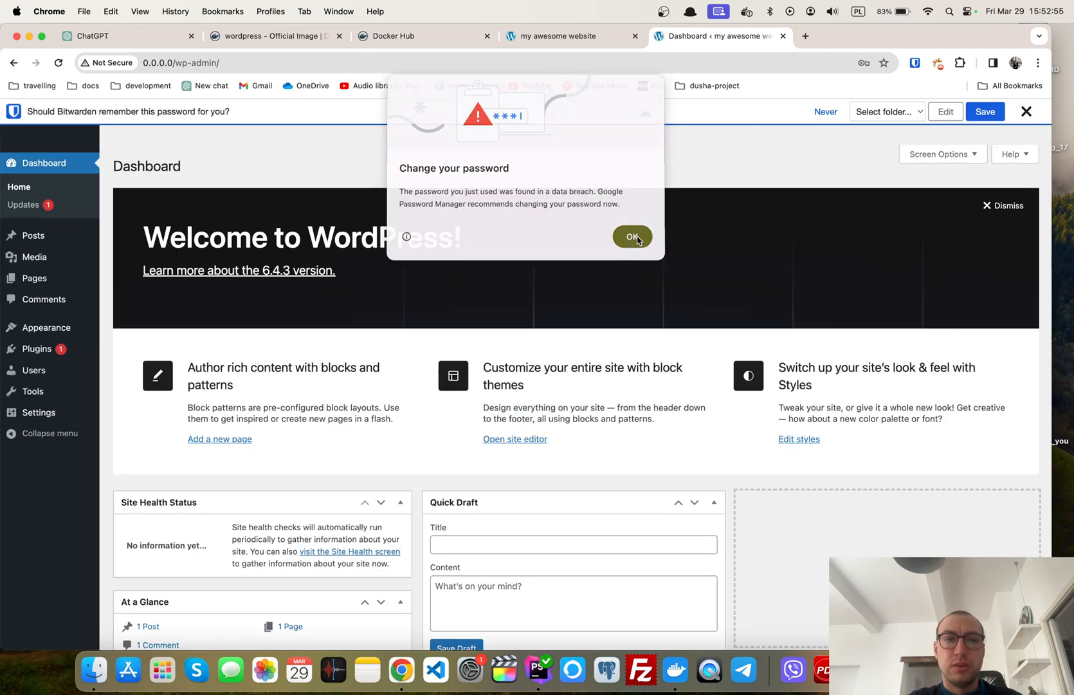
click(632, 237)
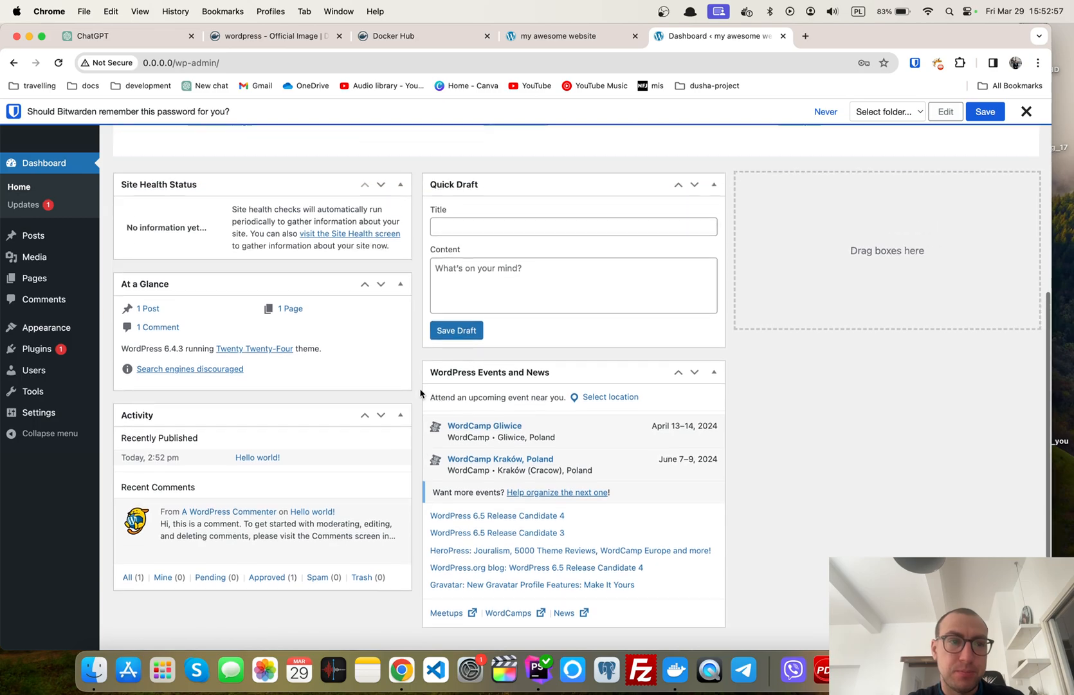
click(566, 36)
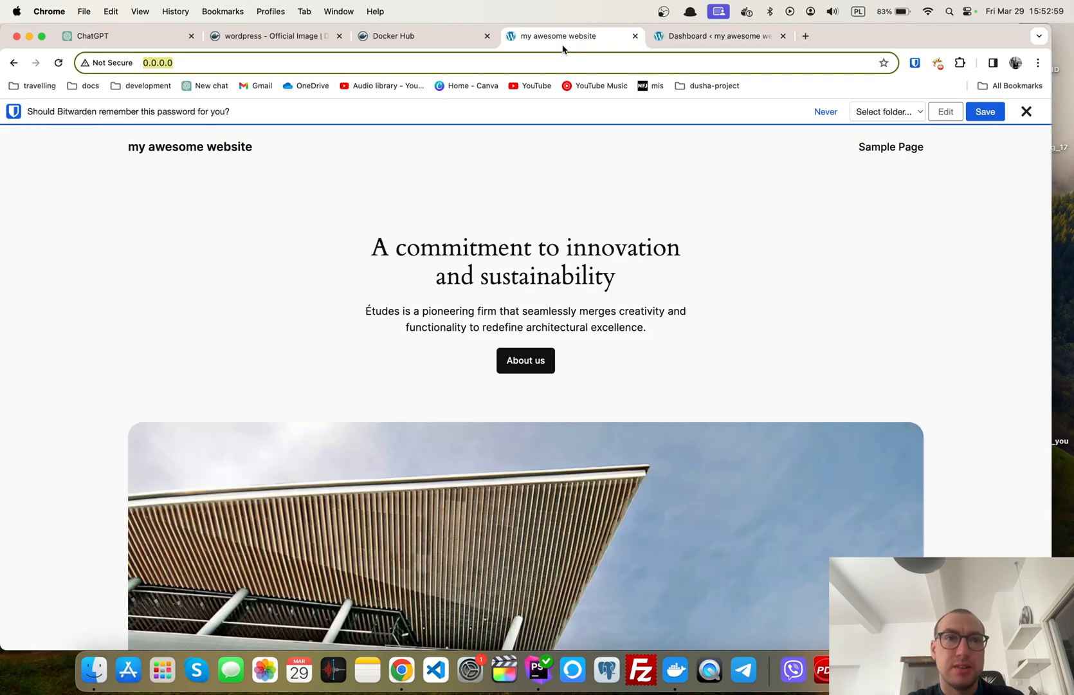